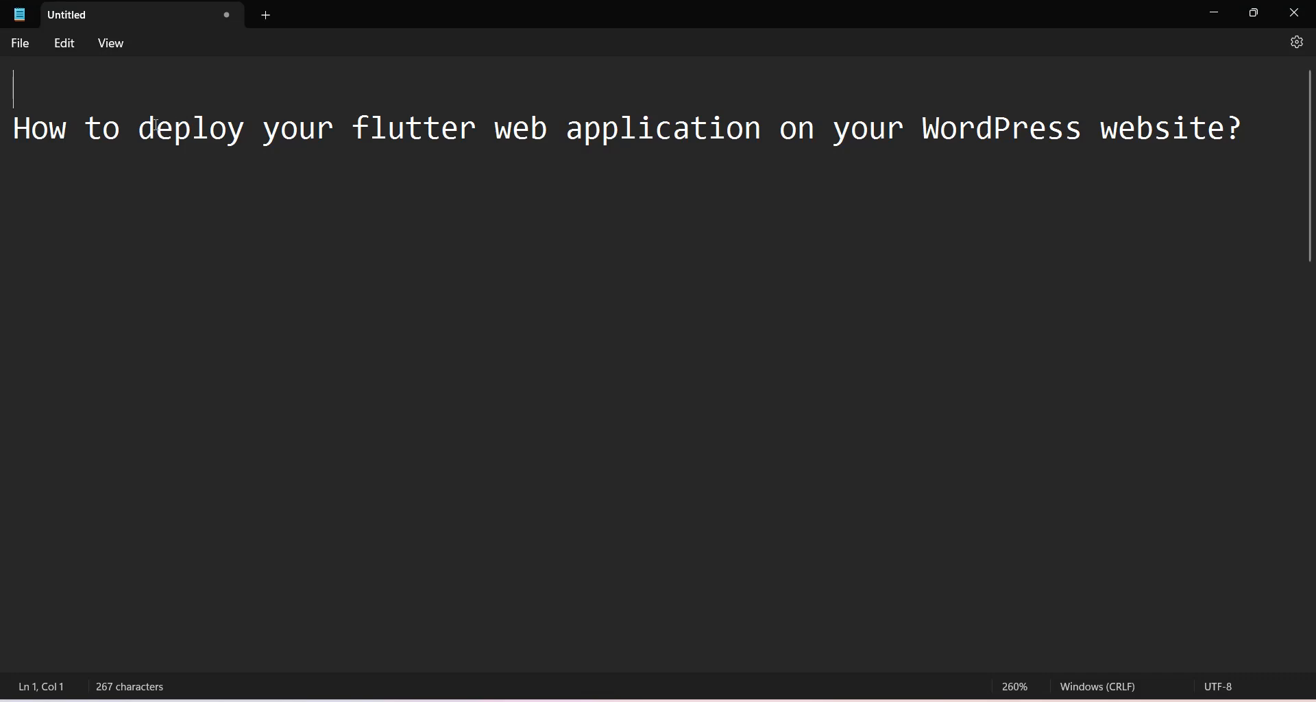
mouse_move(810, 139)
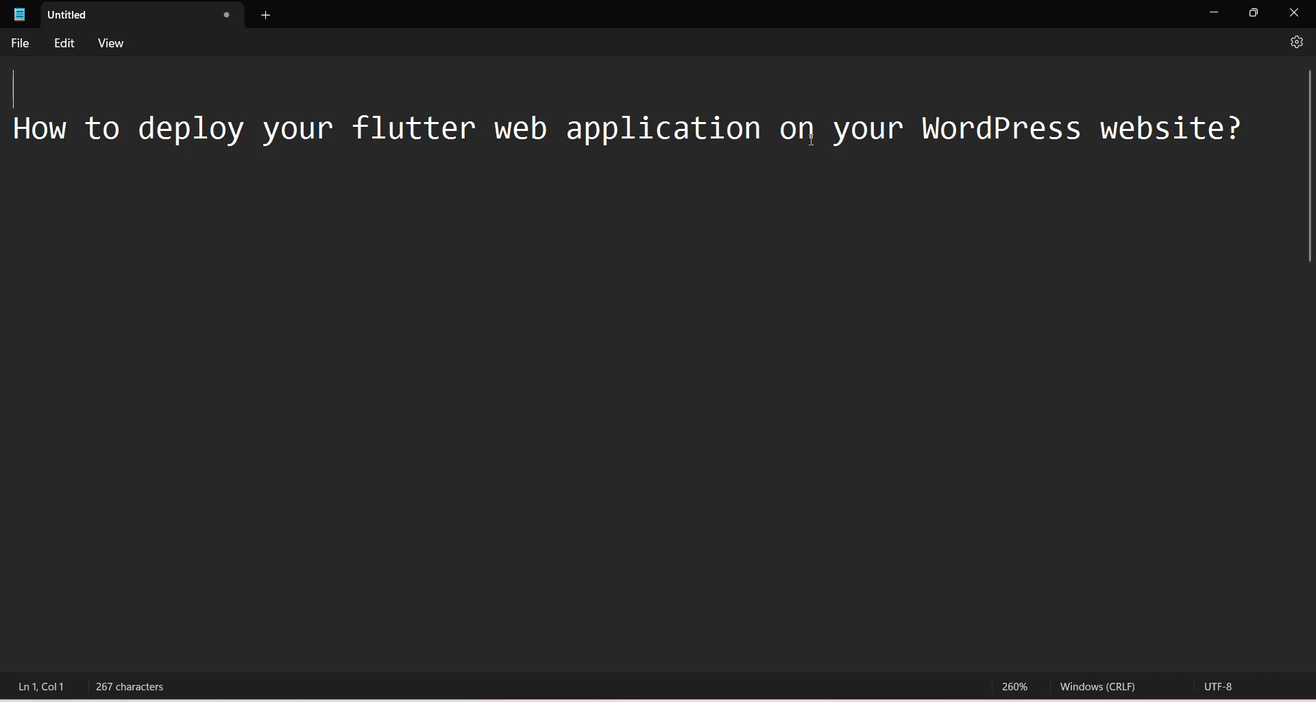
mouse_move(980, 145)
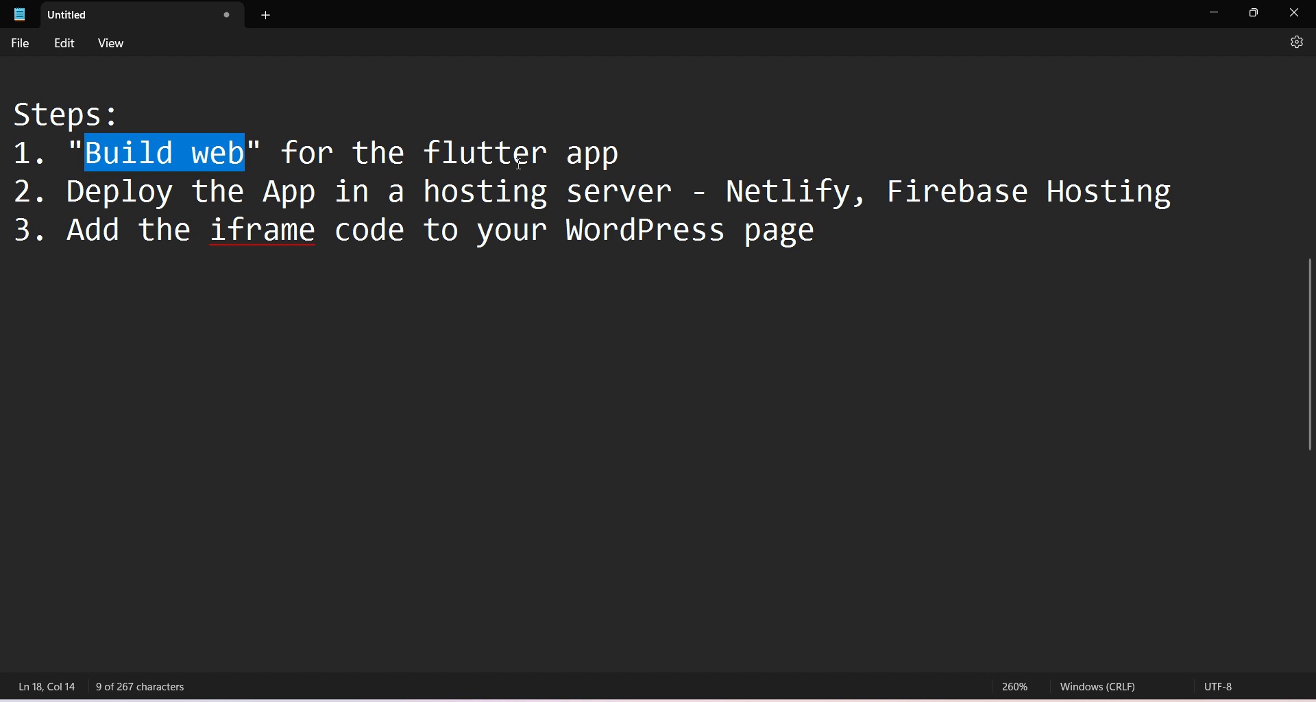
- Review the deployment notes, highlighting the Build web step, Netlify and the article title
double_click(136, 191)
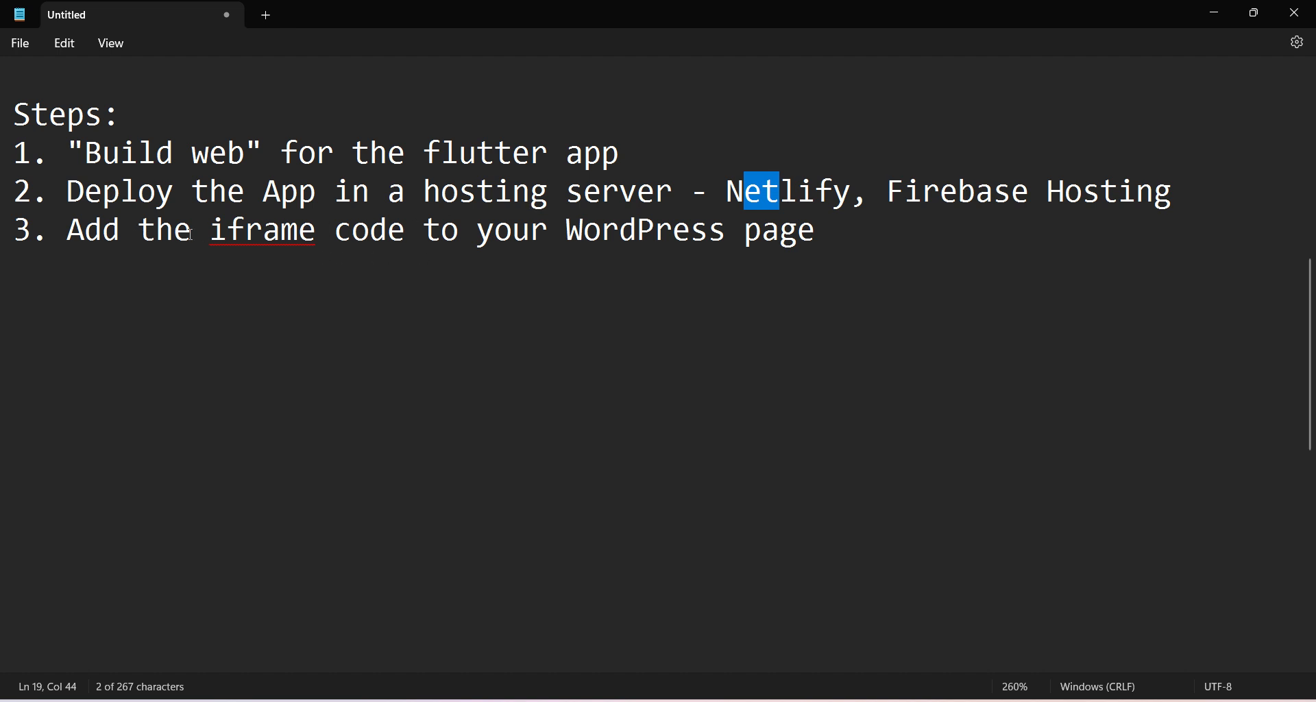
double_click(262, 229)
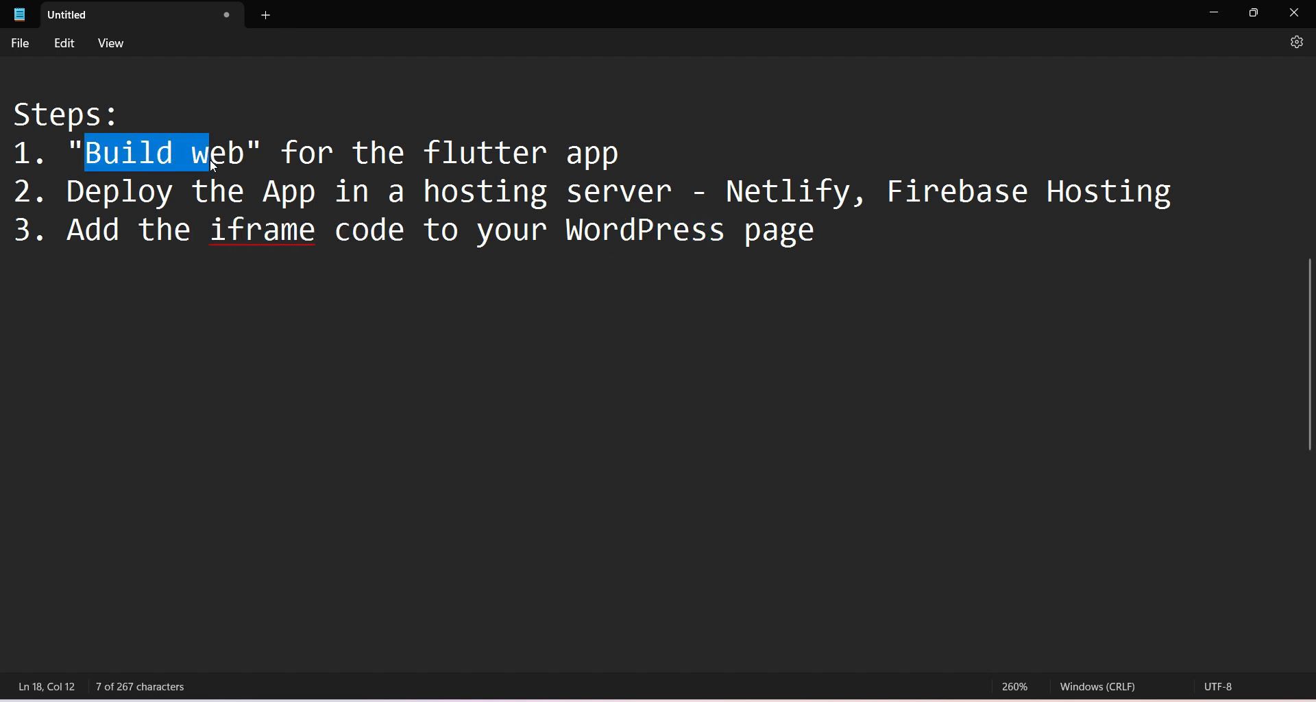
key(shift+Right)
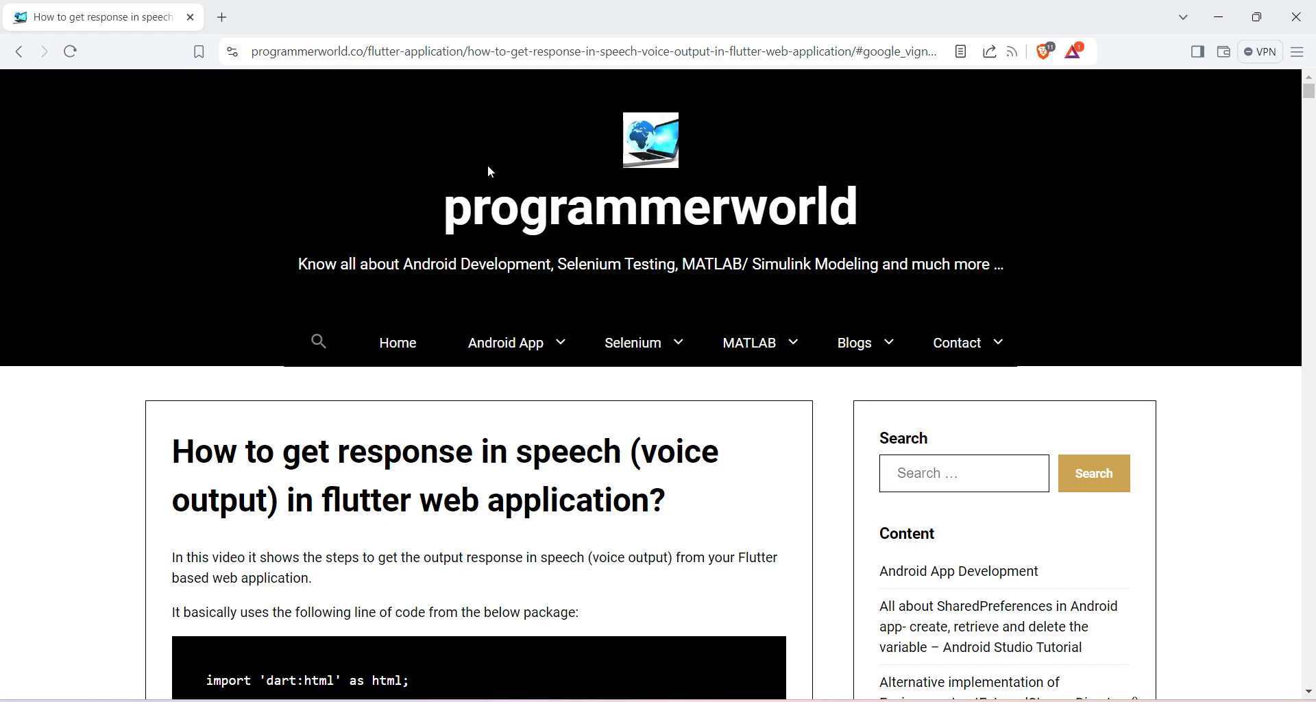
scroll(down, 3)
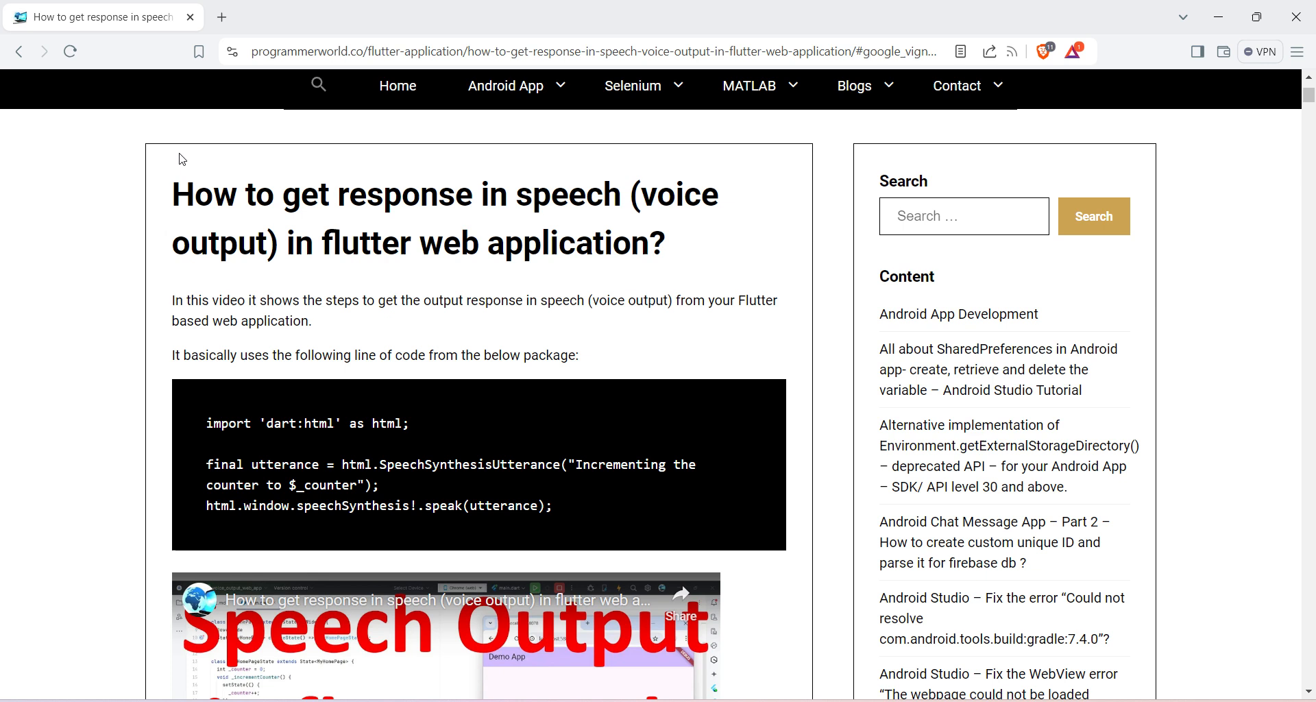
mouse_move(518, 285)
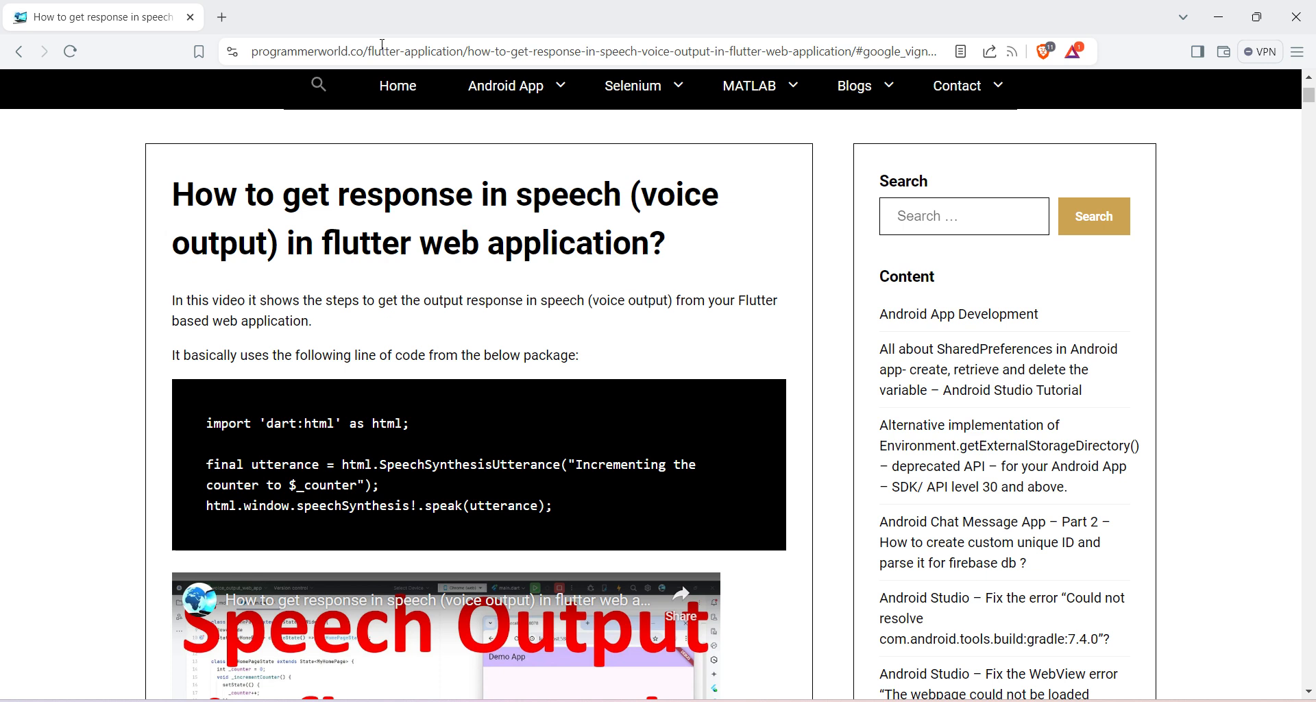
drag(171, 193, 507, 244)
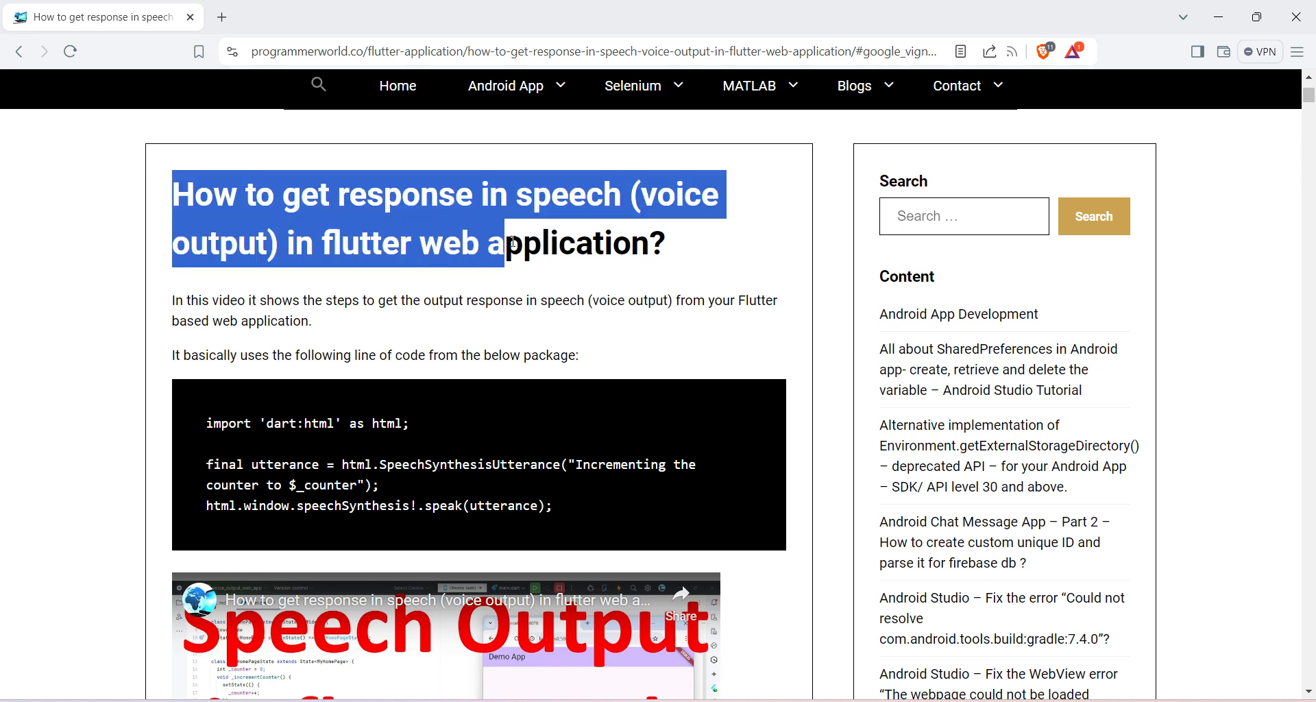
click(574, 248)
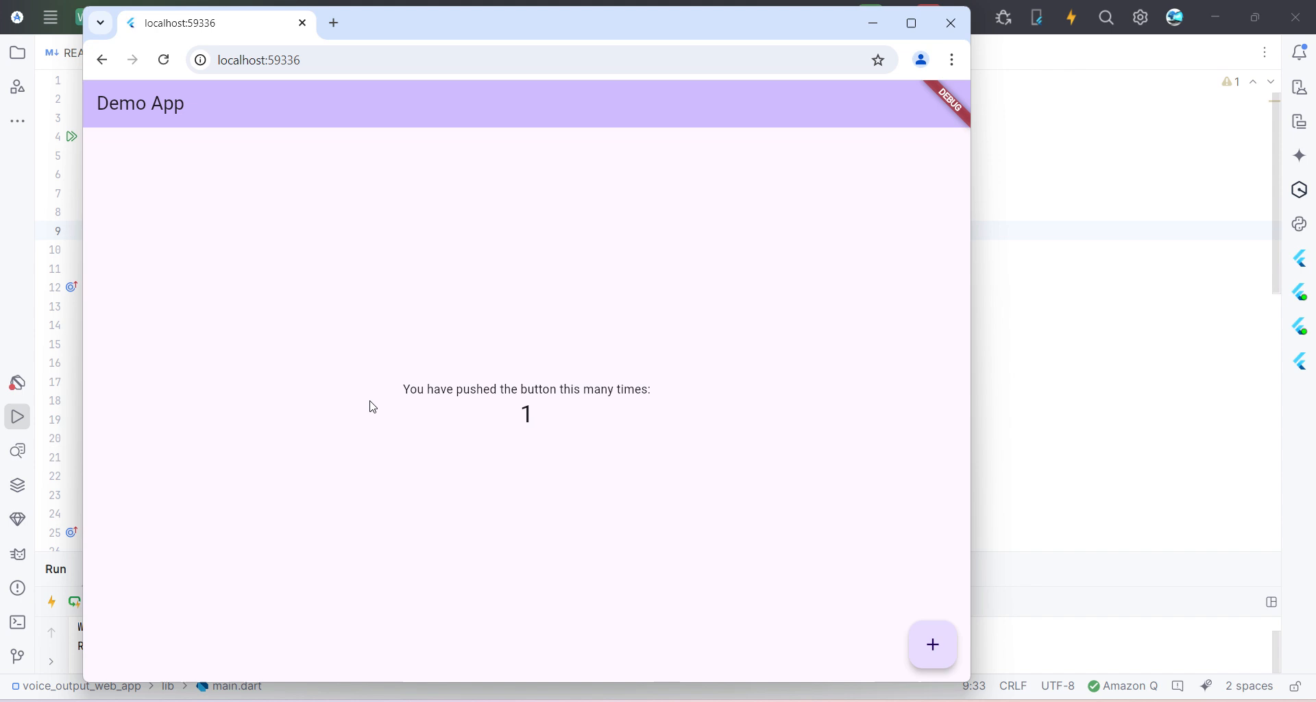
- Raise the local Demo App counter from 1 to 3 with the + button
click(933, 645)
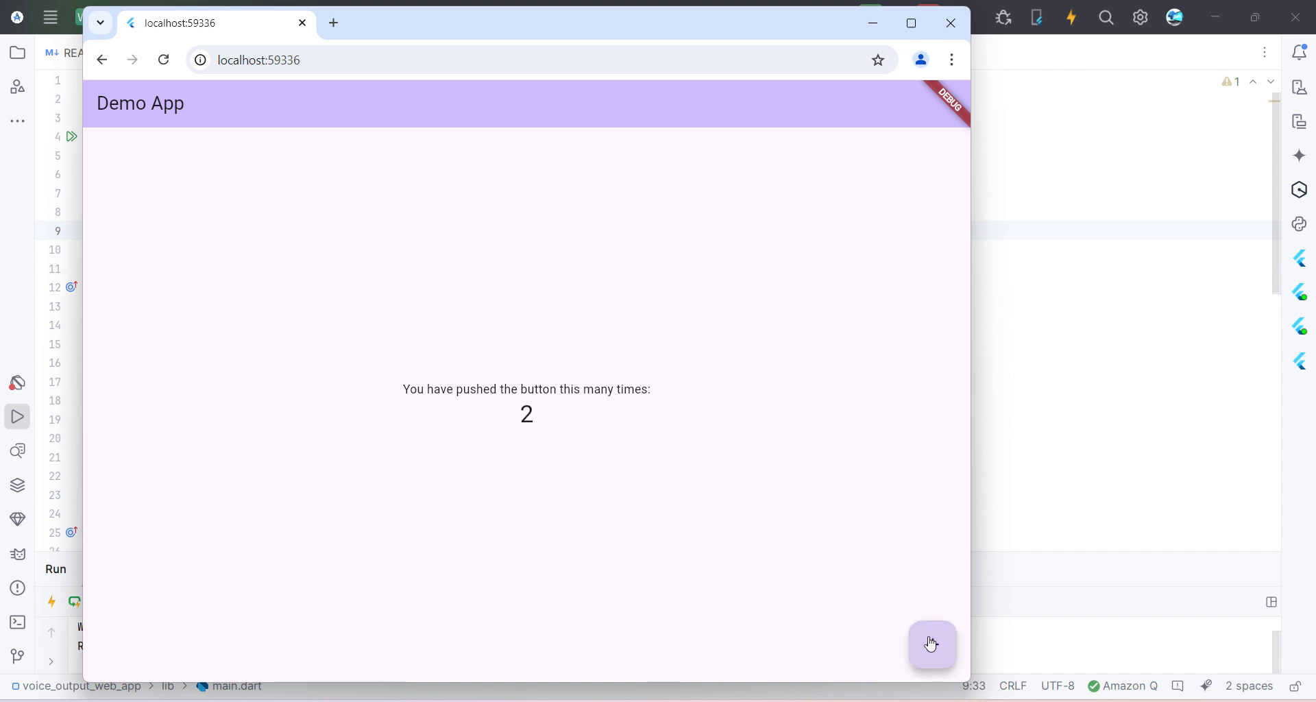
mouse_move(492, 400)
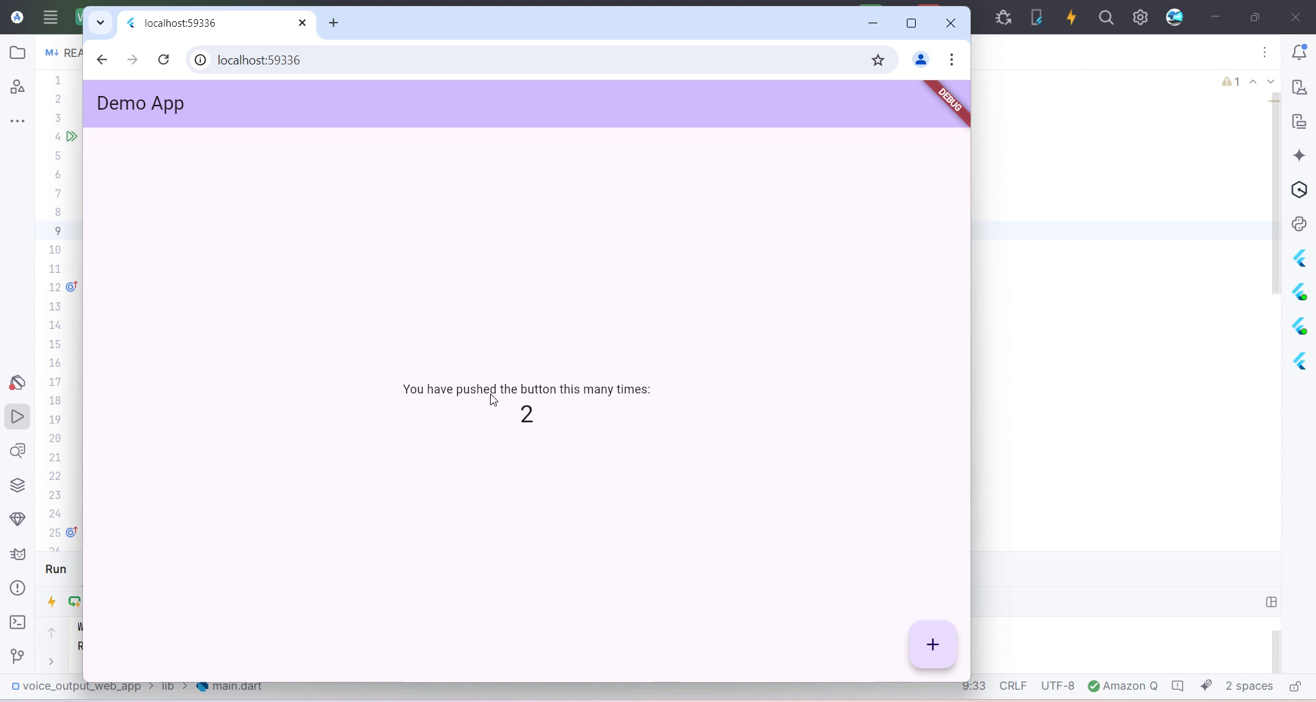
click(932, 645)
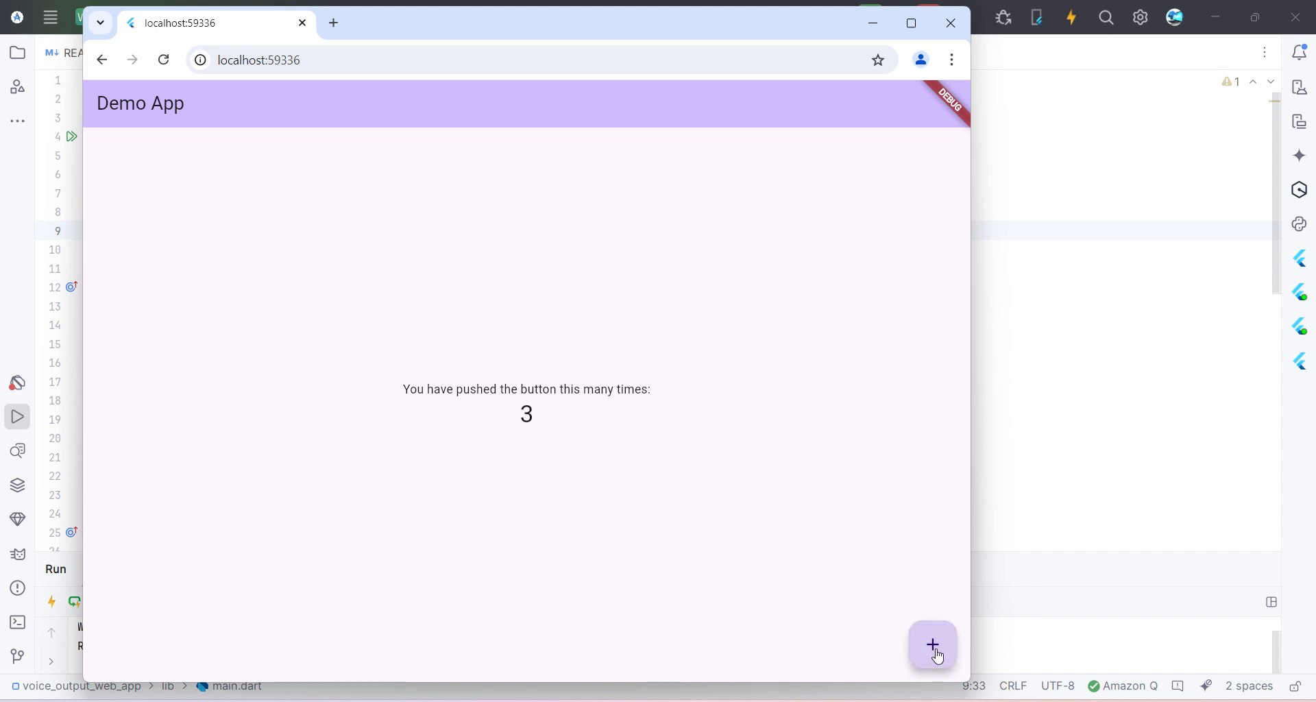
mouse_move(591, 413)
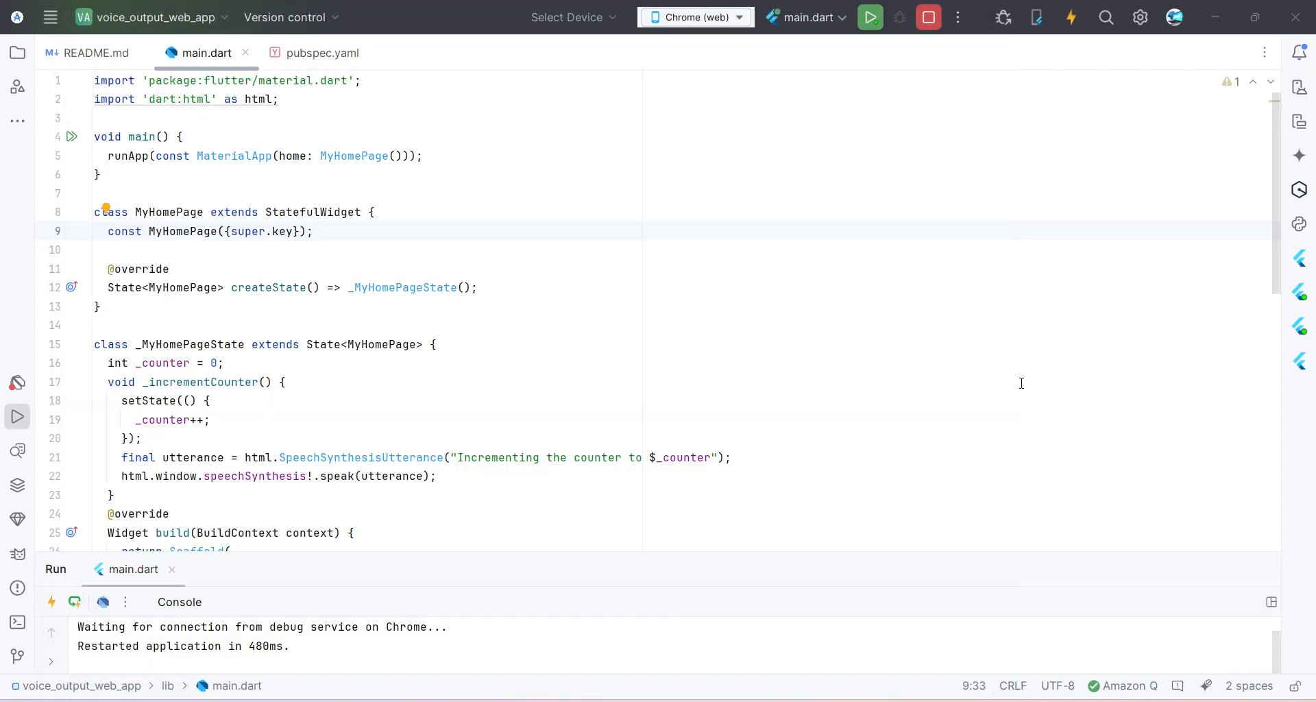
- Run Build > Flutter > Build Web and confirm the 'Built build\web' message
click(53, 16)
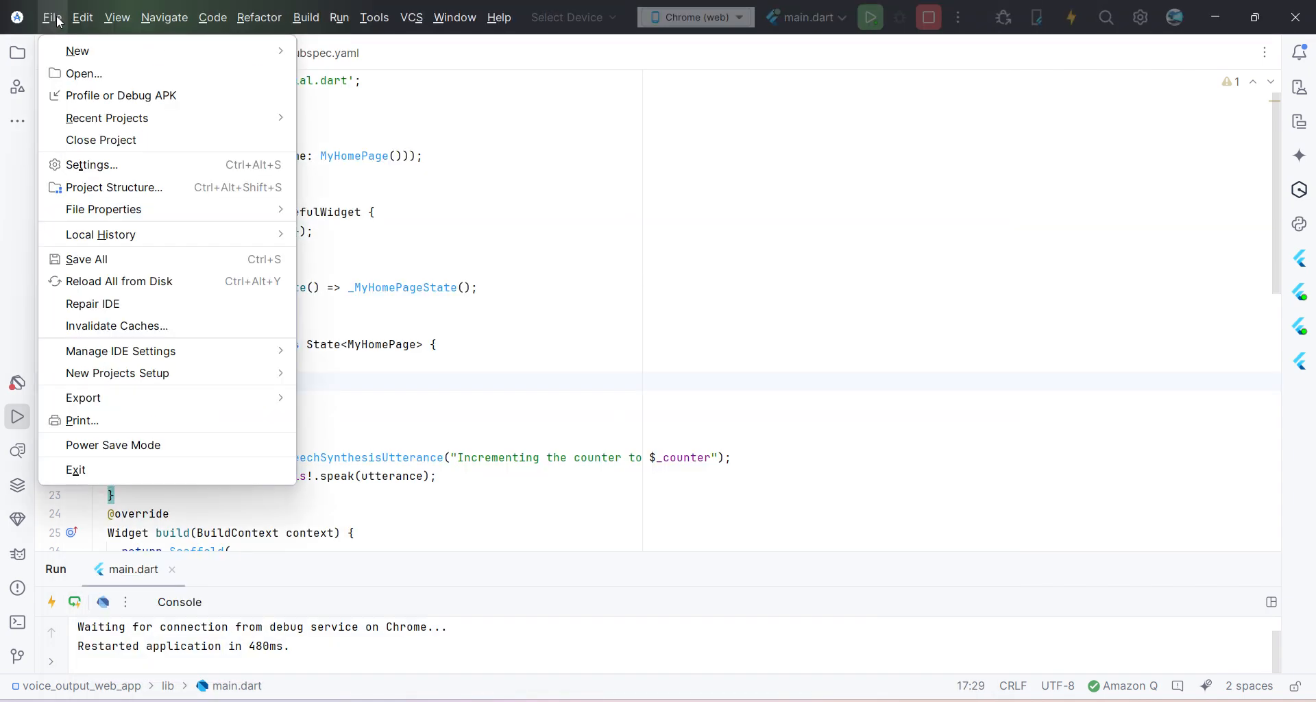
click(306, 16)
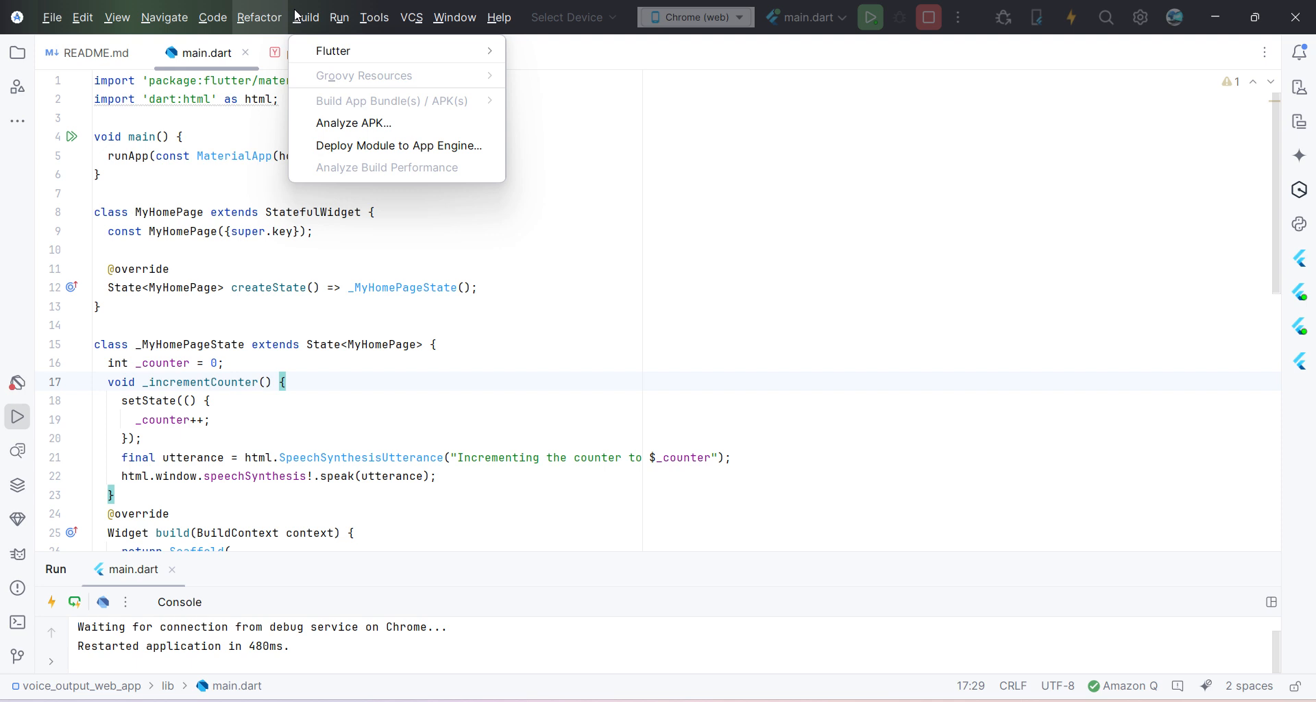
mouse_move(333, 51)
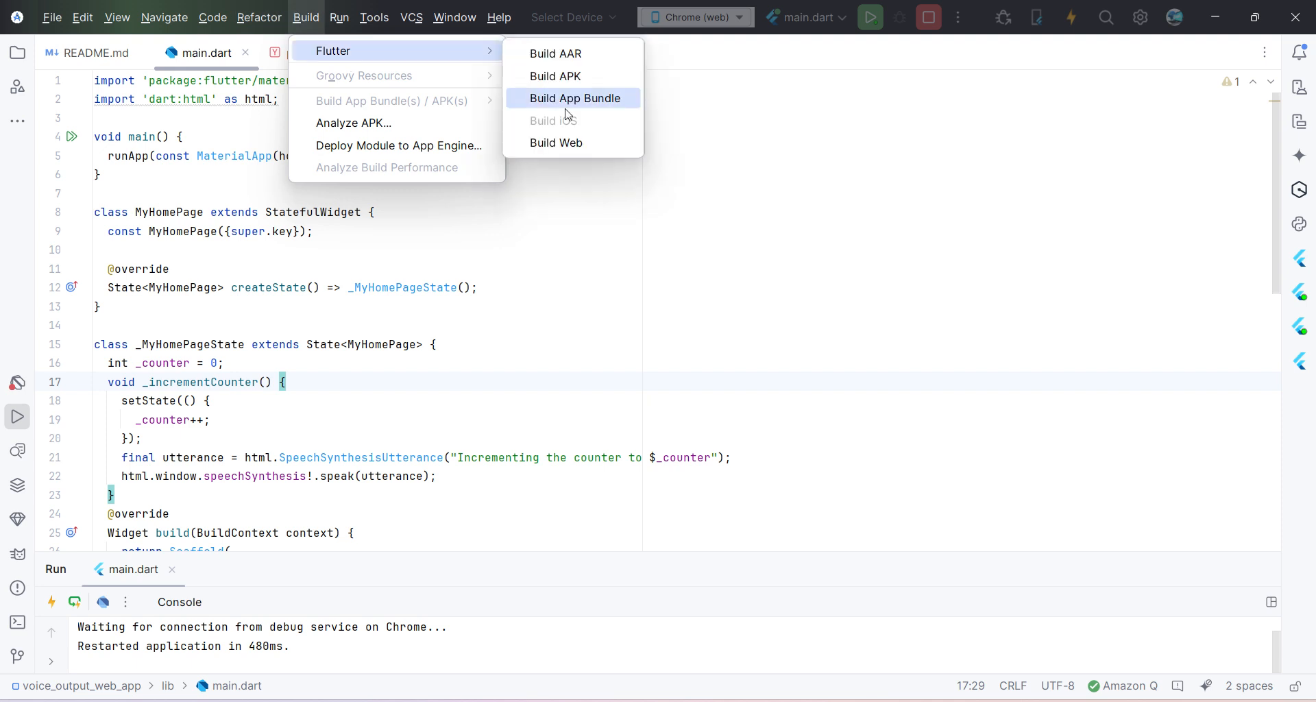
click(557, 143)
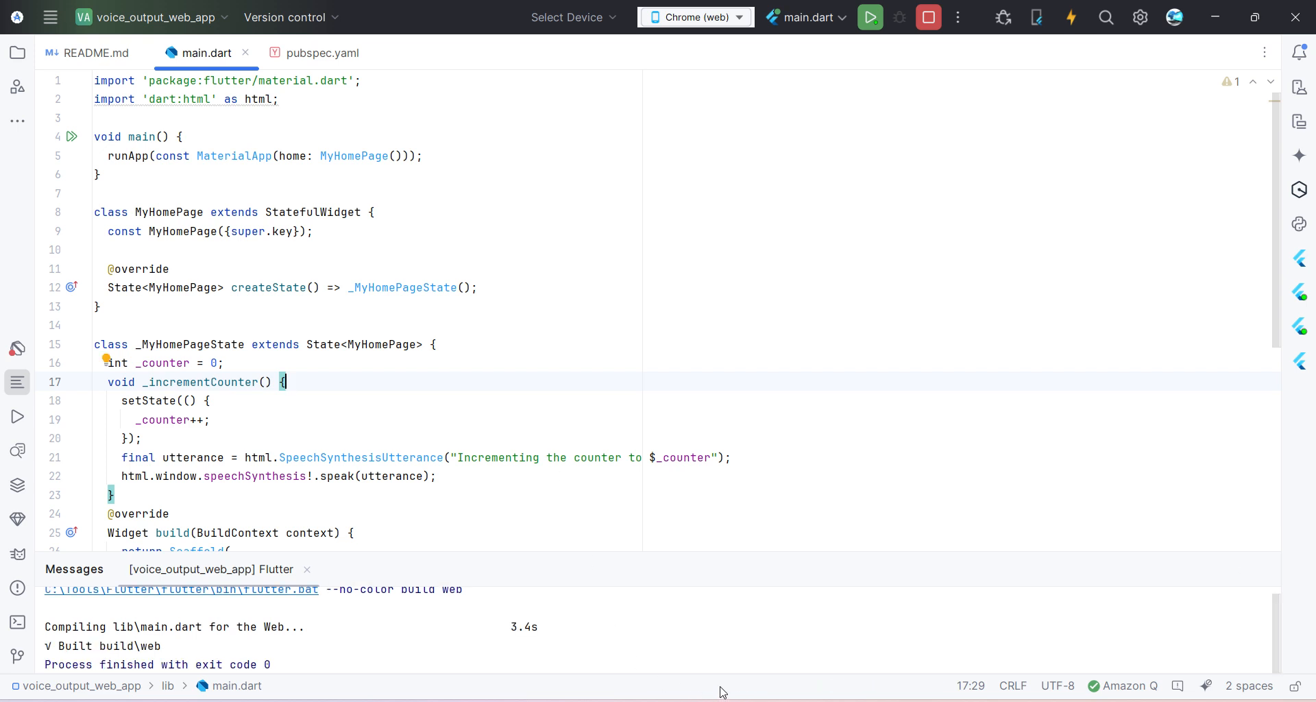
double_click(124, 627)
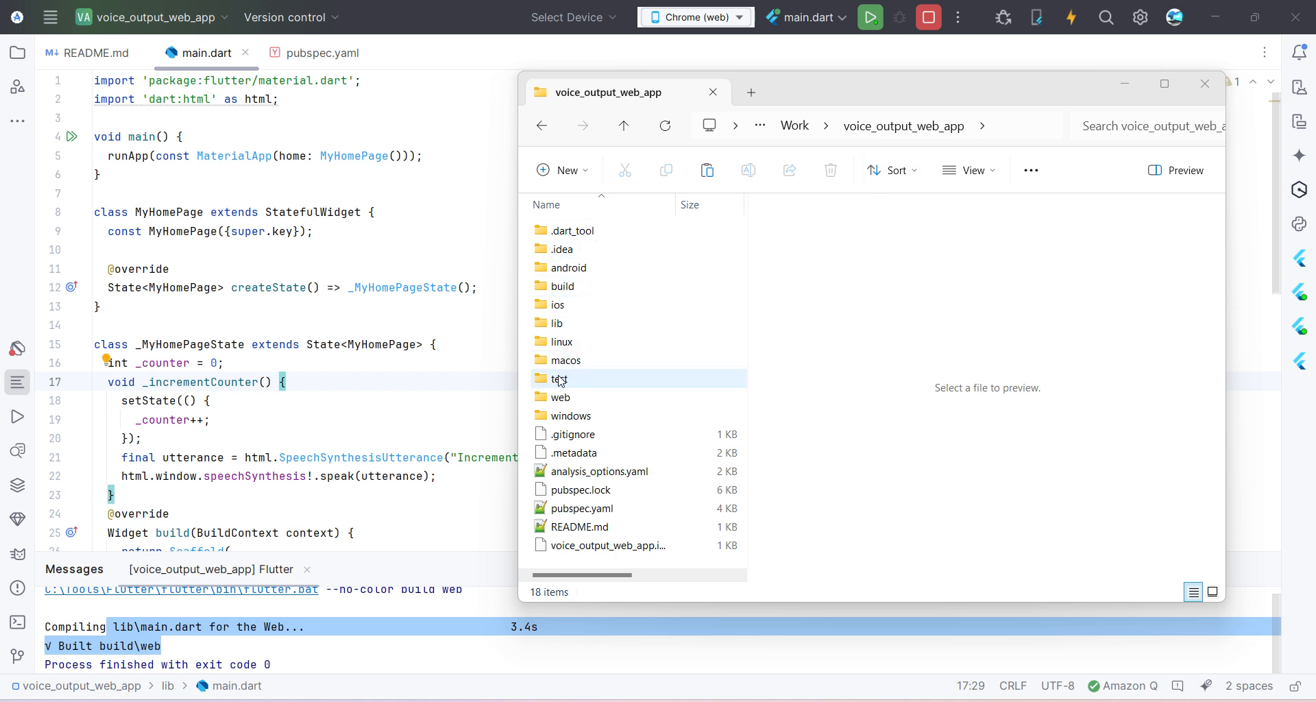
mouse_move(567, 267)
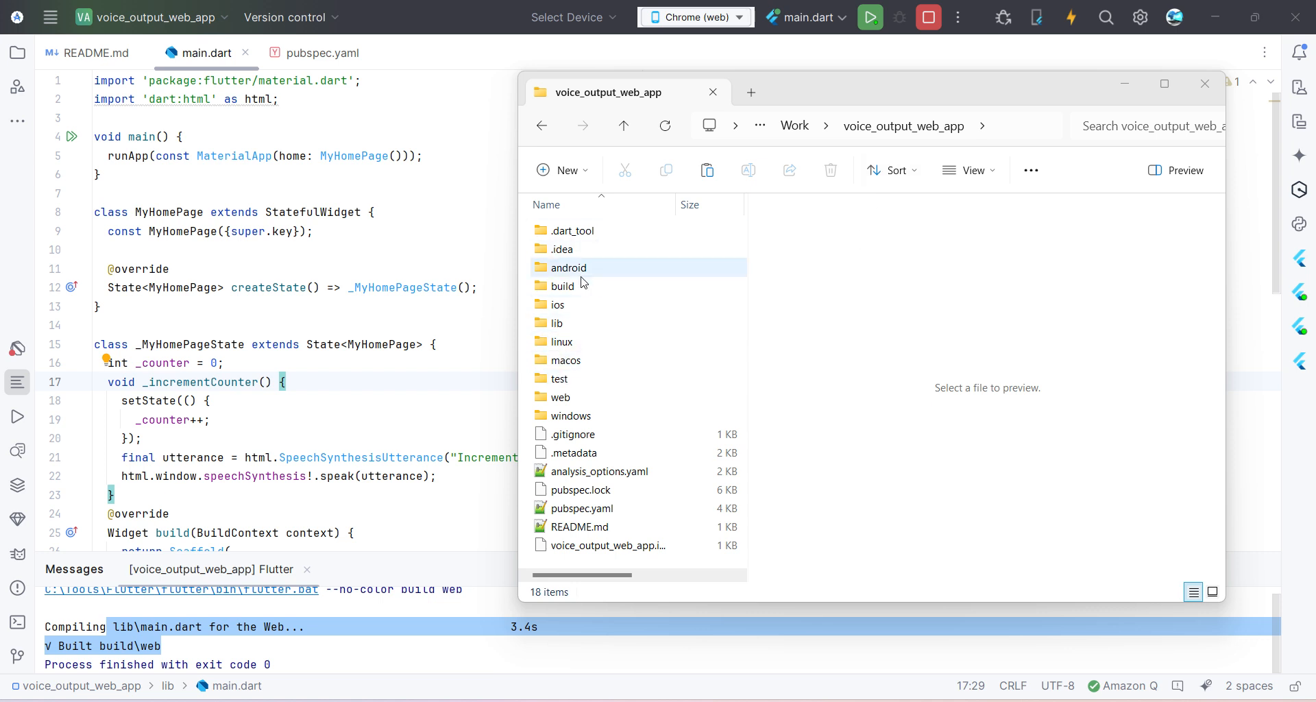
- Browse into build\web and inspect the compiled files such as flutter.js and flutter_bootstrap.js
double_click(564, 285)
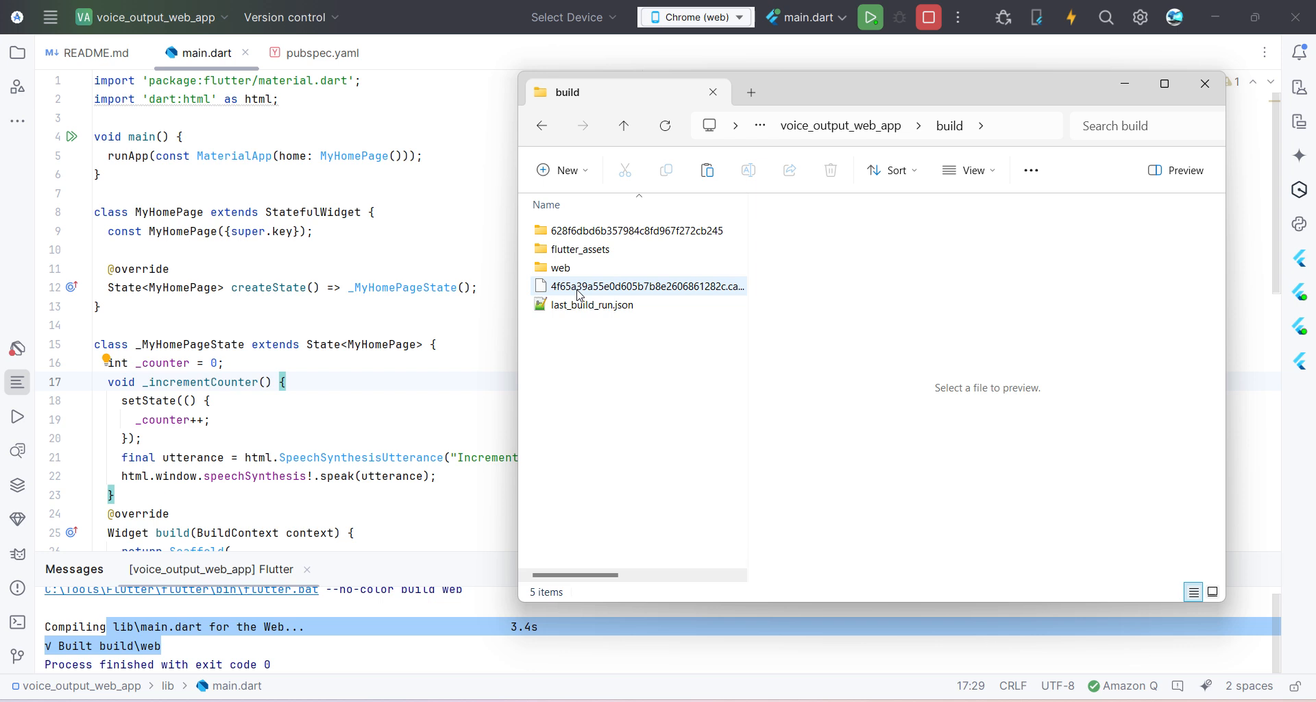
double_click(560, 267)
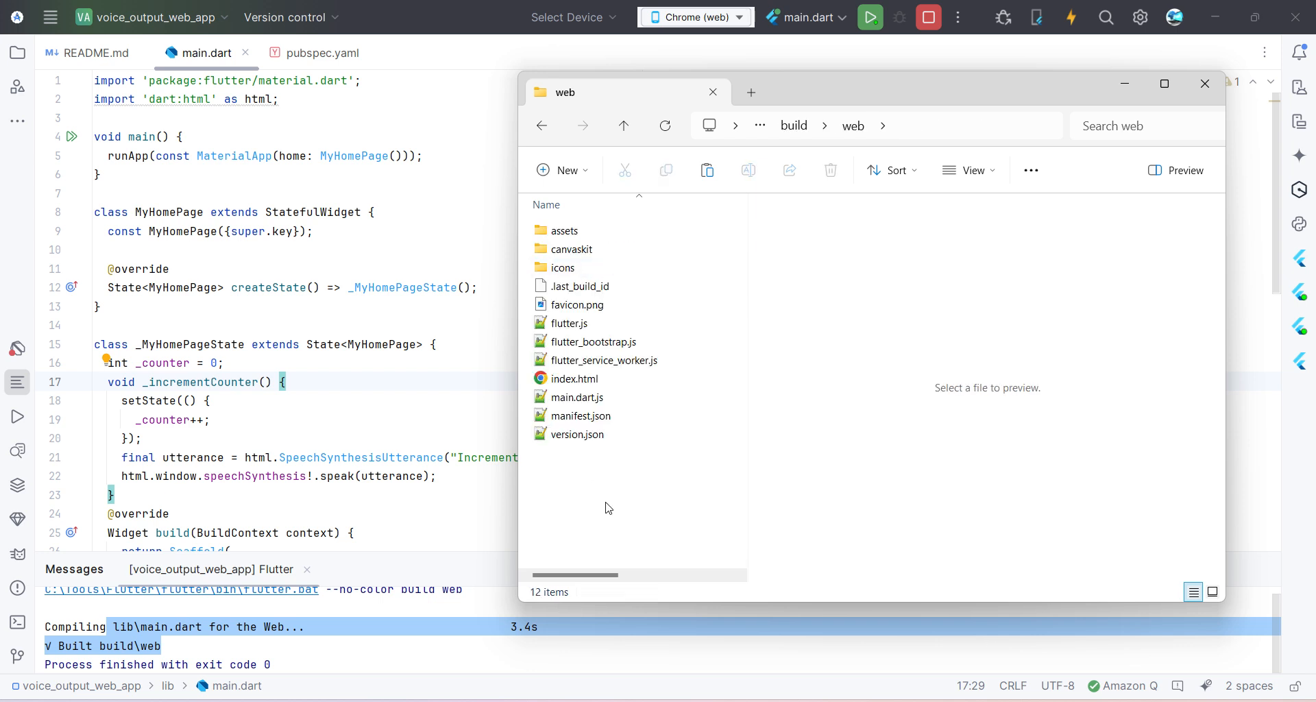
key(ctrl+a)
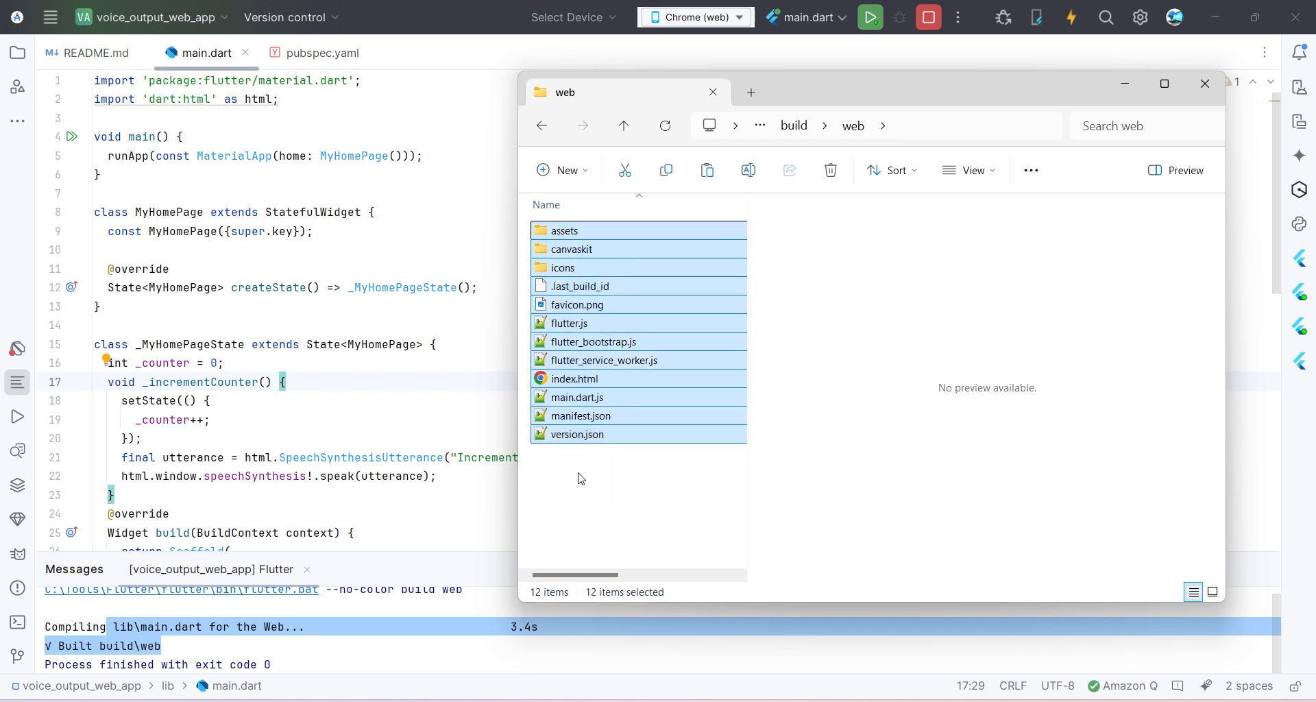
click(567, 323)
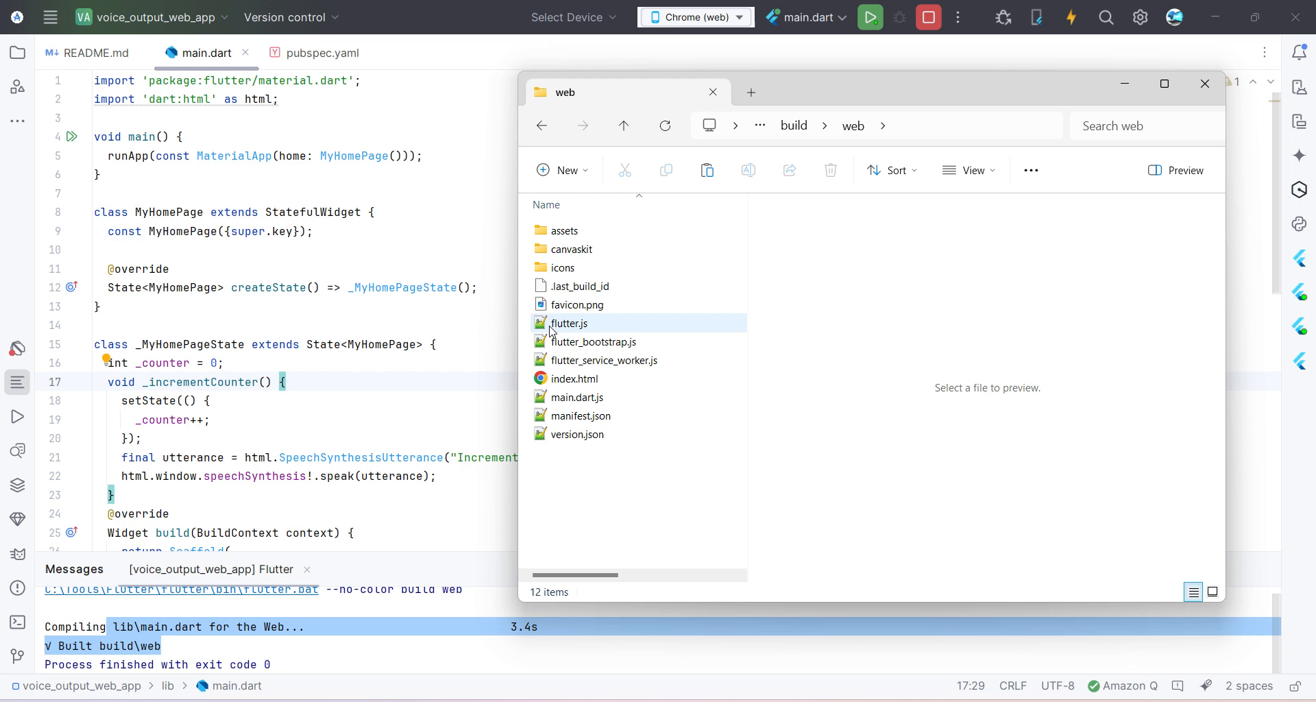
click(591, 341)
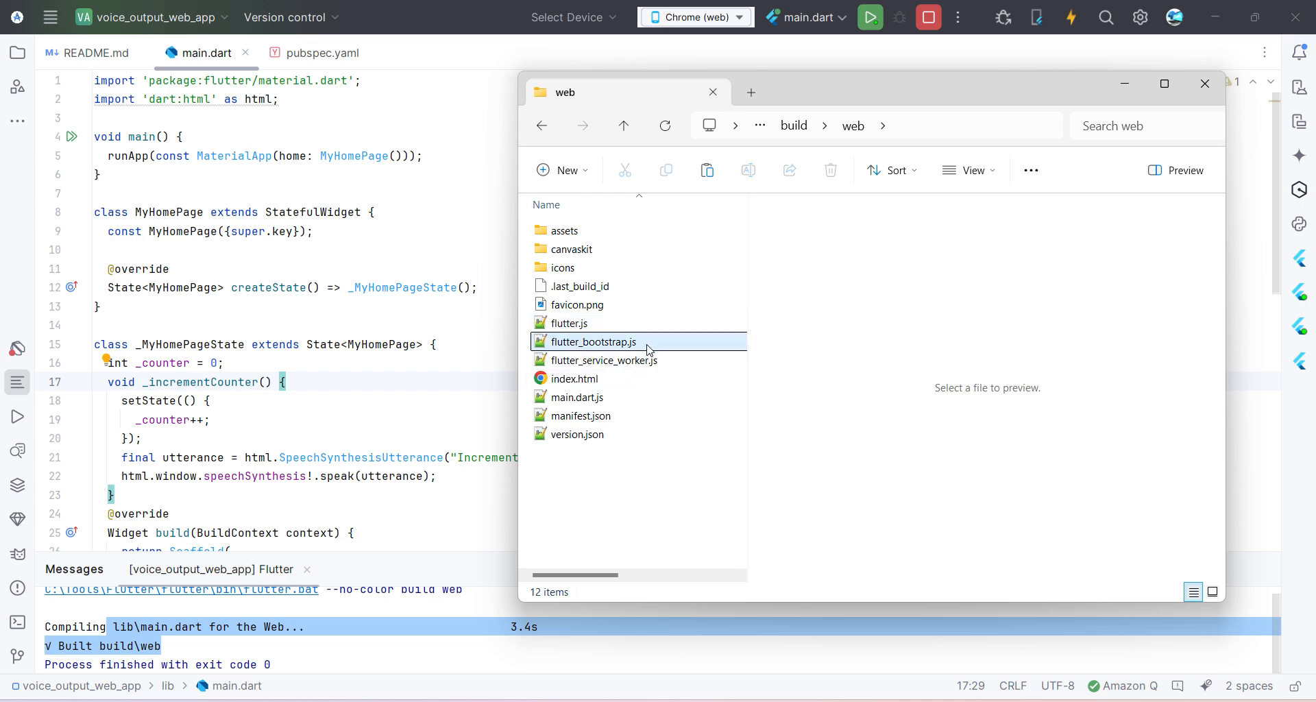
click(574, 379)
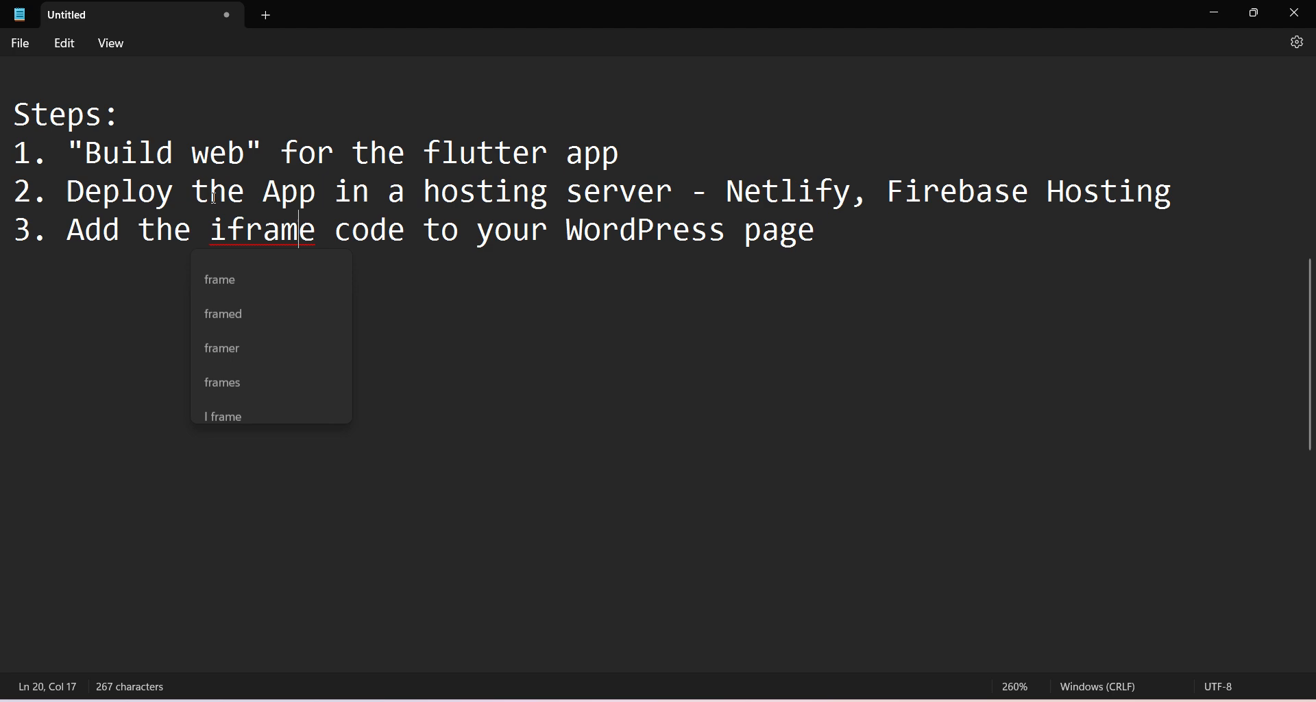
drag(175, 190, 672, 190)
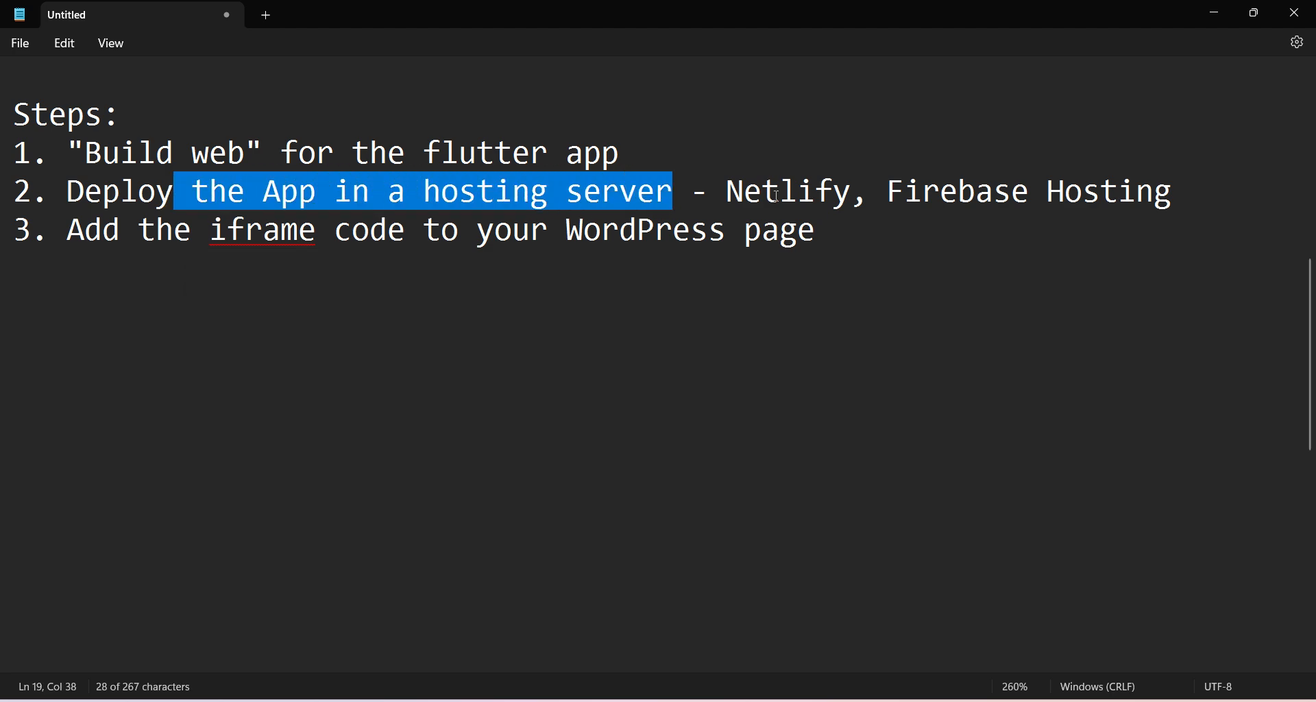
double_click(787, 191)
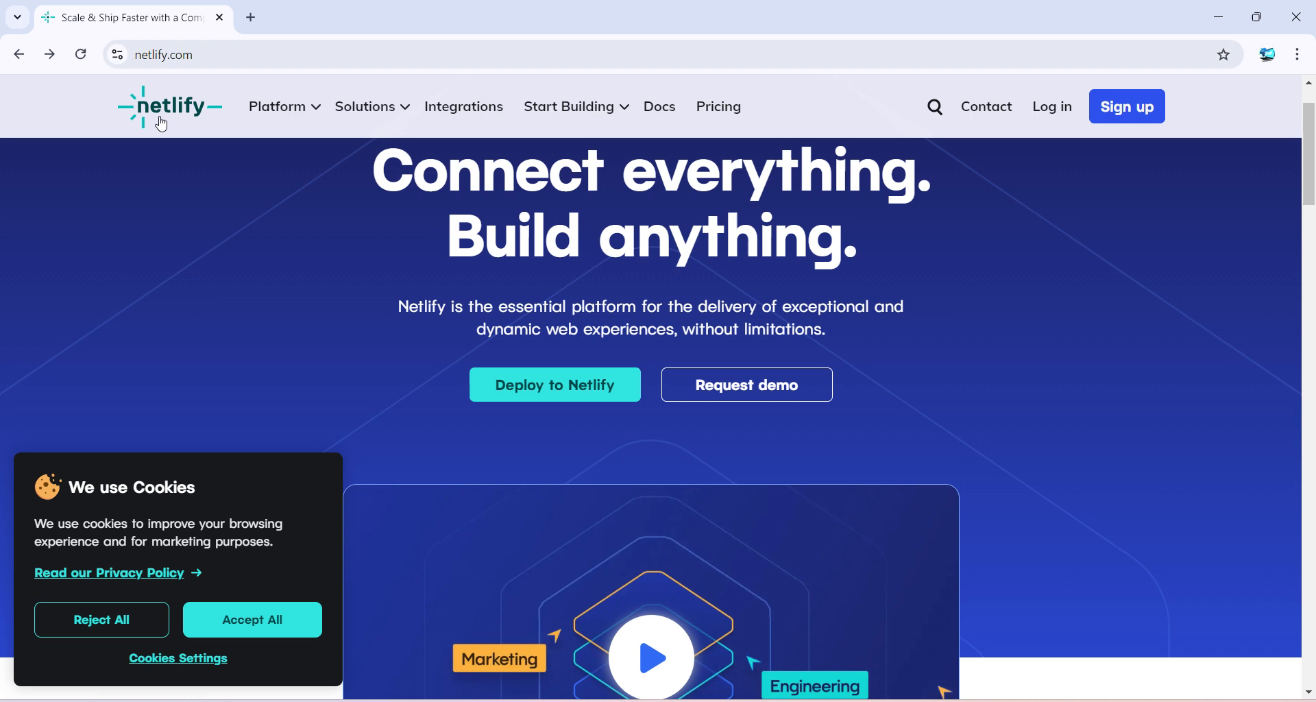
mouse_move(1051, 107)
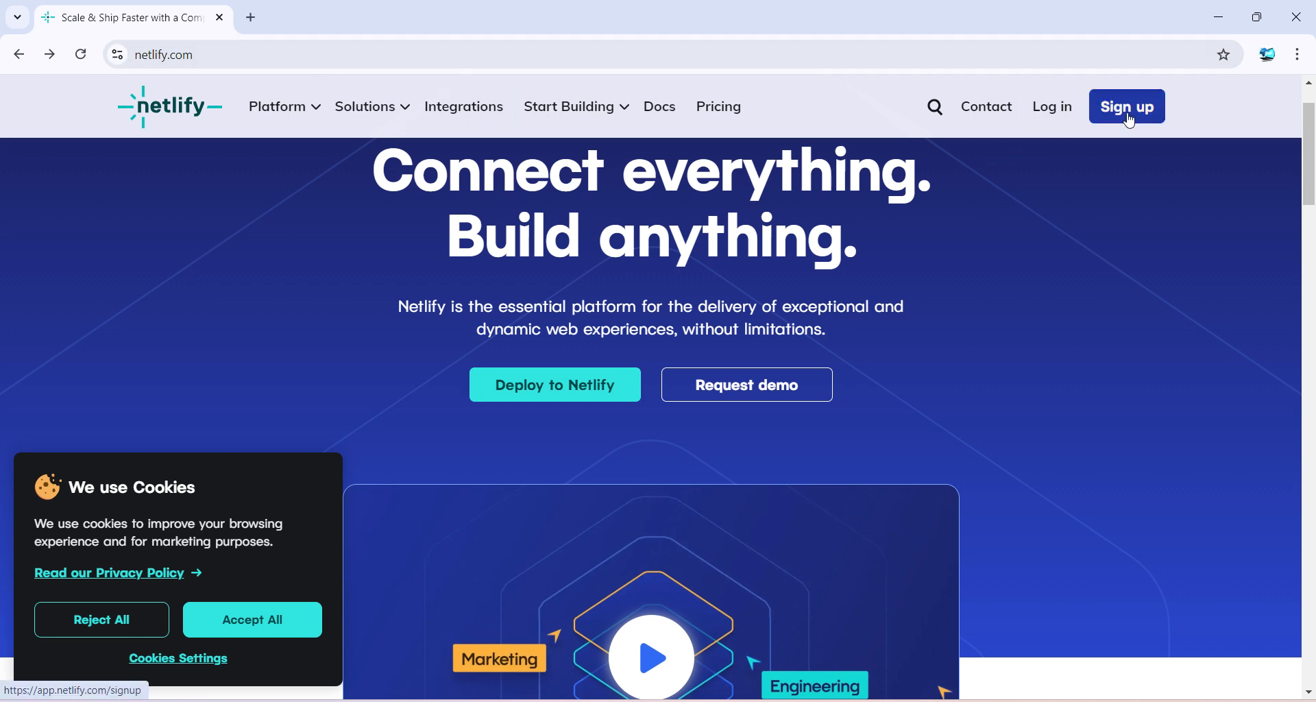
- Sign up on netlify.com and reach the team Sites dashboard
click(1127, 107)
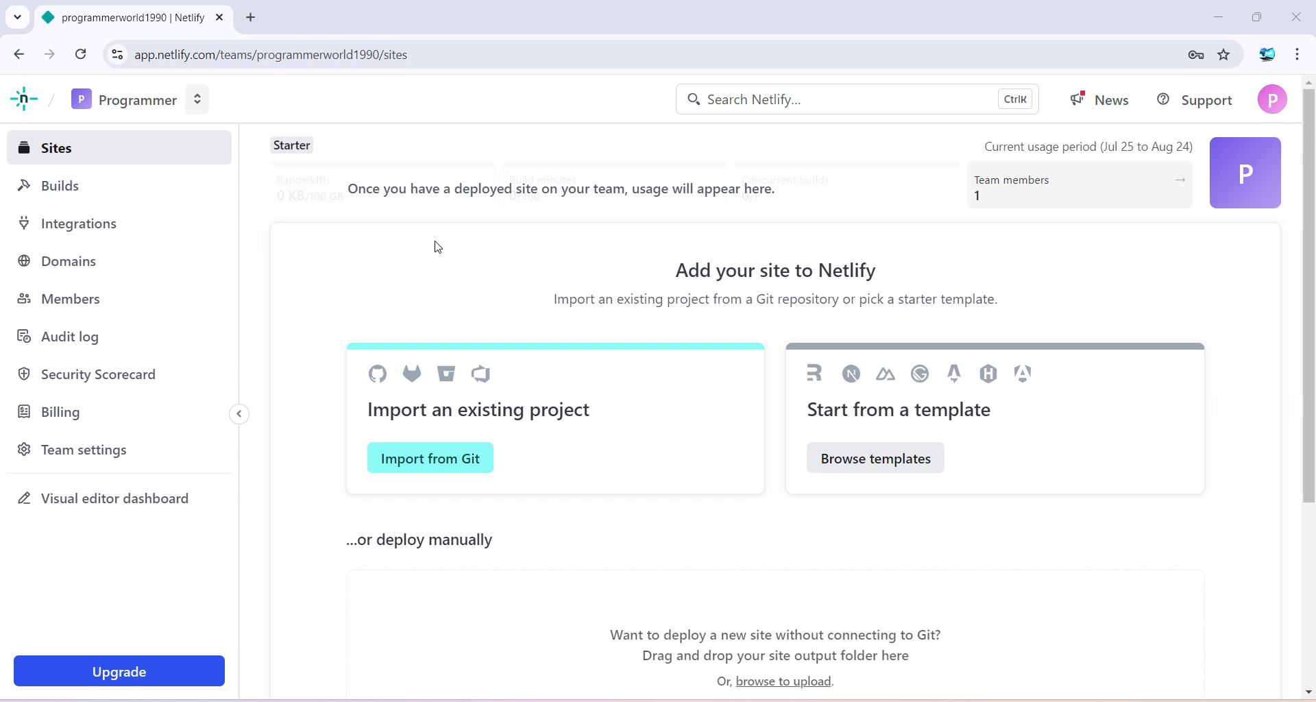
mouse_move(529, 182)
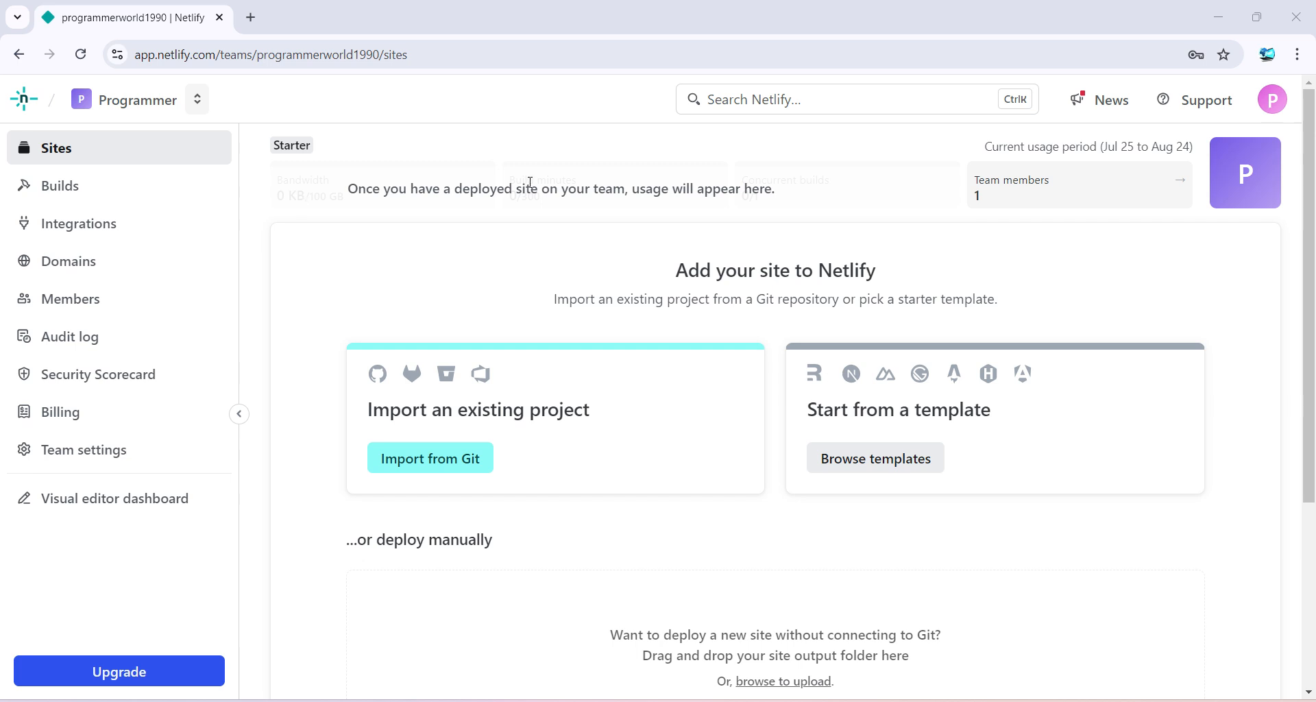
mouse_move(493, 186)
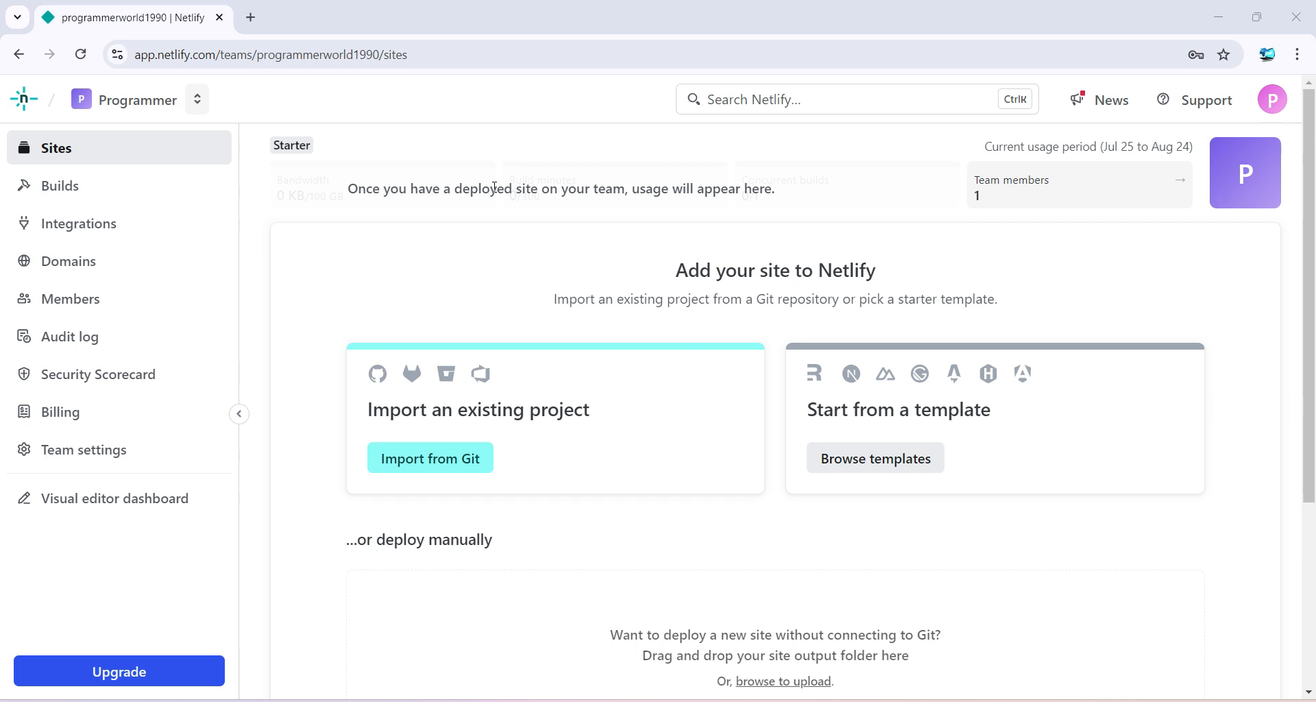
mouse_move(876, 307)
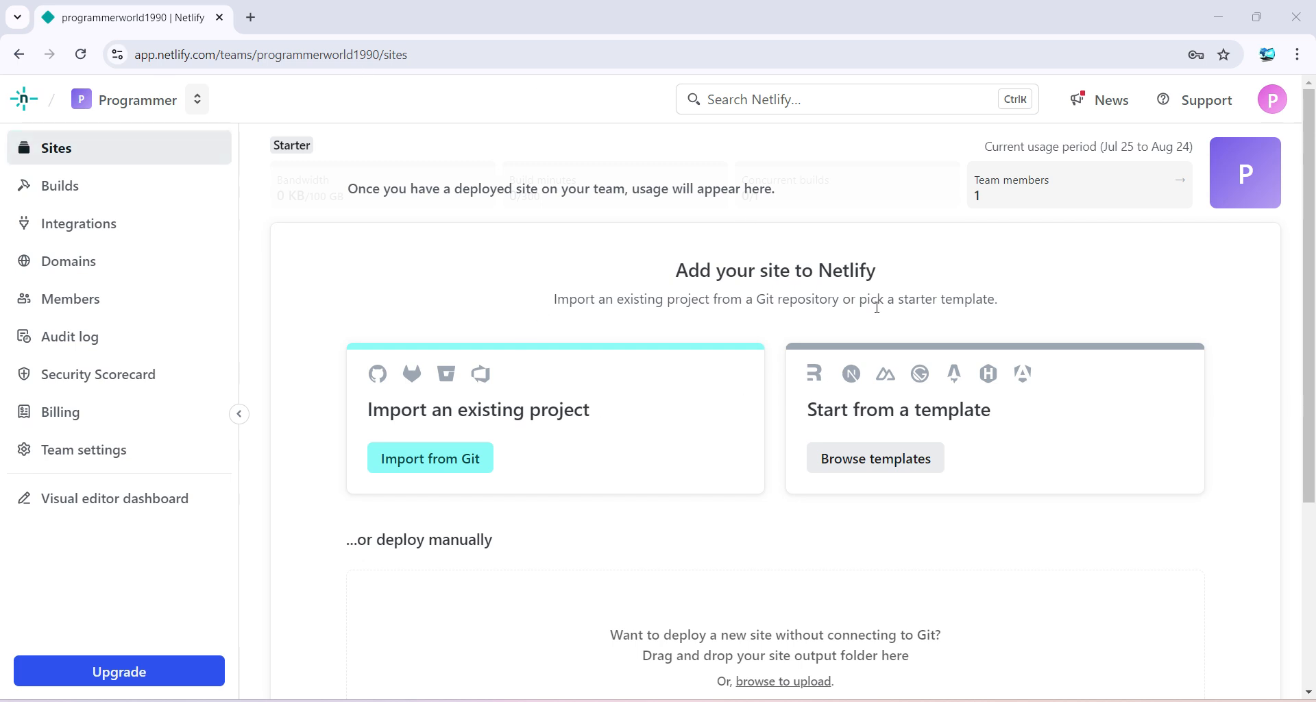
scroll(down, 3)
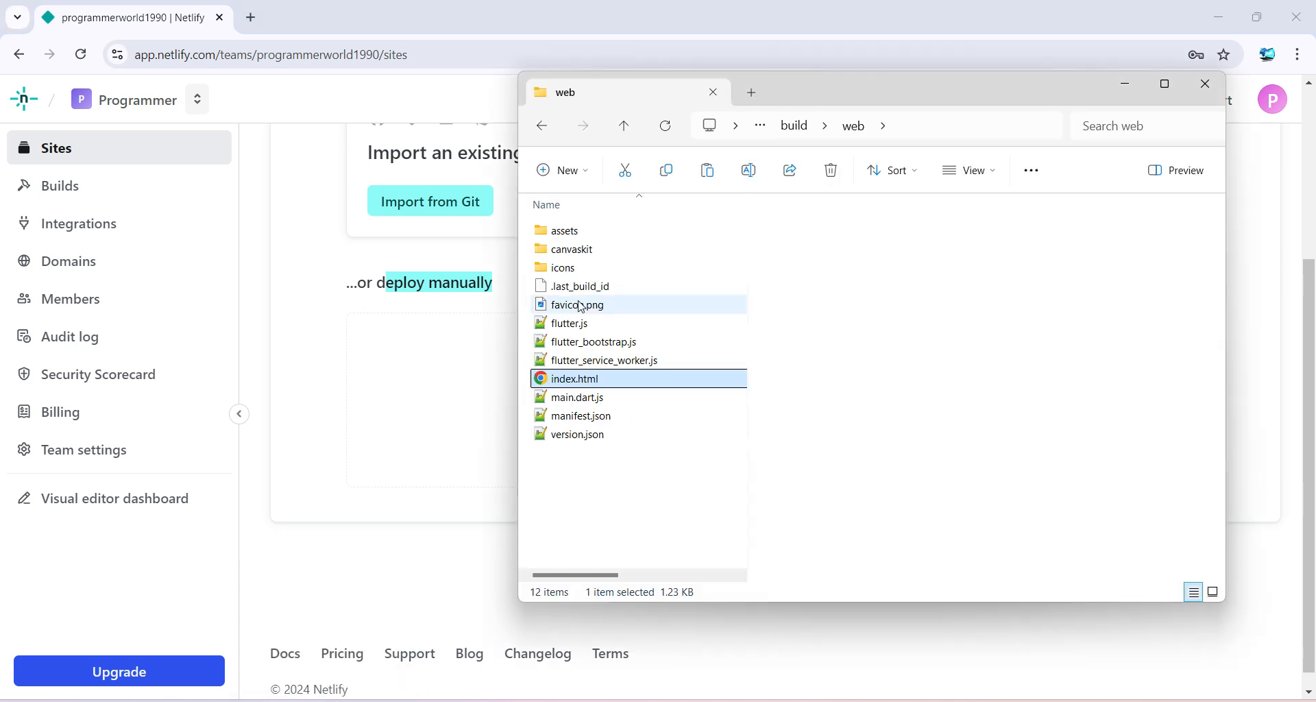
- Upload the build/web files to Netlify's manual deploy drop zone
click(623, 125)
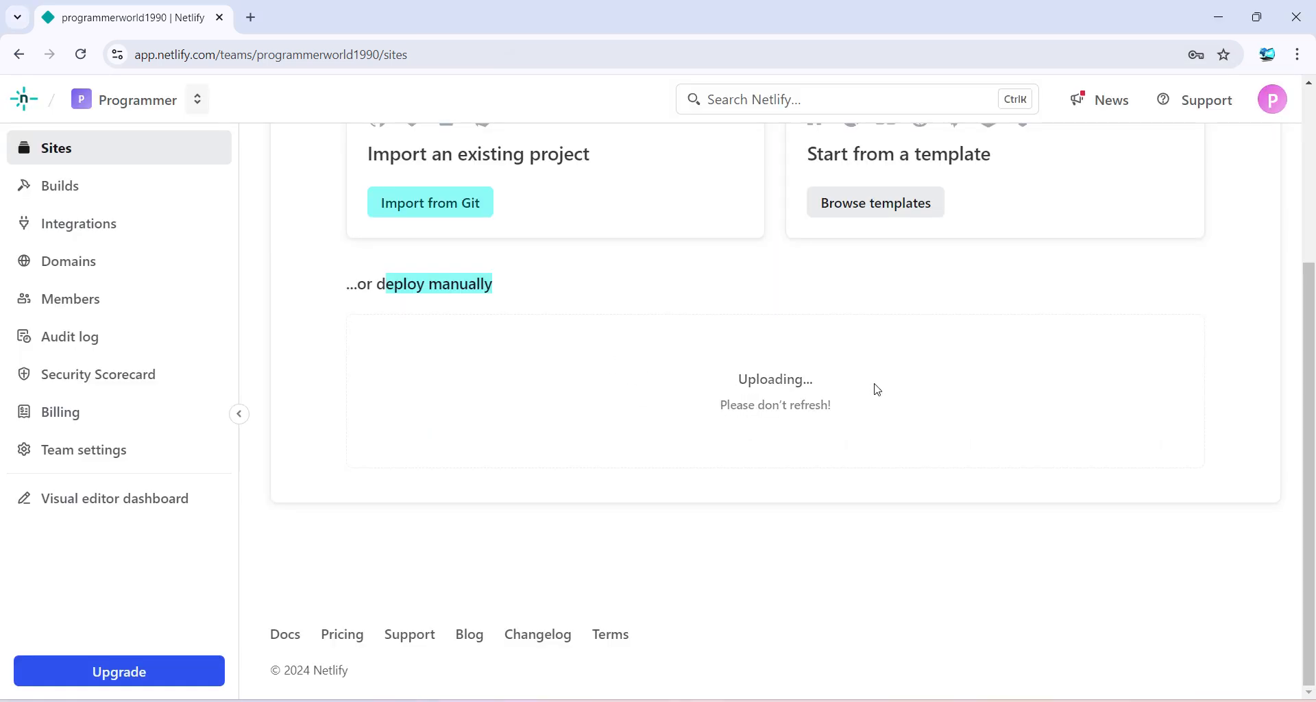
mouse_move(728, 394)
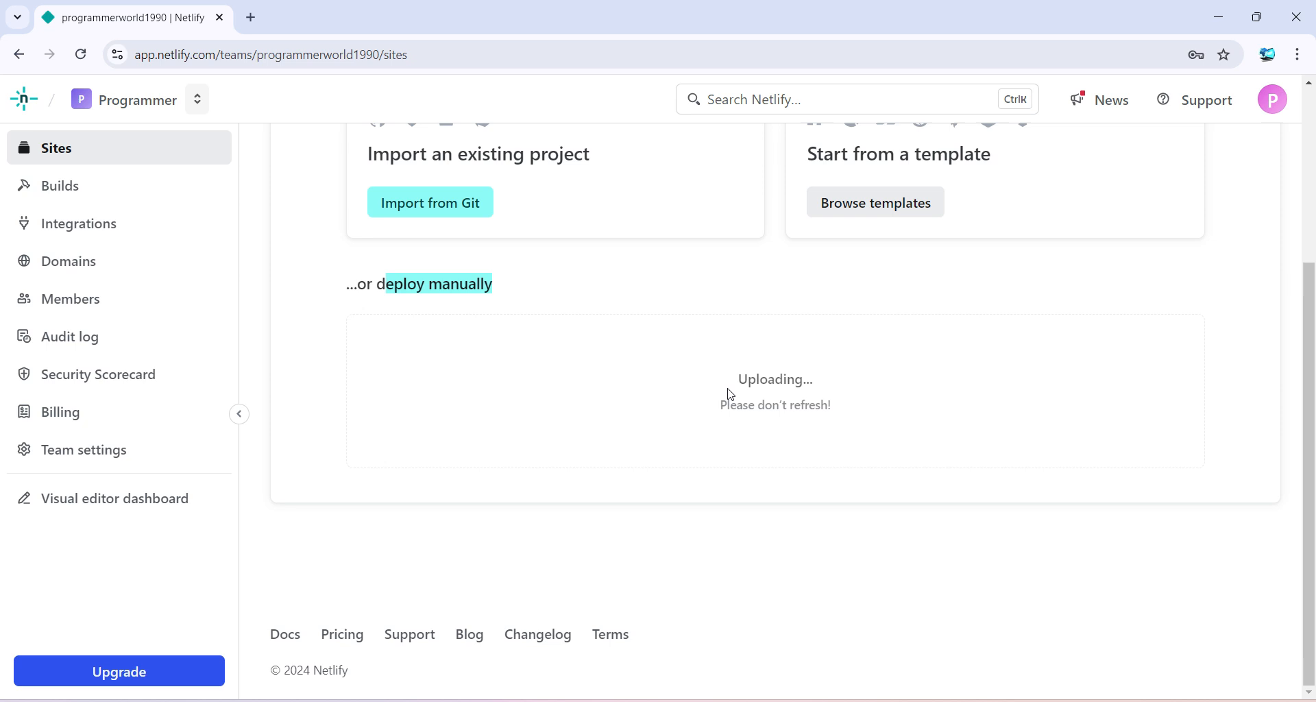
mouse_move(561, 30)
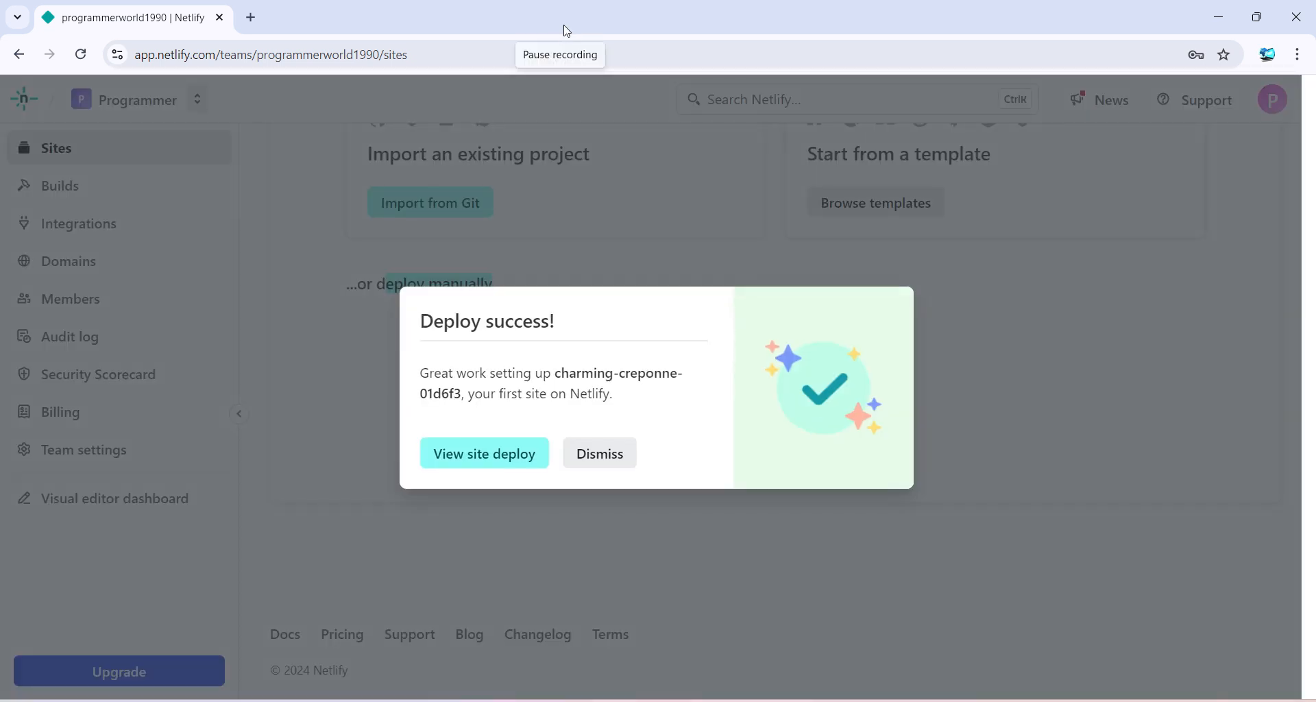
- View the new site deploy, dismiss the success popup and launch the production deploy
click(484, 454)
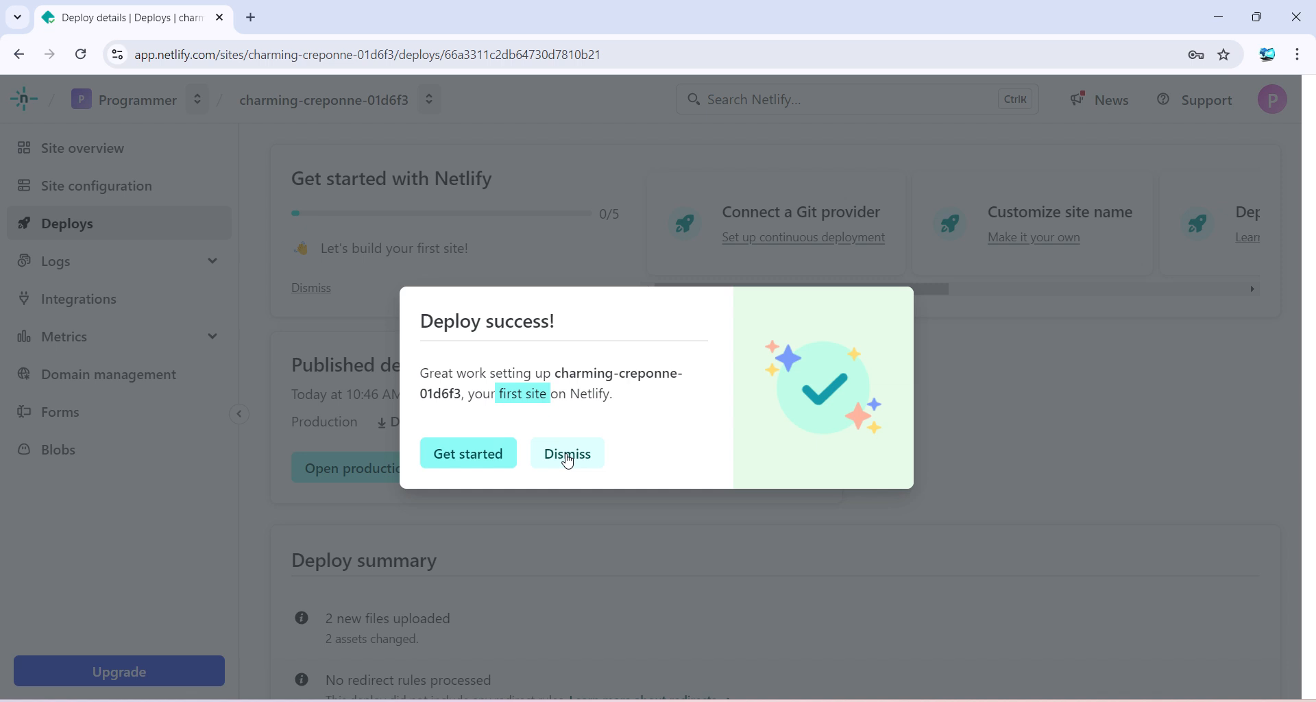
click(568, 454)
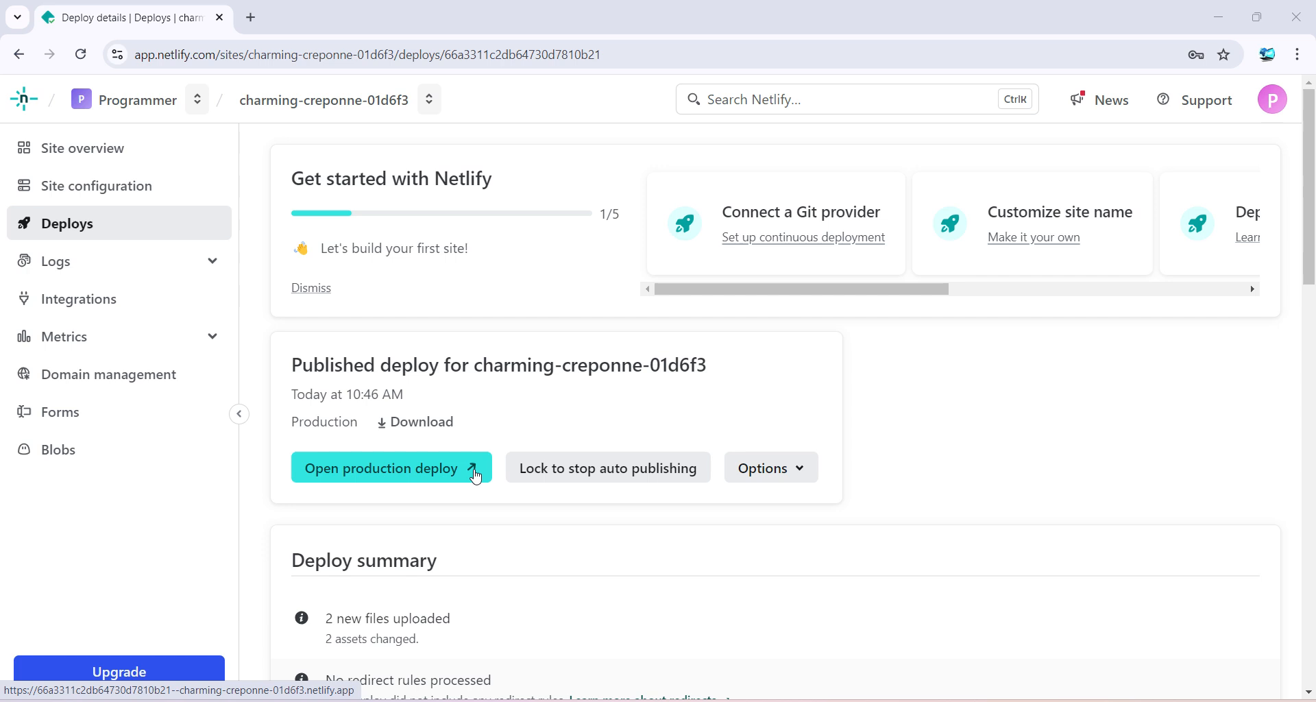
click(385, 467)
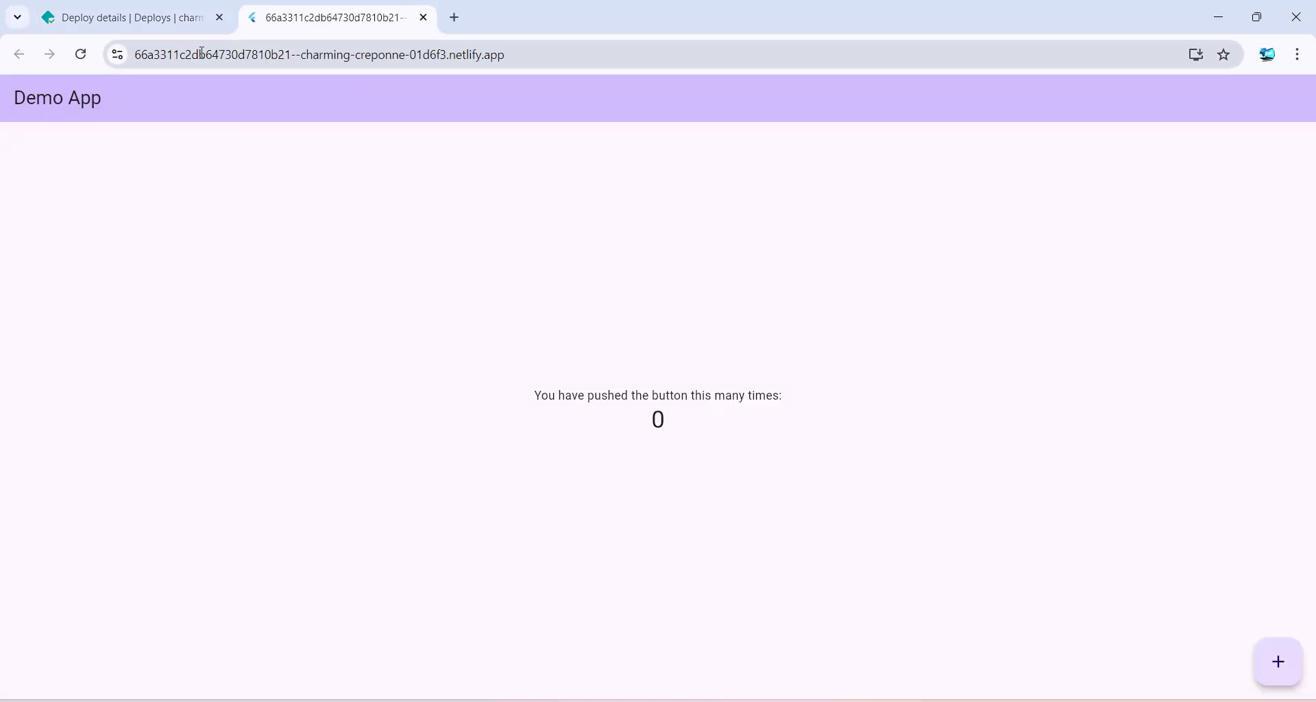
mouse_move(1278, 663)
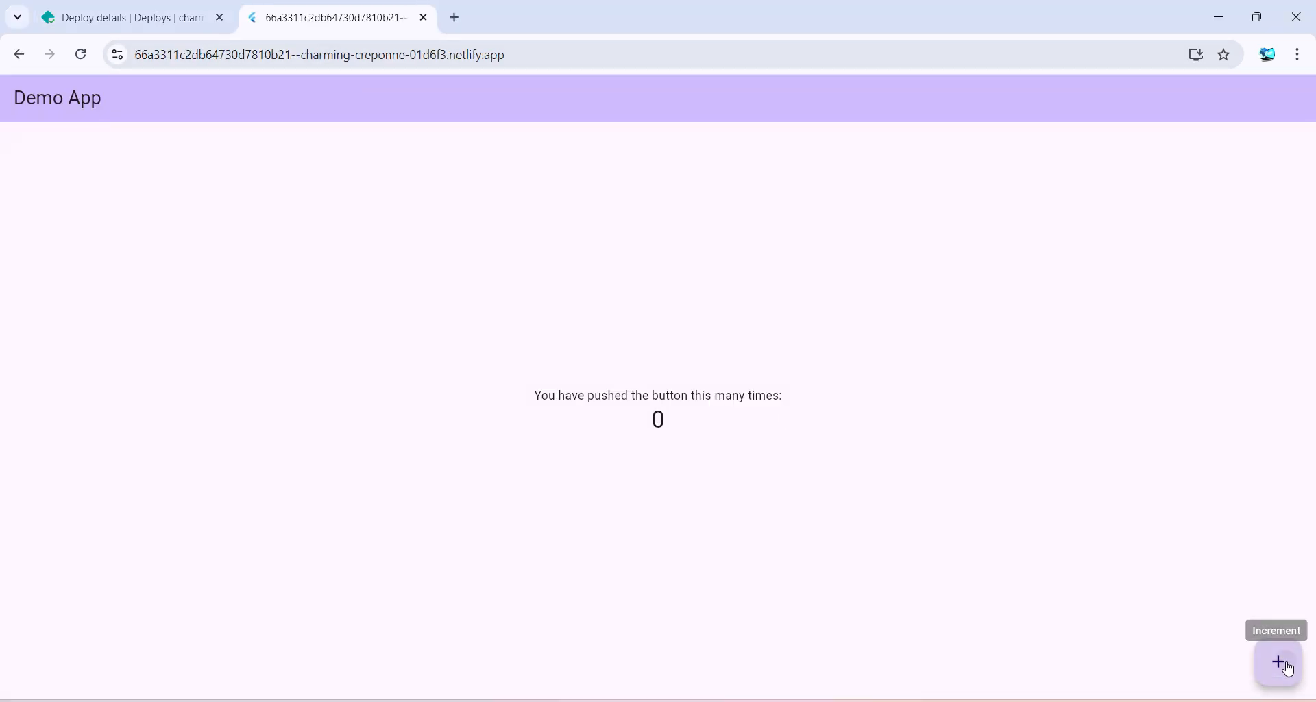
- Increment the deployed Demo App counter and select the site URL in the address bar
click(1278, 662)
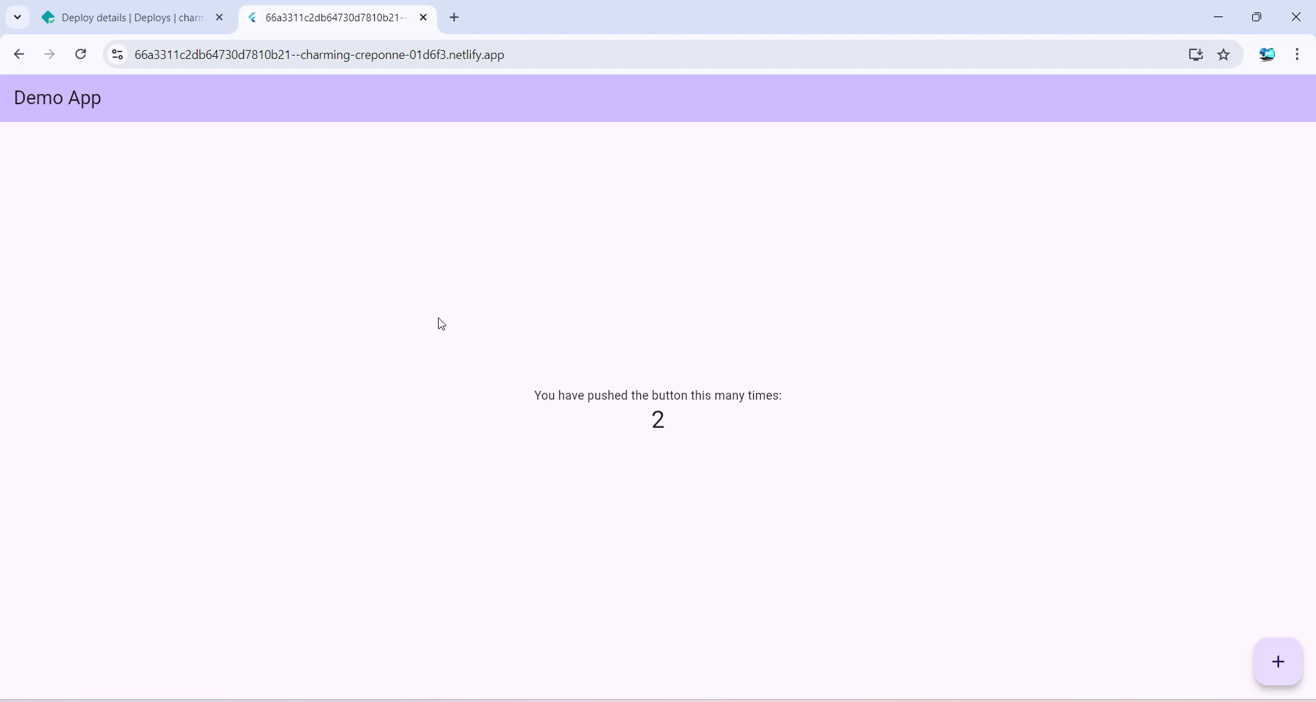
mouse_move(377, 291)
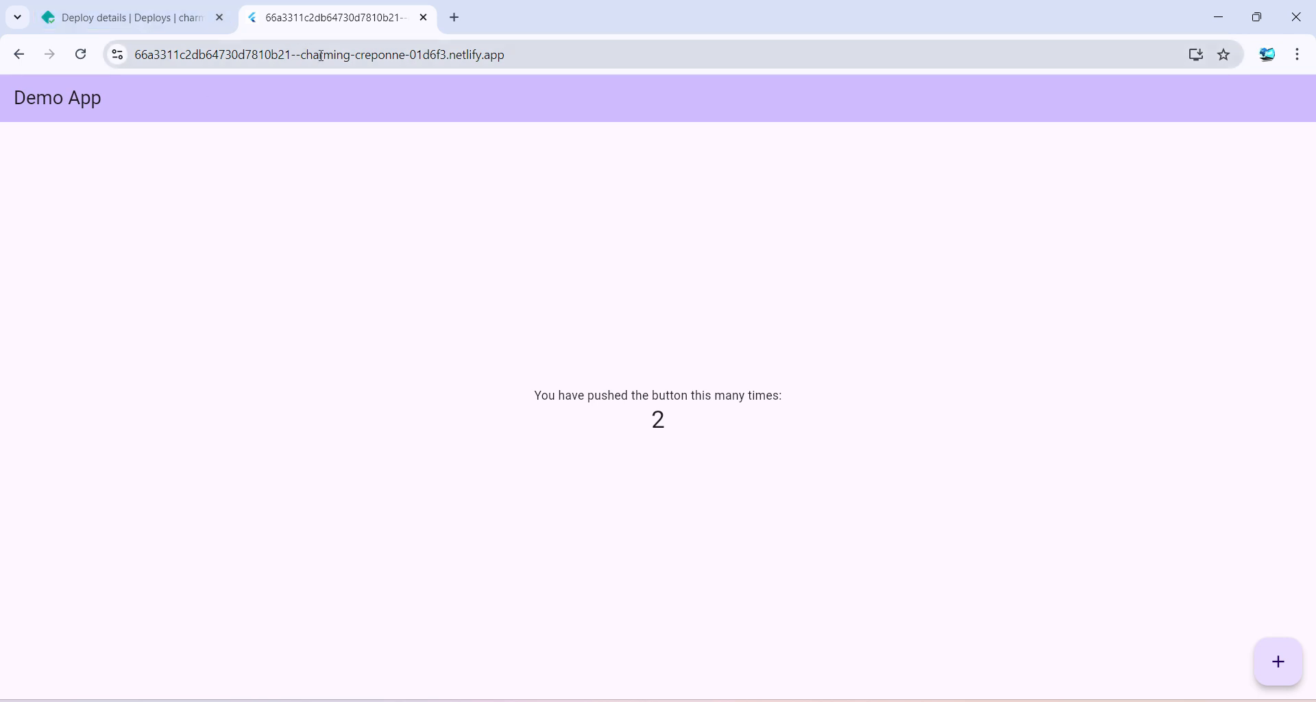
click(319, 55)
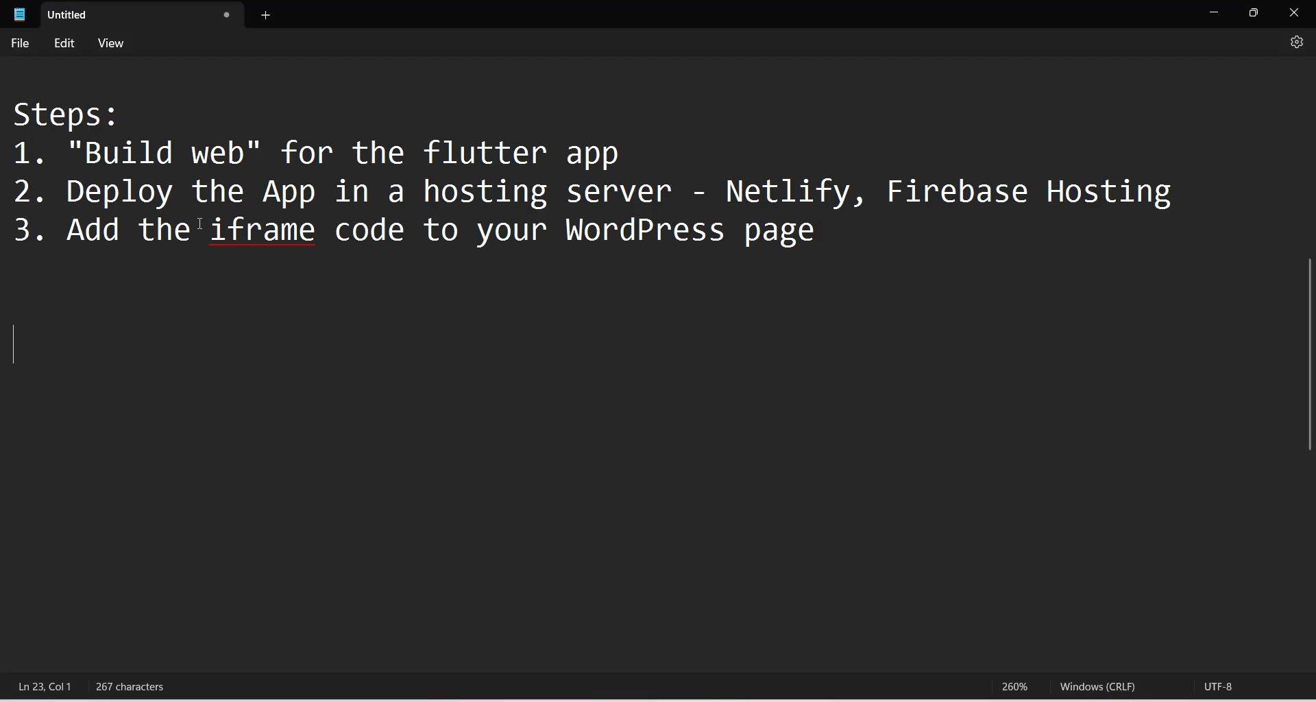
- Highlight step 3 about adding iframe code to a WordPress page in the notes
drag(131, 229, 700, 229)
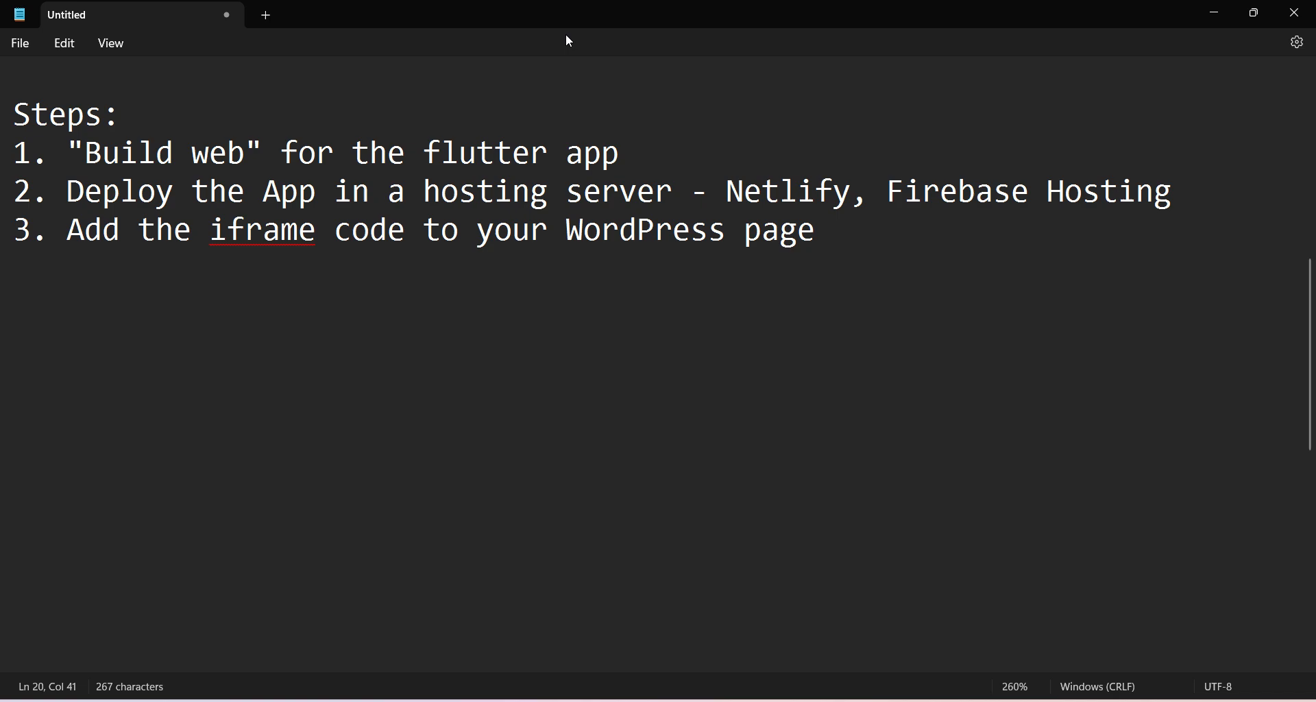
mouse_move(564, 33)
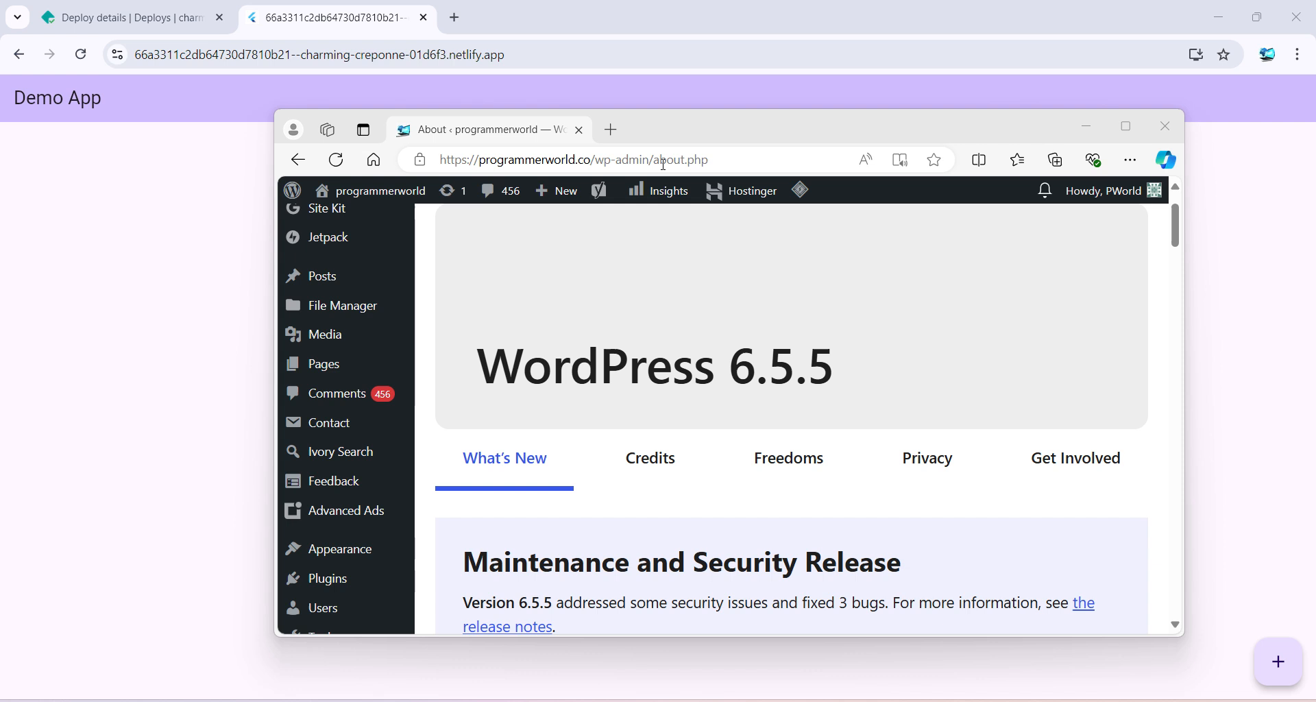
mouse_move(322, 364)
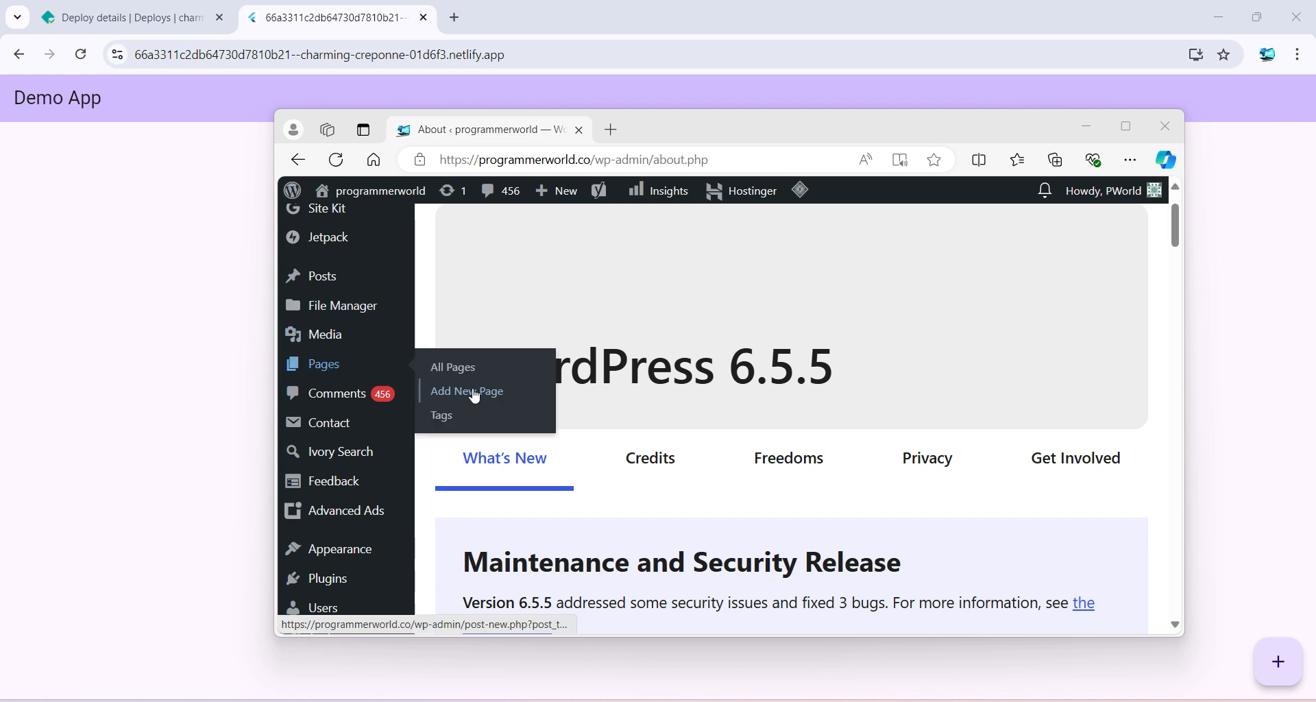
- Create a new WordPress page titled 'Flutter App Deployment Testing' and maximize the editor window
click(466, 391)
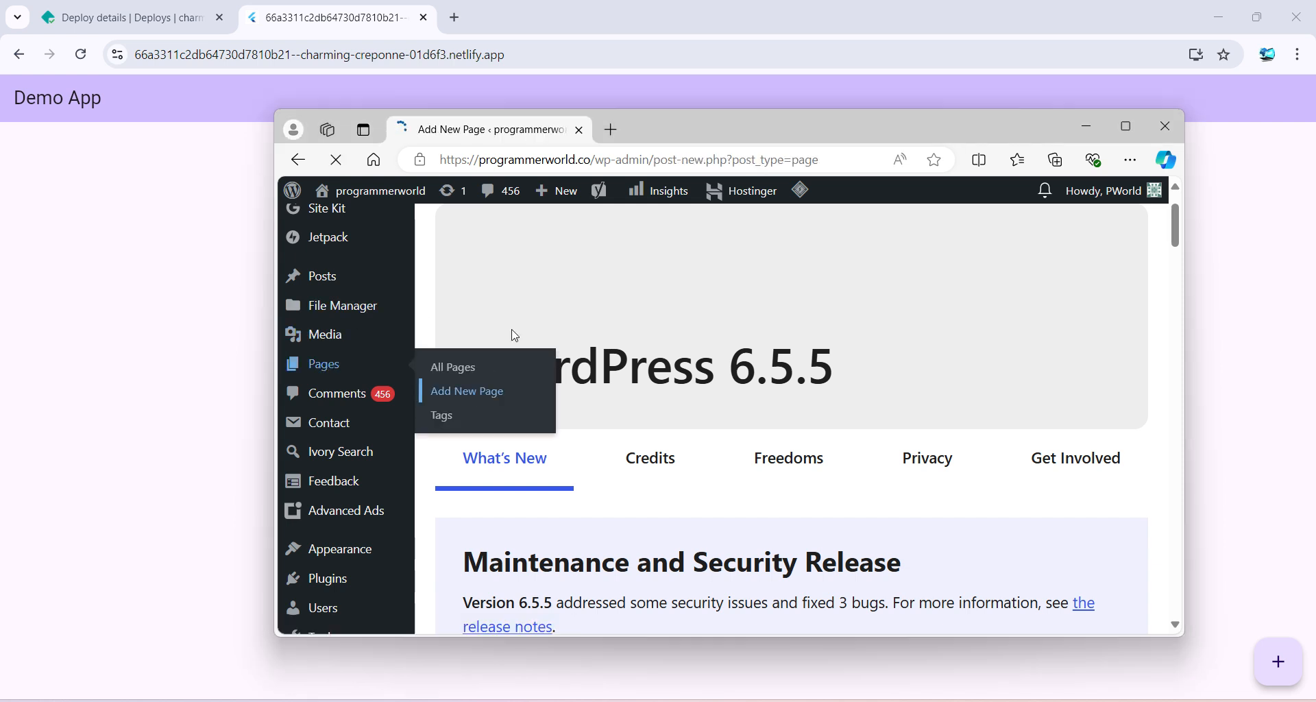
click(466, 391)
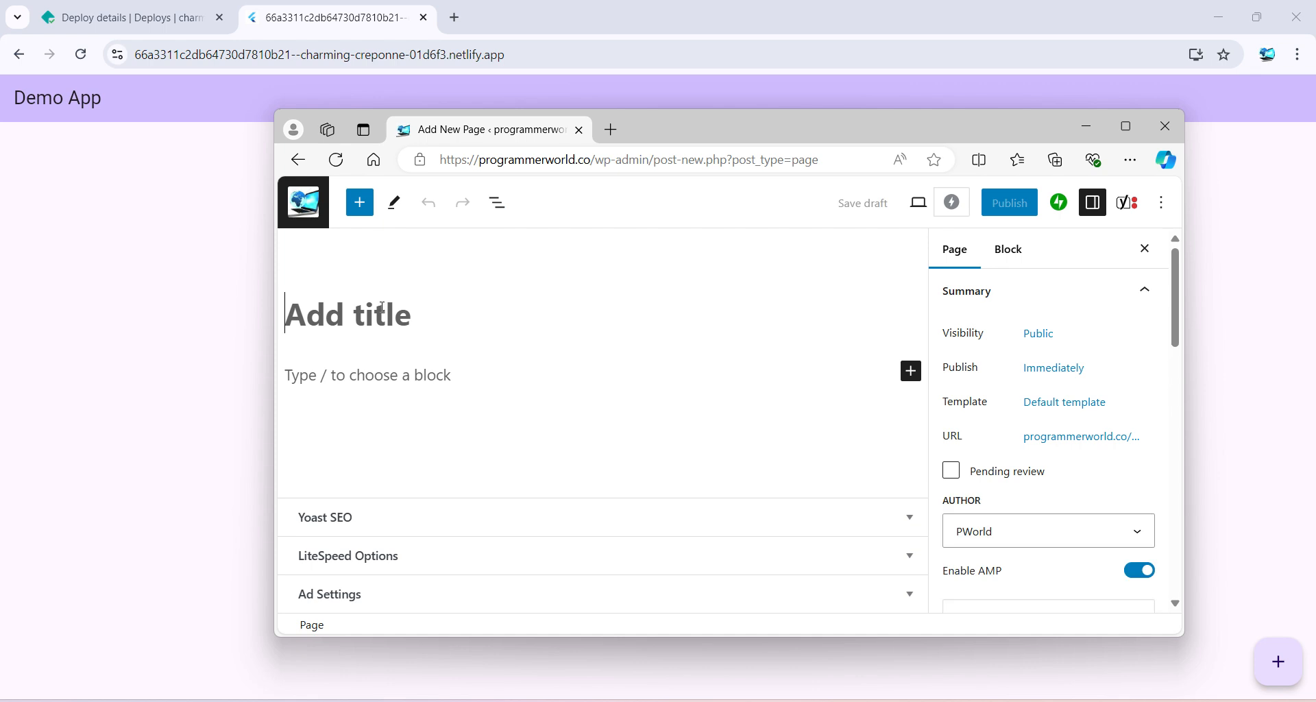
text(Flutter A)
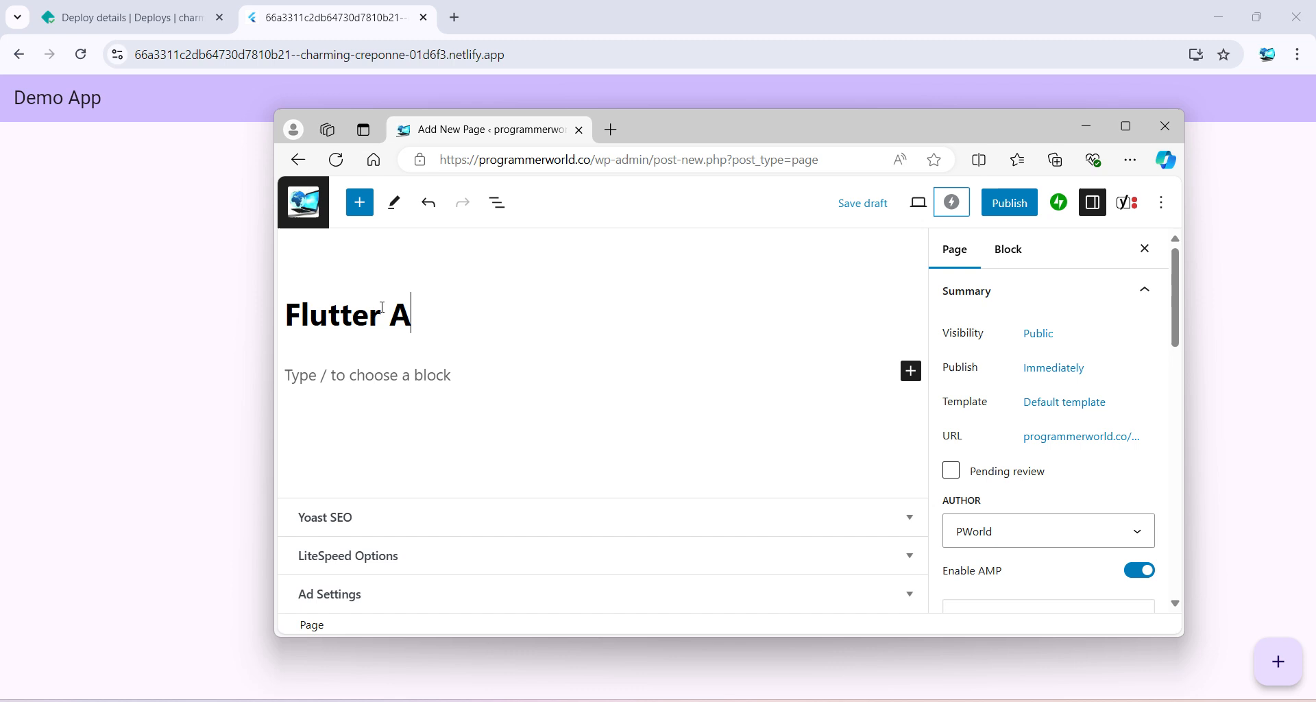
text(pp Deploye)
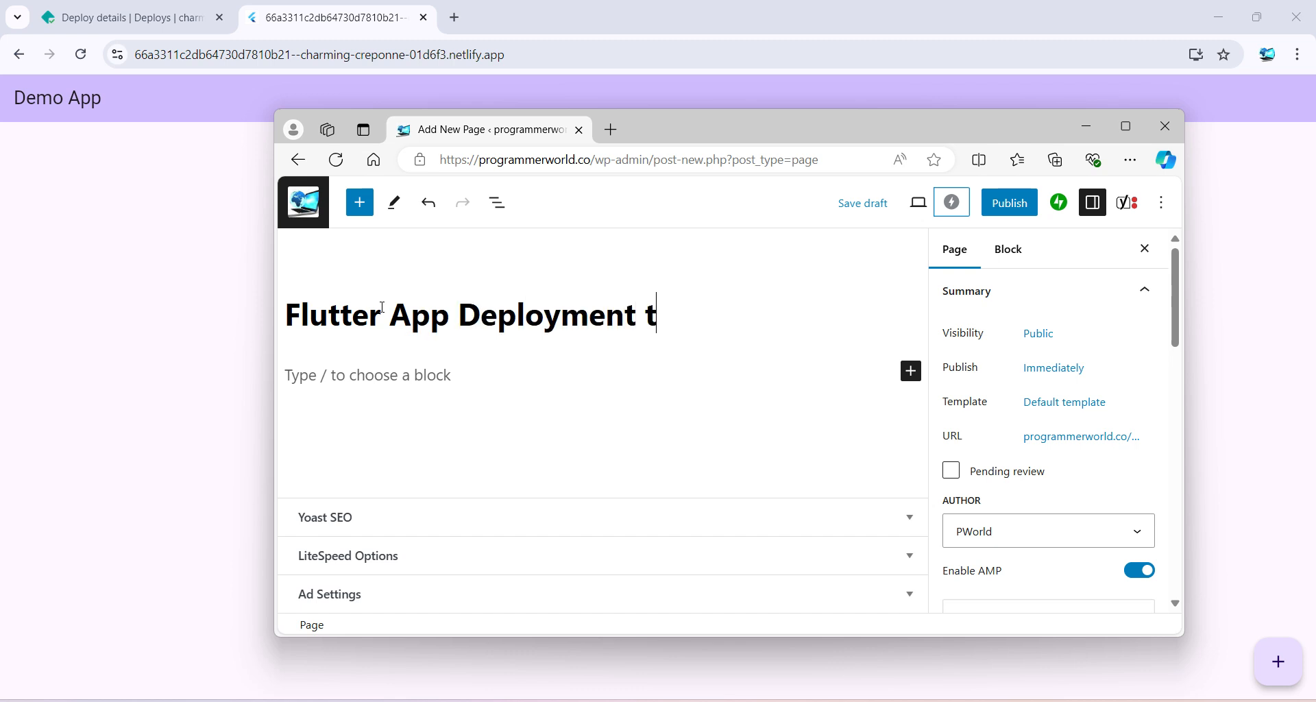
text(estiog)
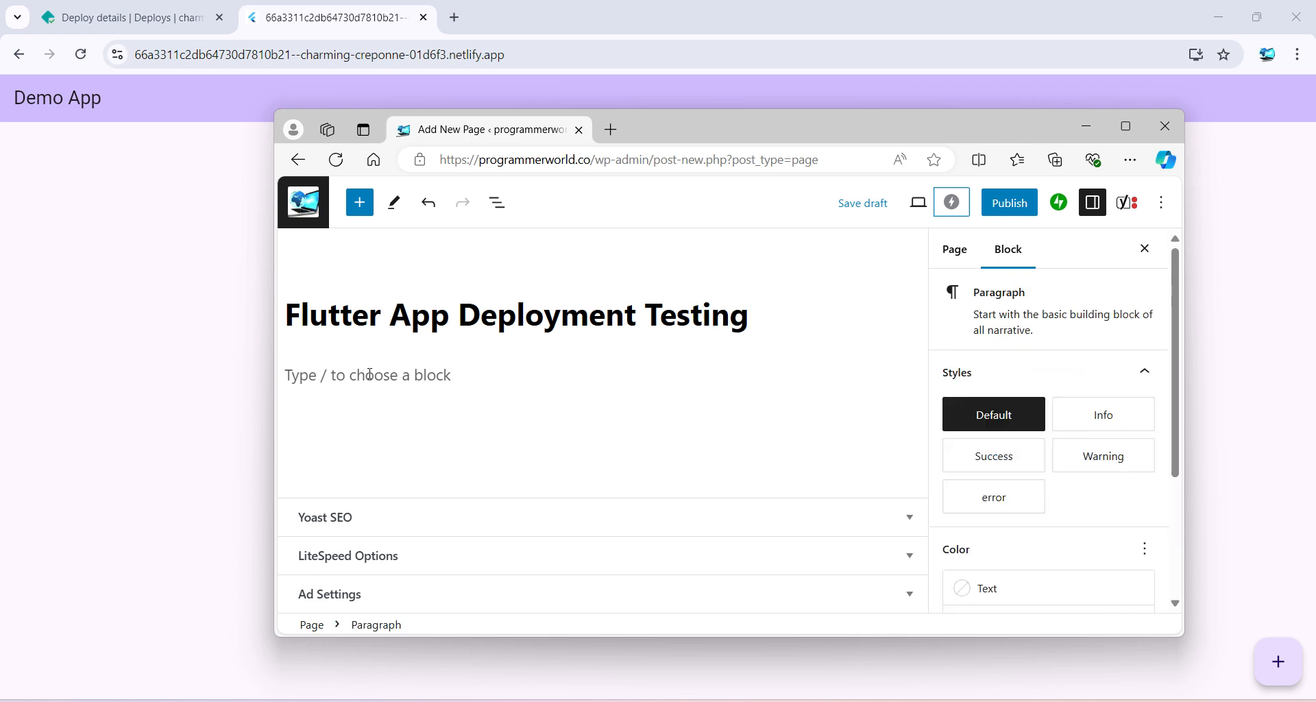
click(368, 375)
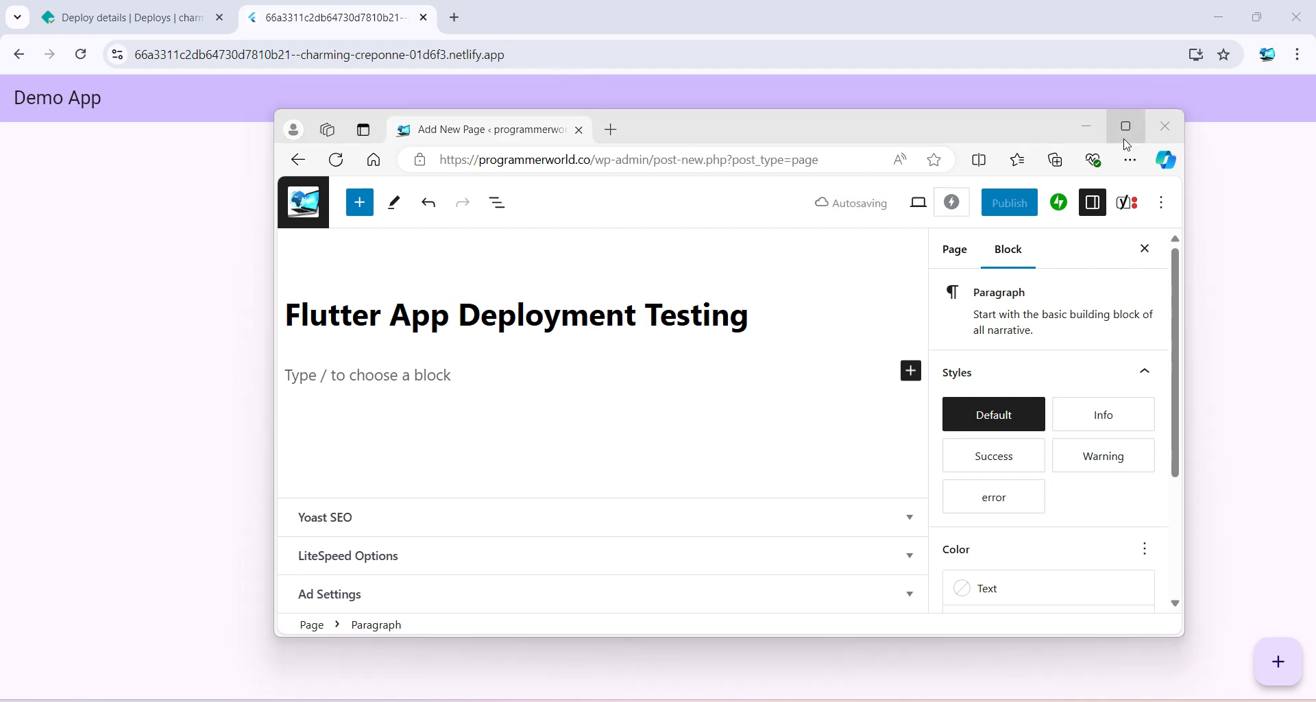
click(1124, 126)
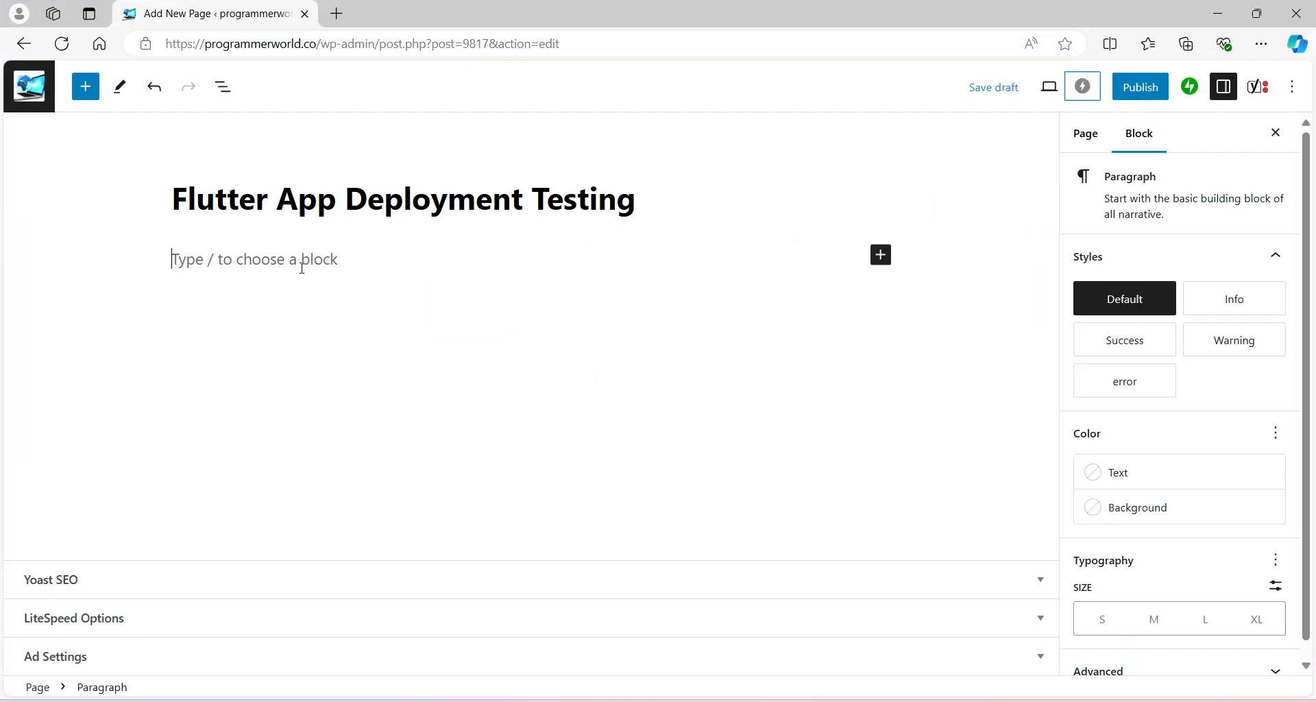
- Insert a Custom HTML block into the page
click(880, 255)
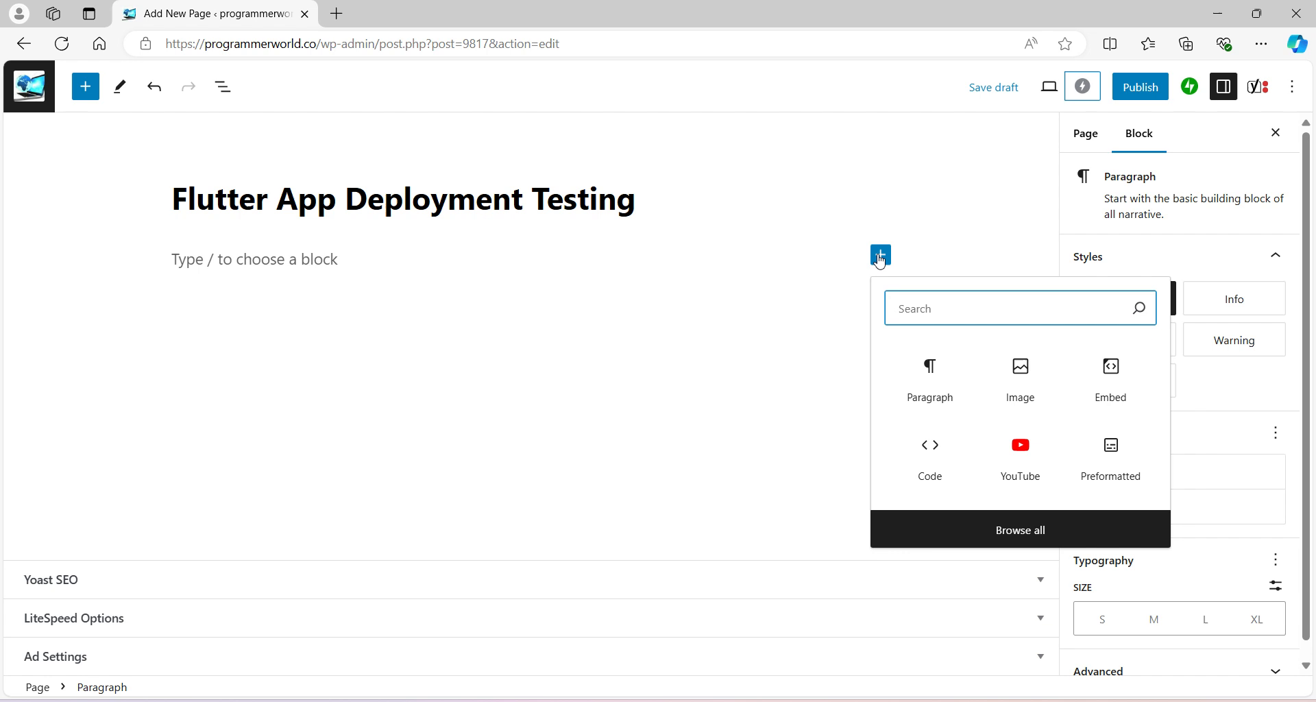
text(html)
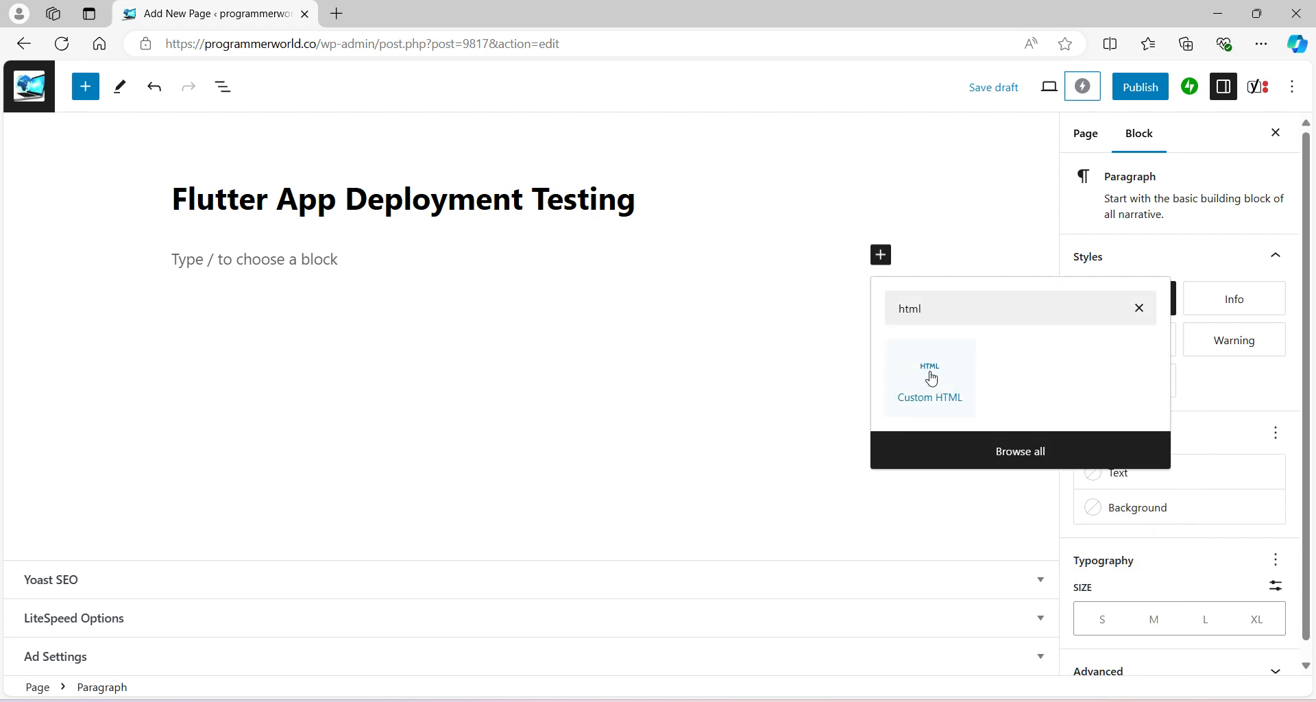
click(928, 379)
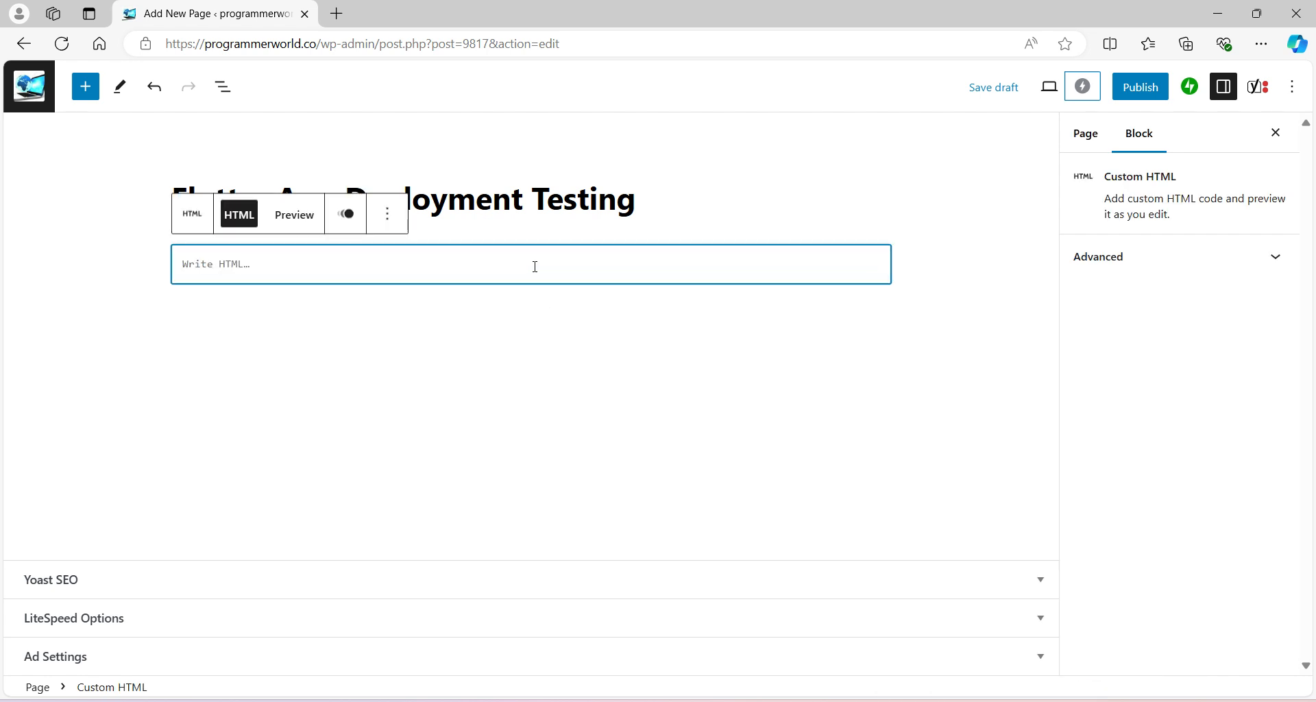
- Write a 100%-wide, 600px-high iframe whose src is the charming-creponne-01d6f3.netlify.app URL
text(<iframe src="https://url.netlify.app/" width="100%" height="600px" frameborder="0" allowfullscreen></iframe>)
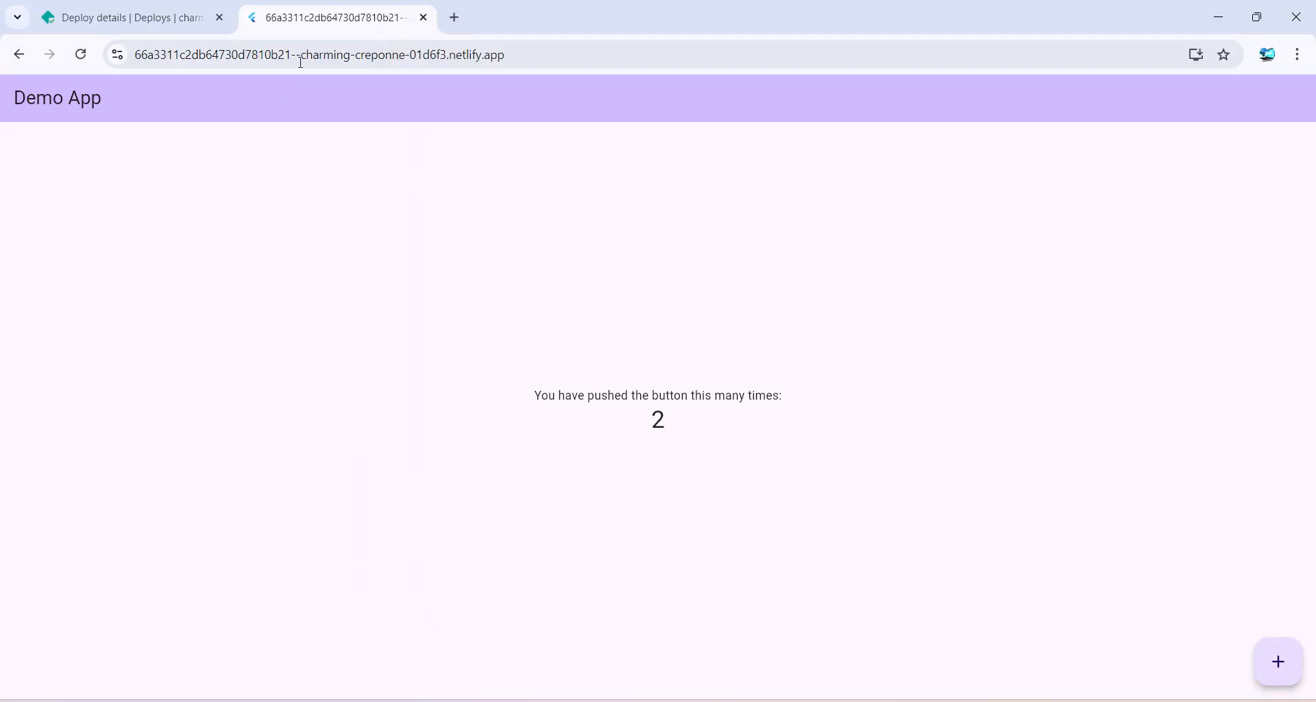
click(319, 55)
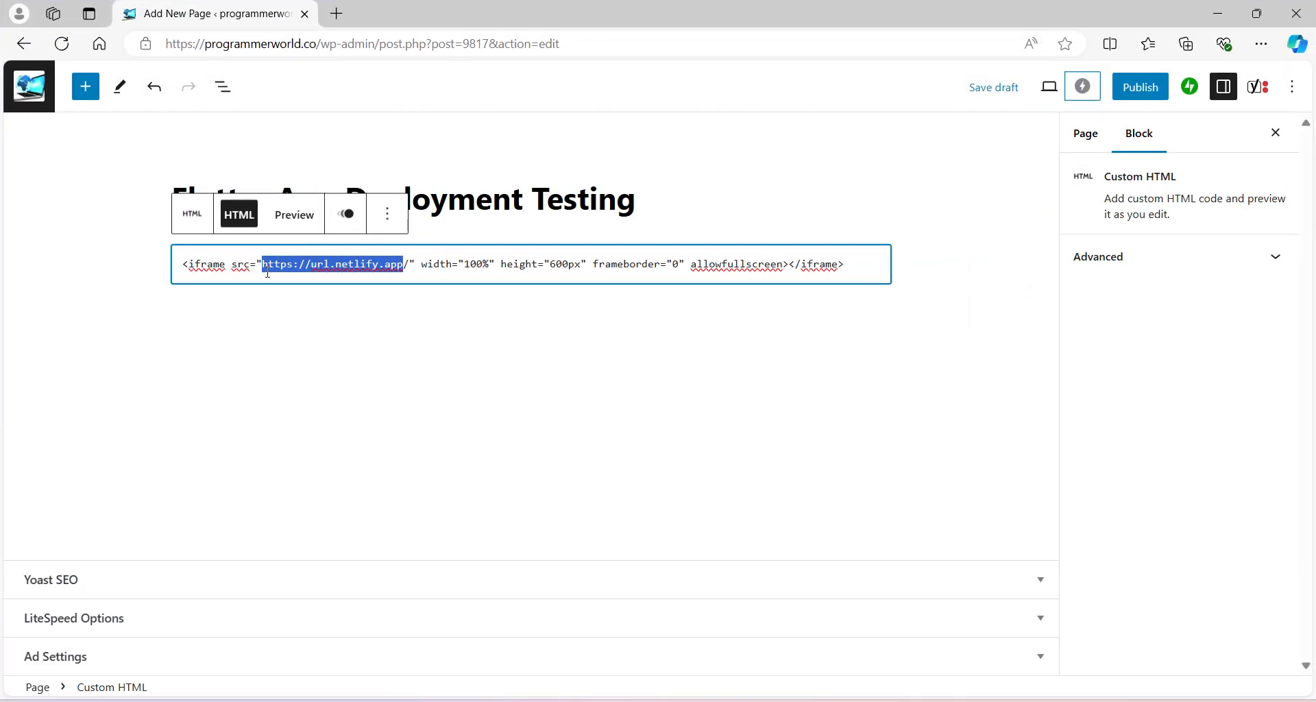
text(https://66a3311c2db64730d7810b21--charming-creponne-01d6f3.netlify.app/)
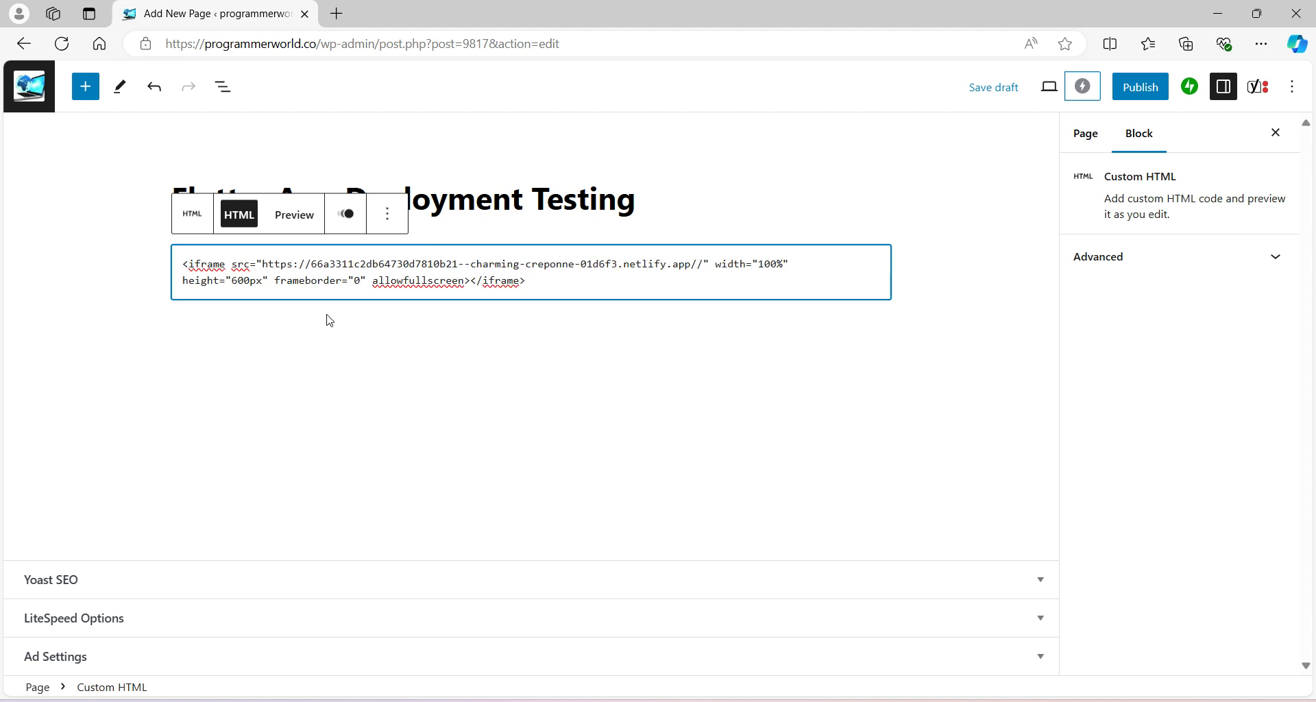
mouse_move(675, 402)
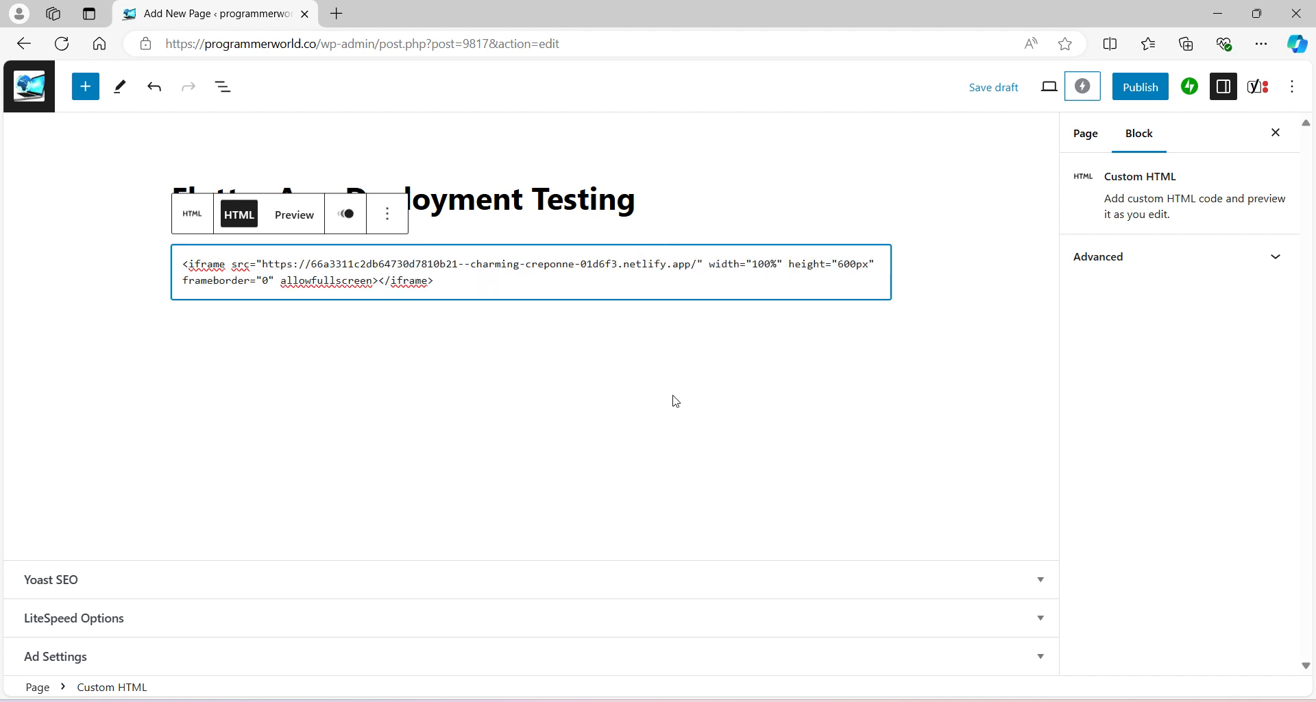
- Publish the 'Flutter App Deployment Testing' page and confirm in the pre-publish panel
click(1083, 133)
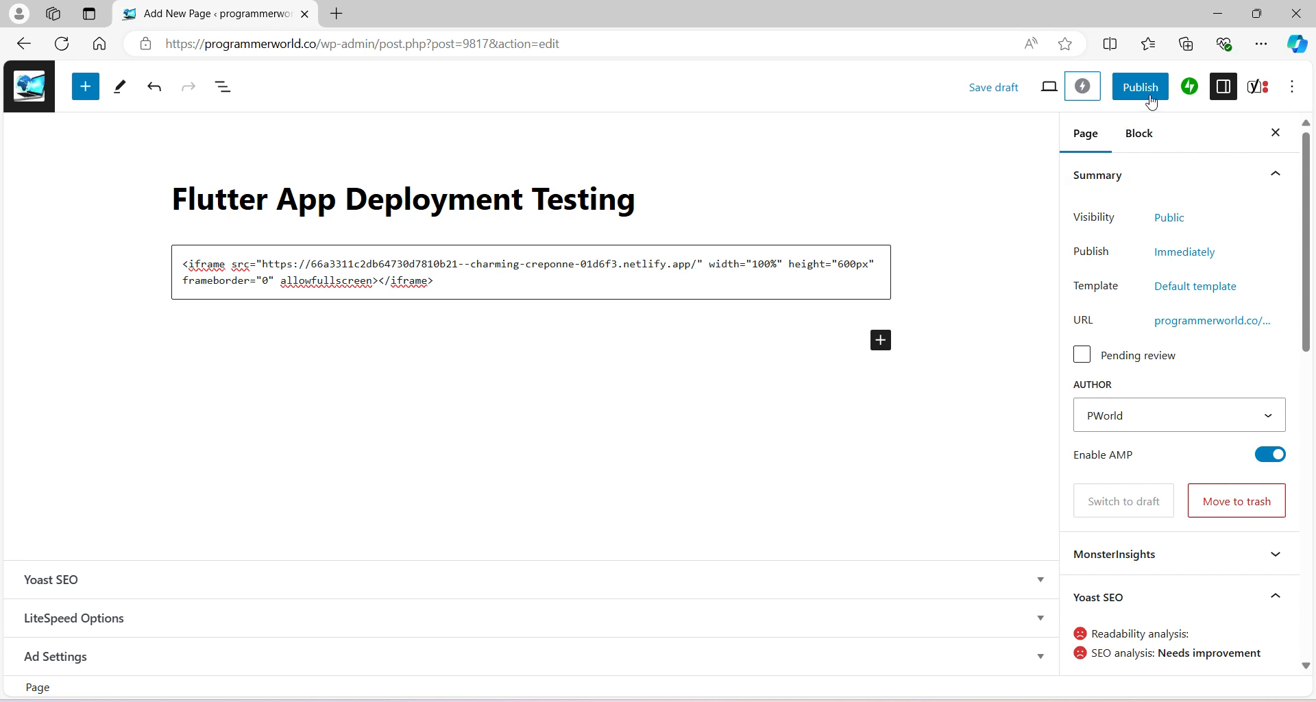
click(1140, 86)
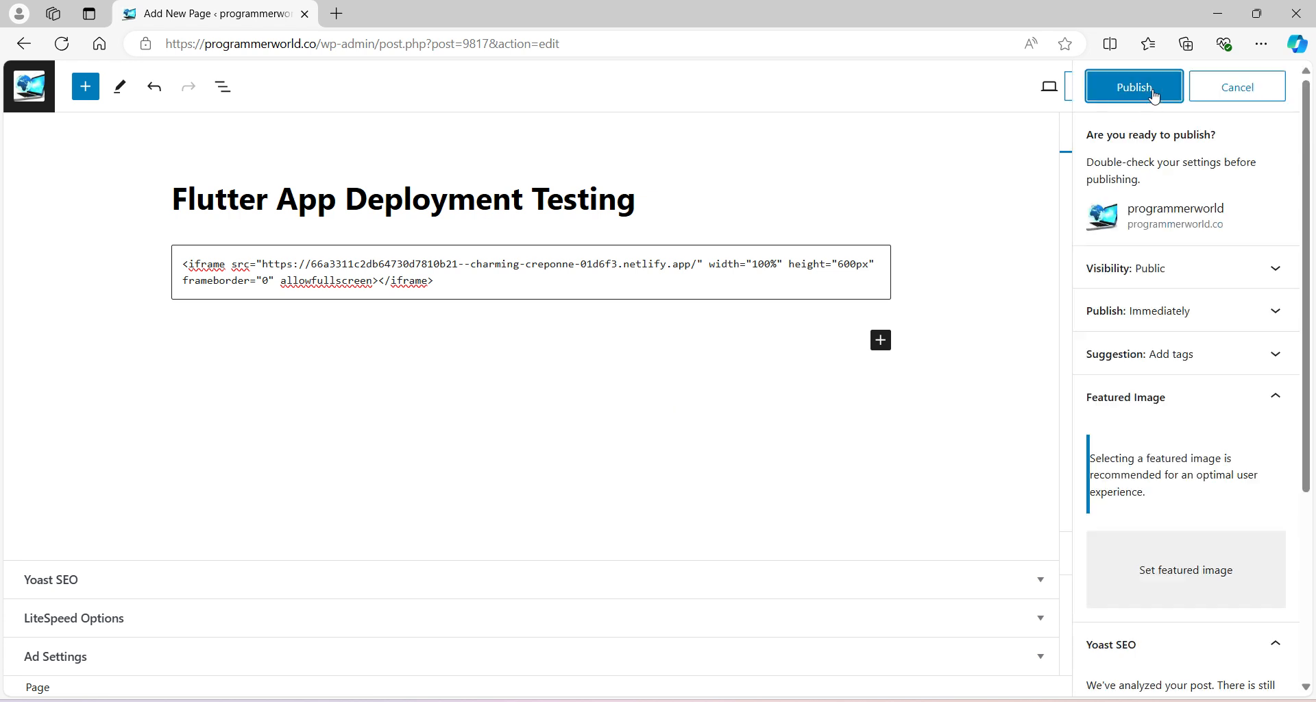
click(1134, 86)
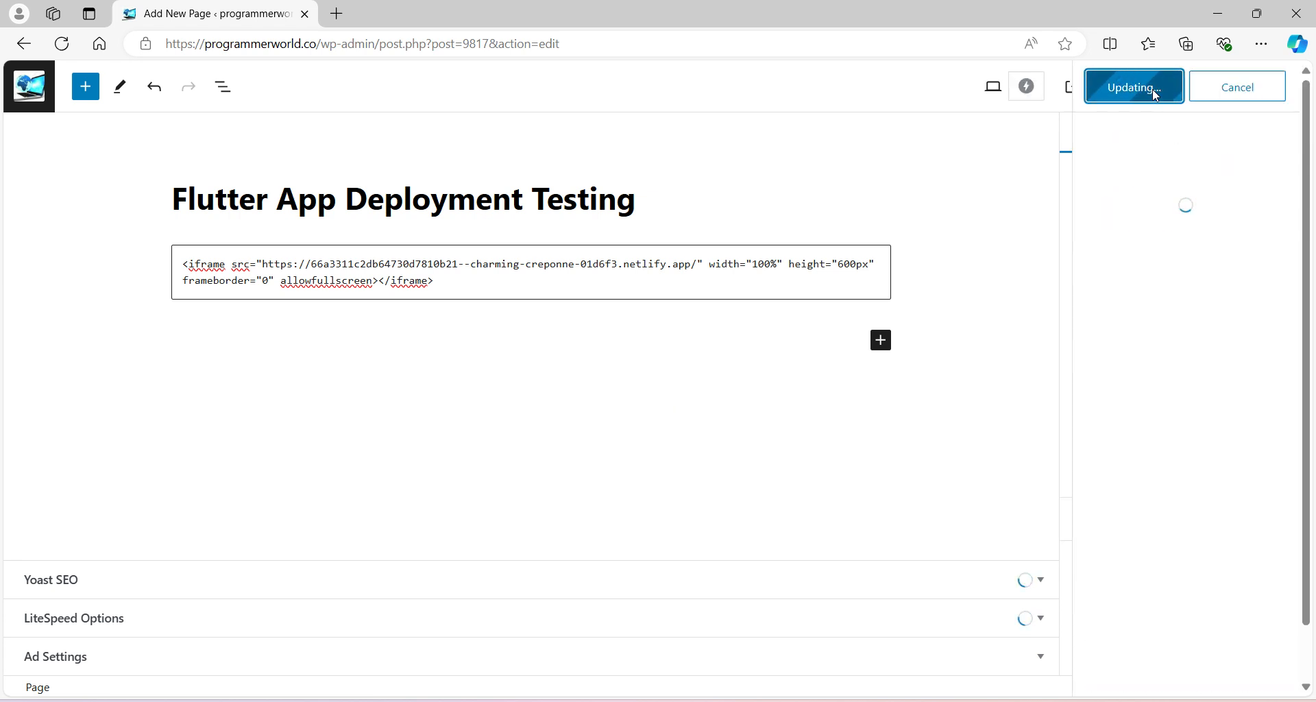
click(1133, 87)
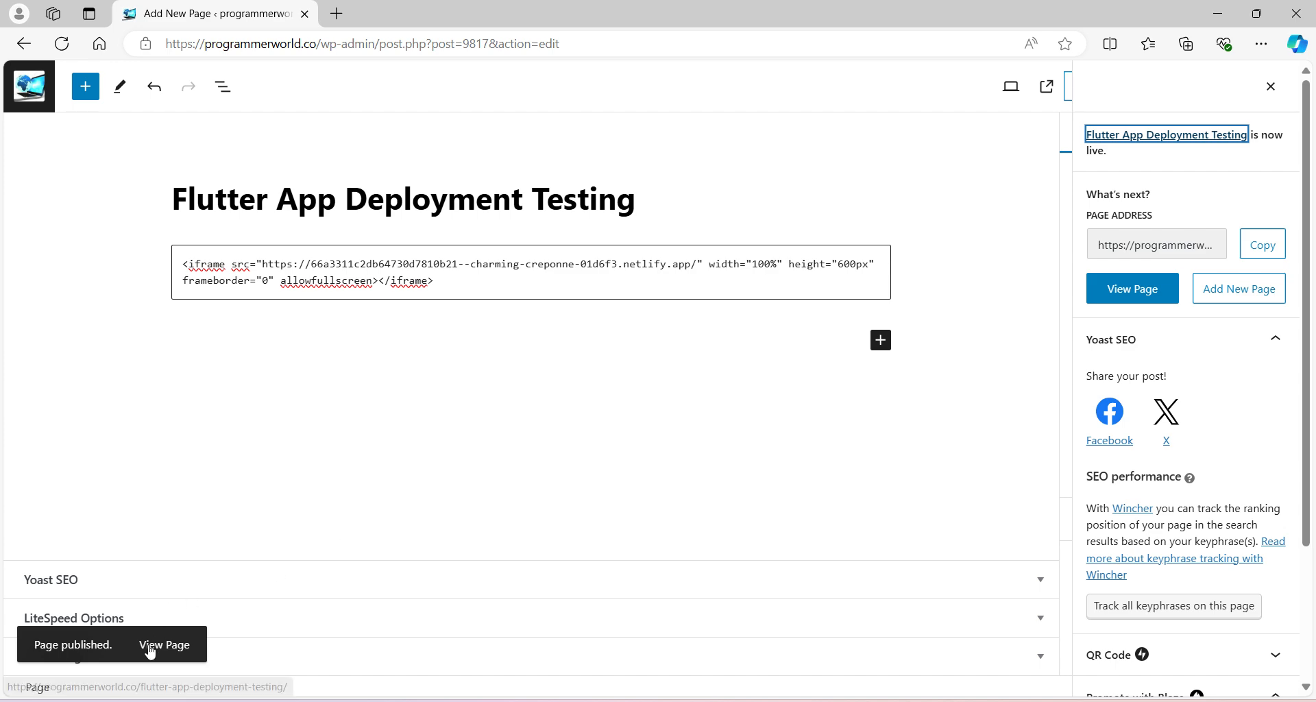
- View the live page and scroll down to the embedded Demo App iframe
click(164, 644)
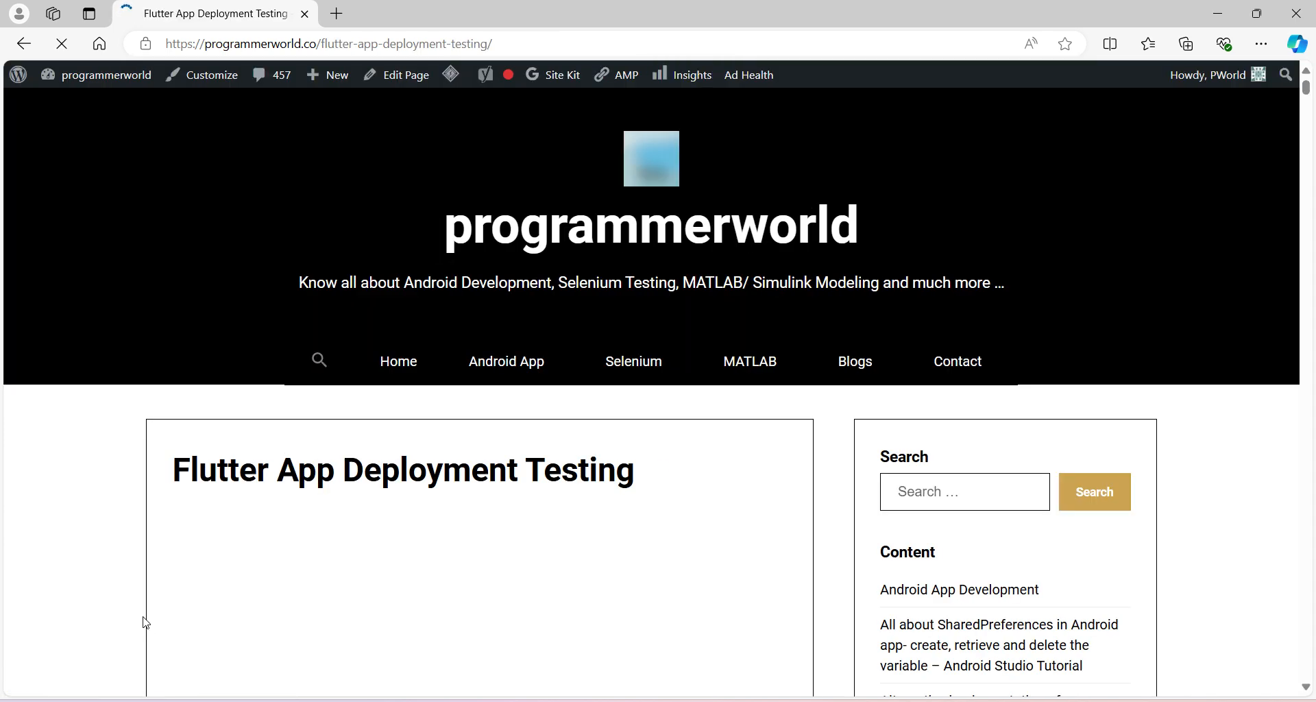
scroll(down, 3)
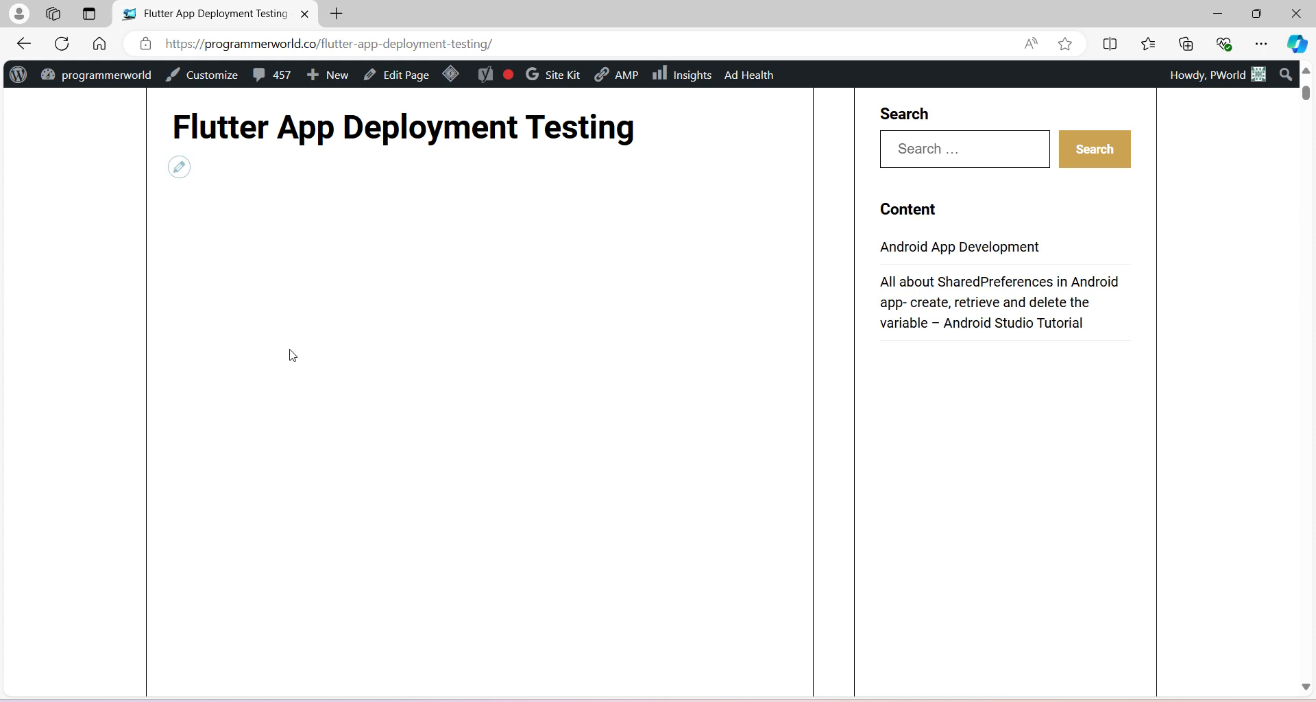
scroll(down, 3)
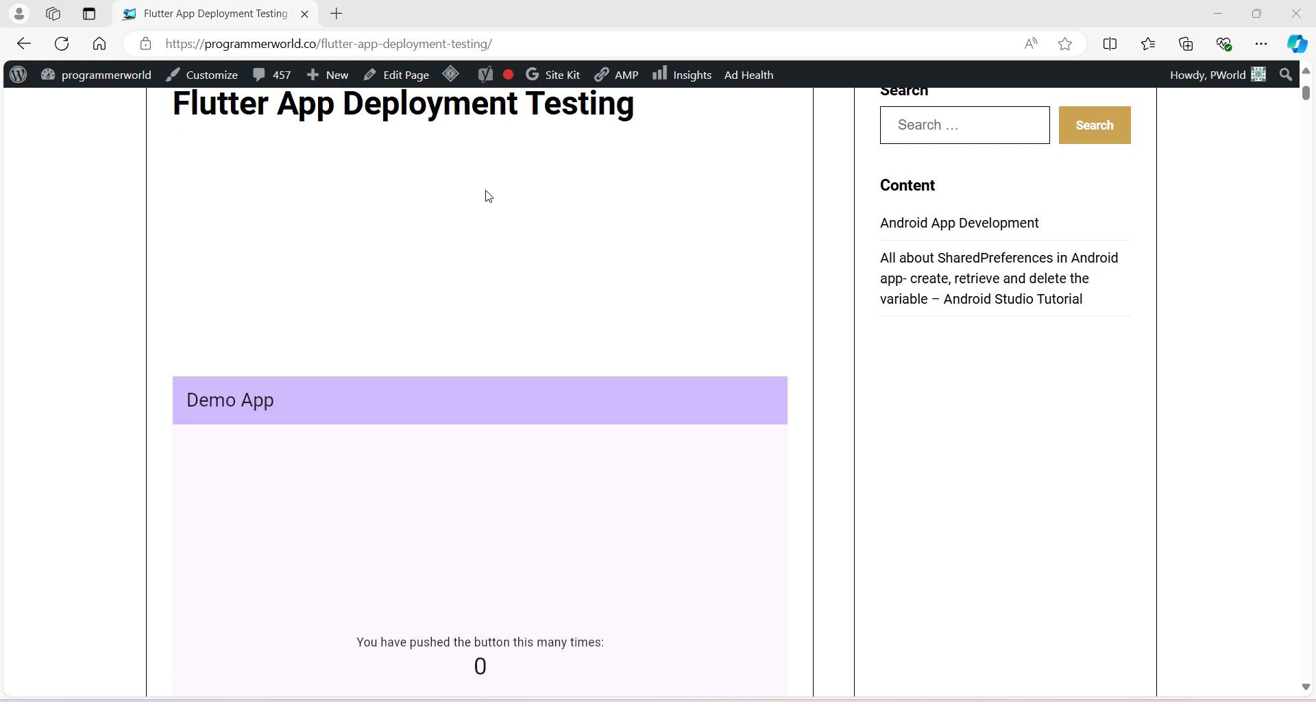
scroll(down, 3)
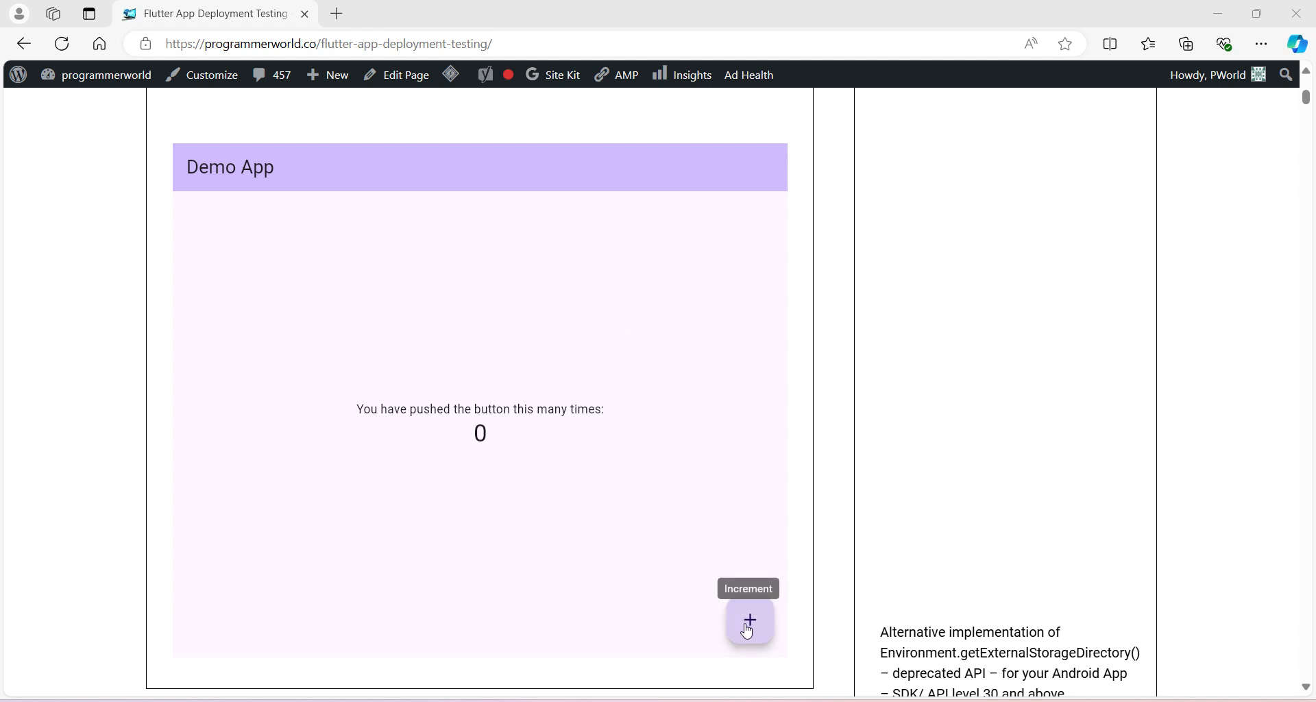
- Push the embedded app's + button three times, raising the counter from 0 to 3
click(749, 621)
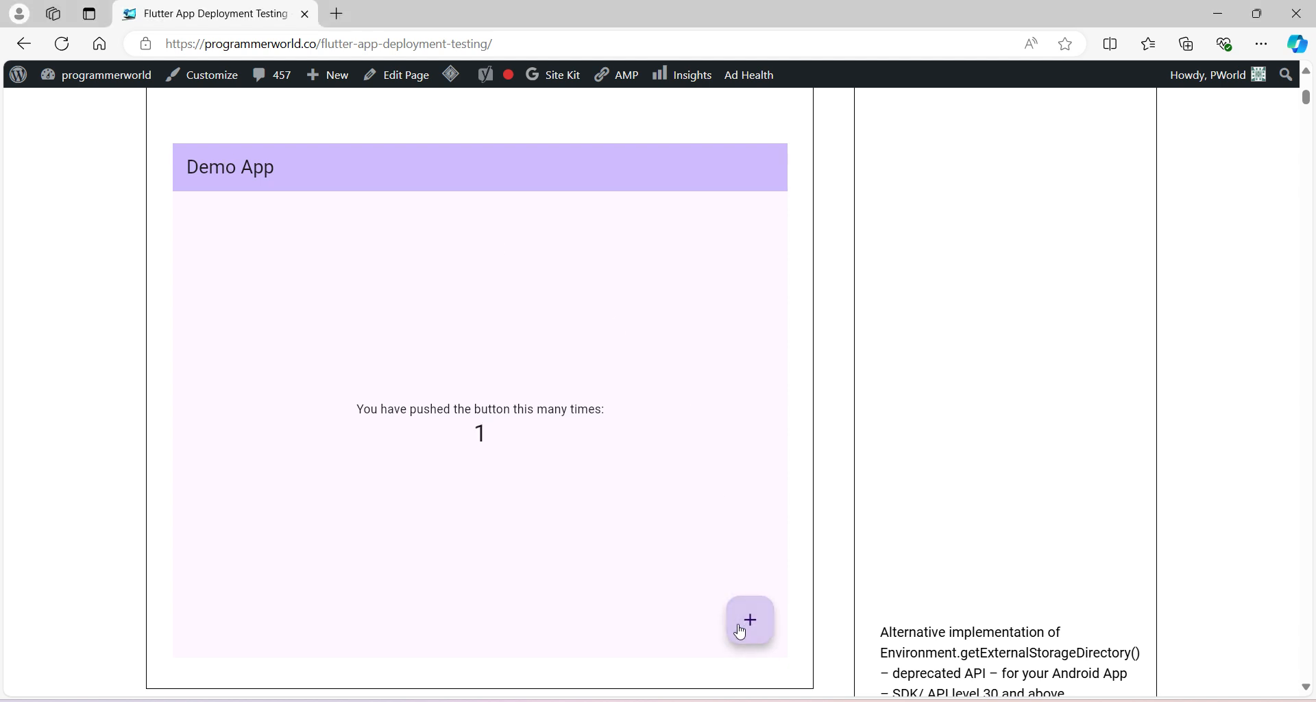
click(749, 620)
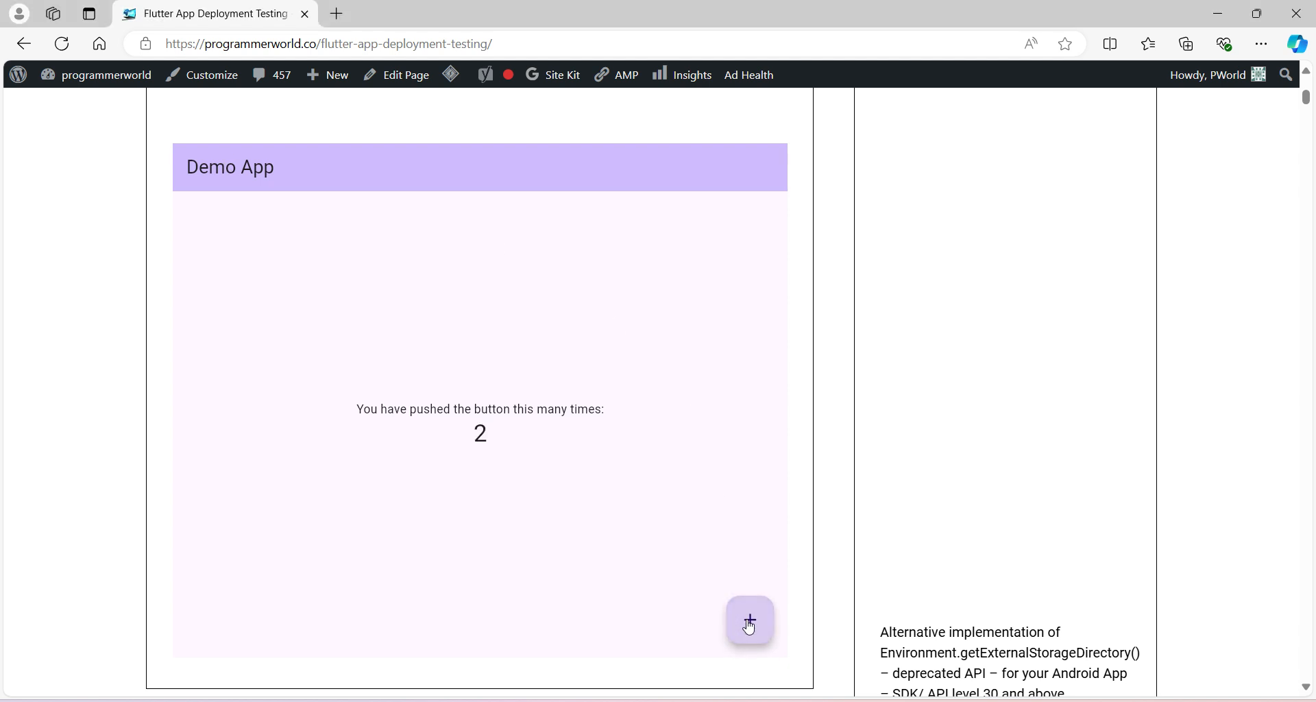
click(750, 621)
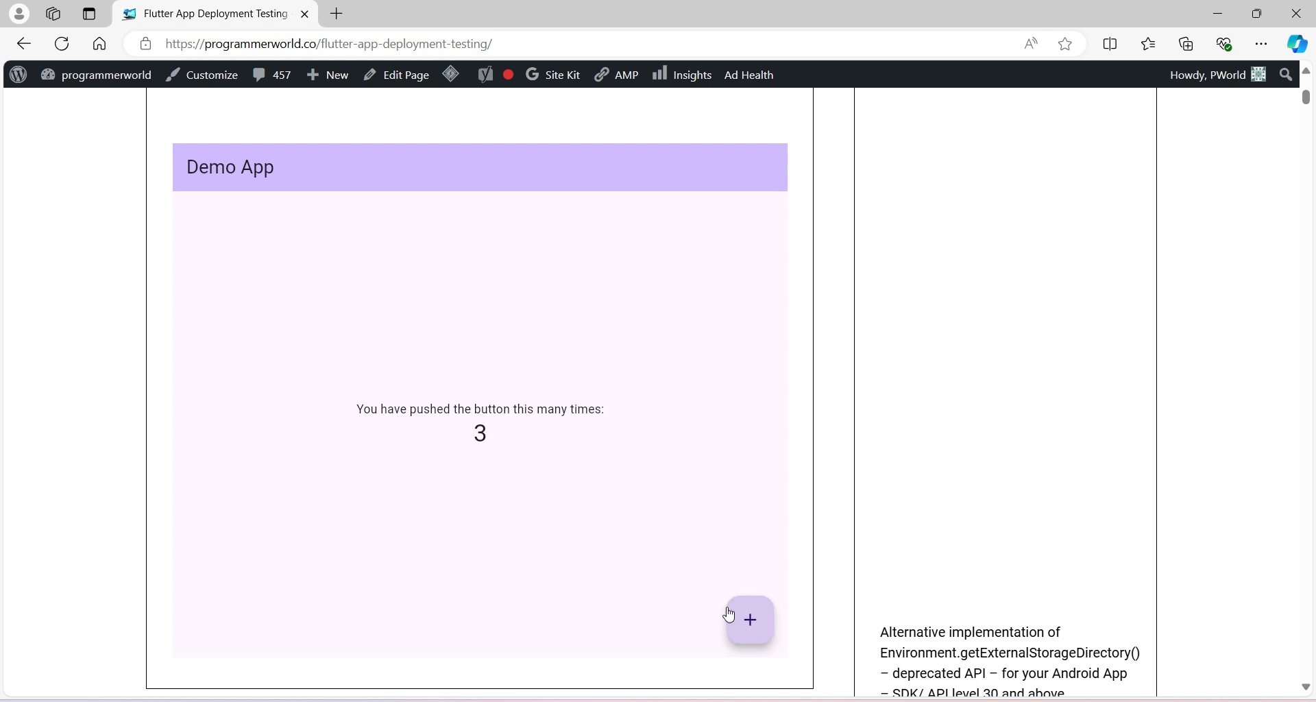
mouse_move(570, 34)
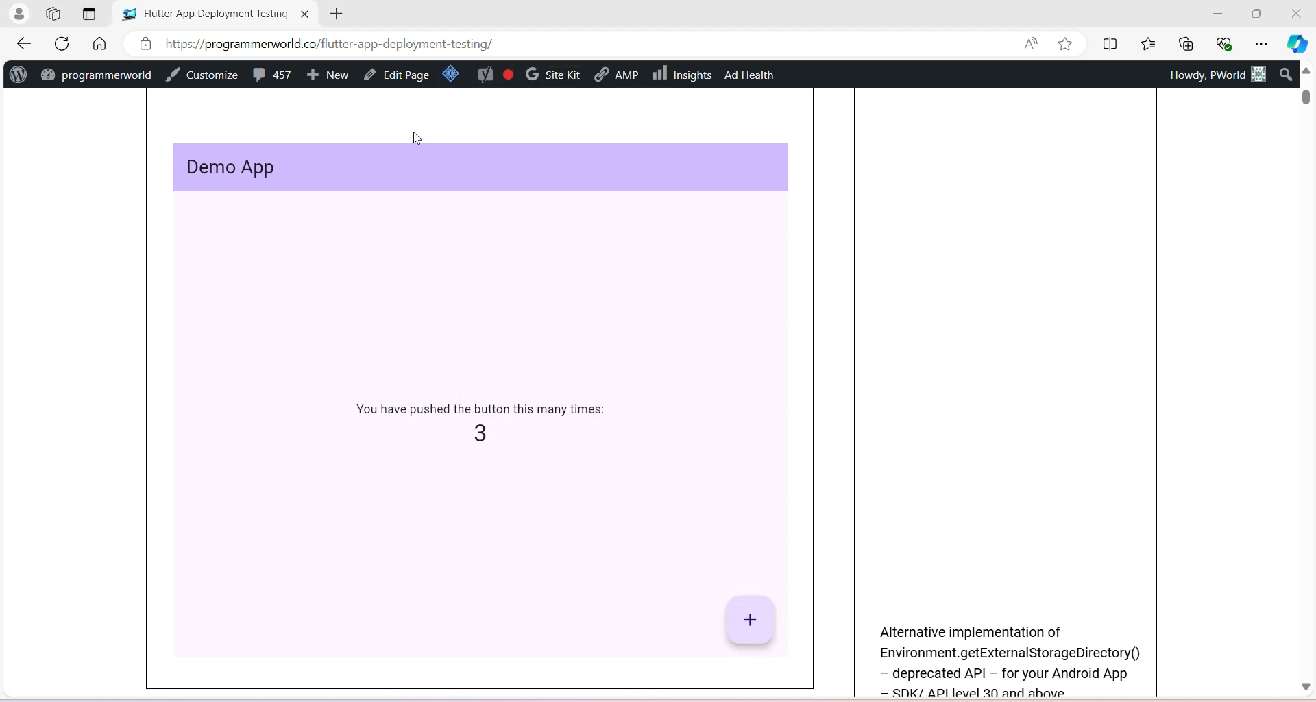
mouse_move(149, 258)
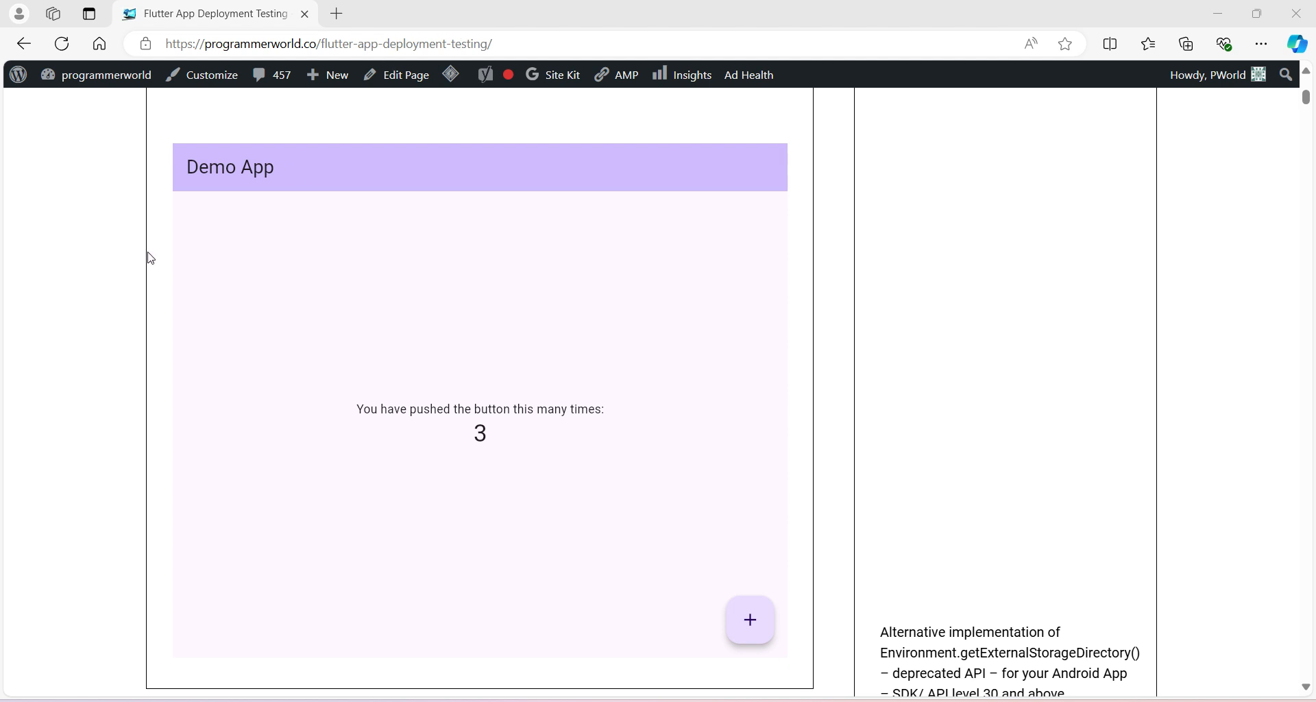
mouse_move(91, 262)
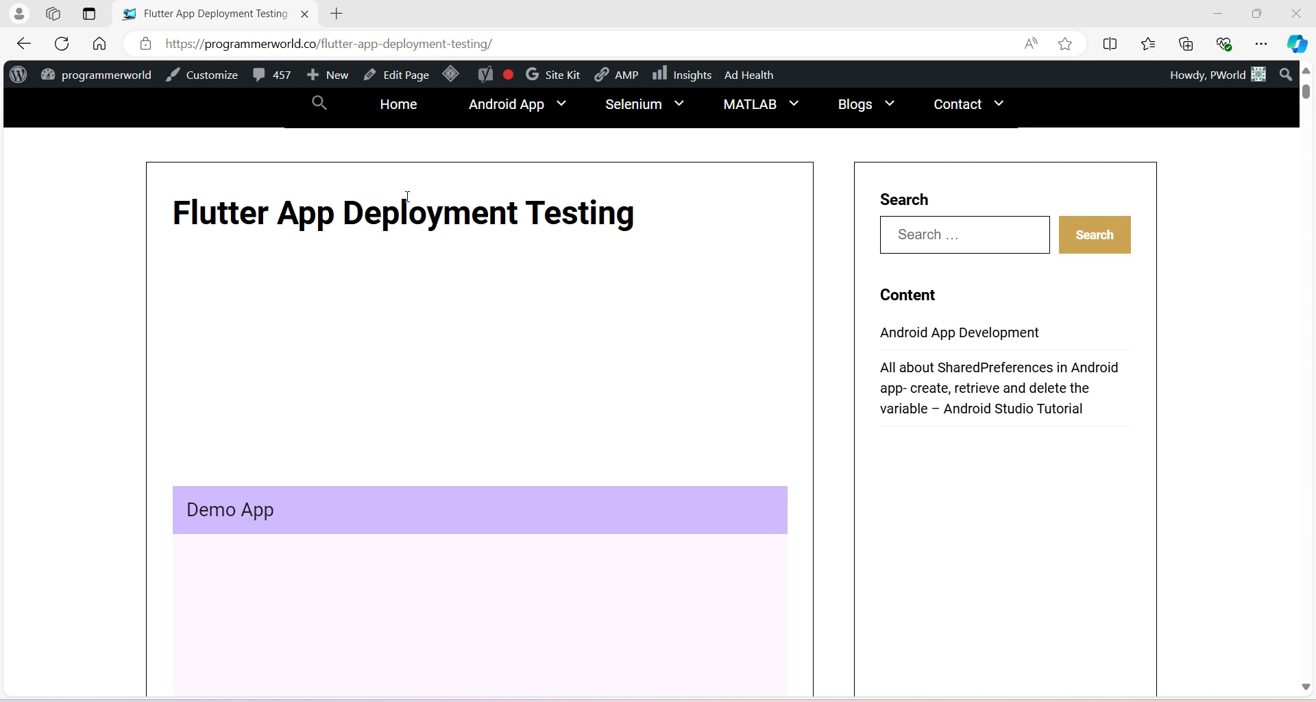
scroll(down, 3)
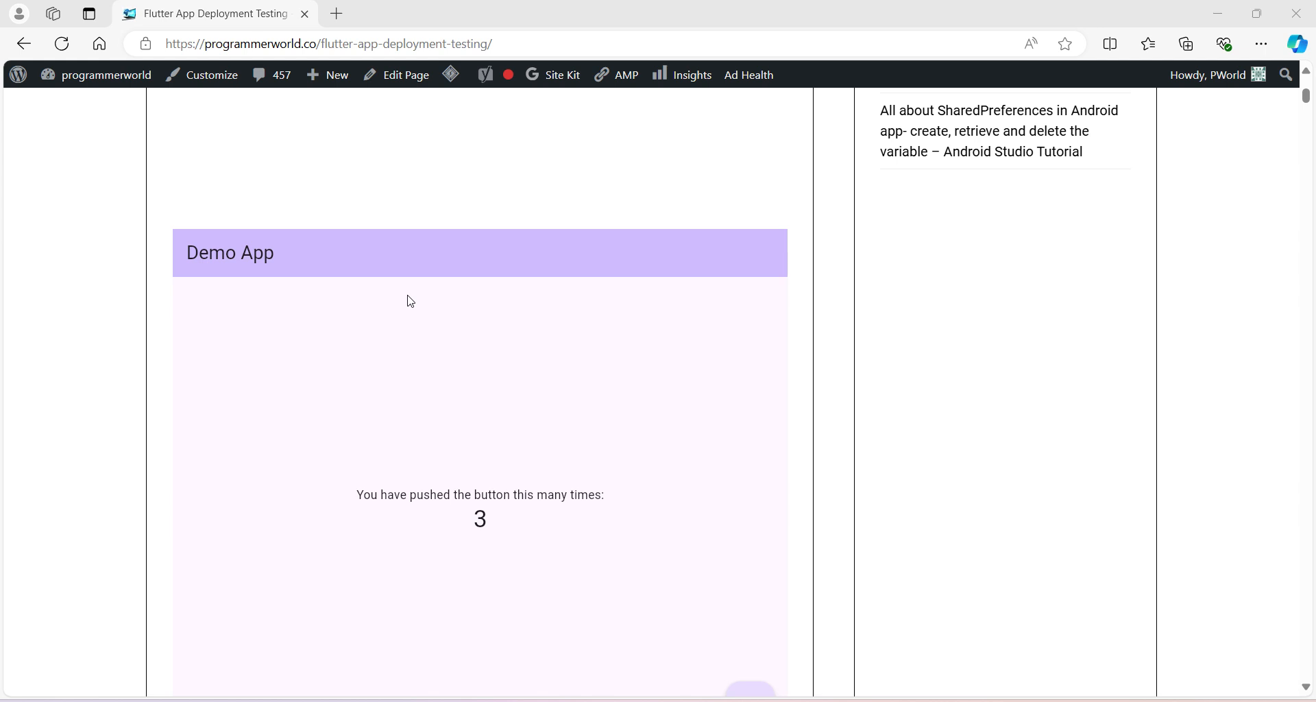
click(615, 76)
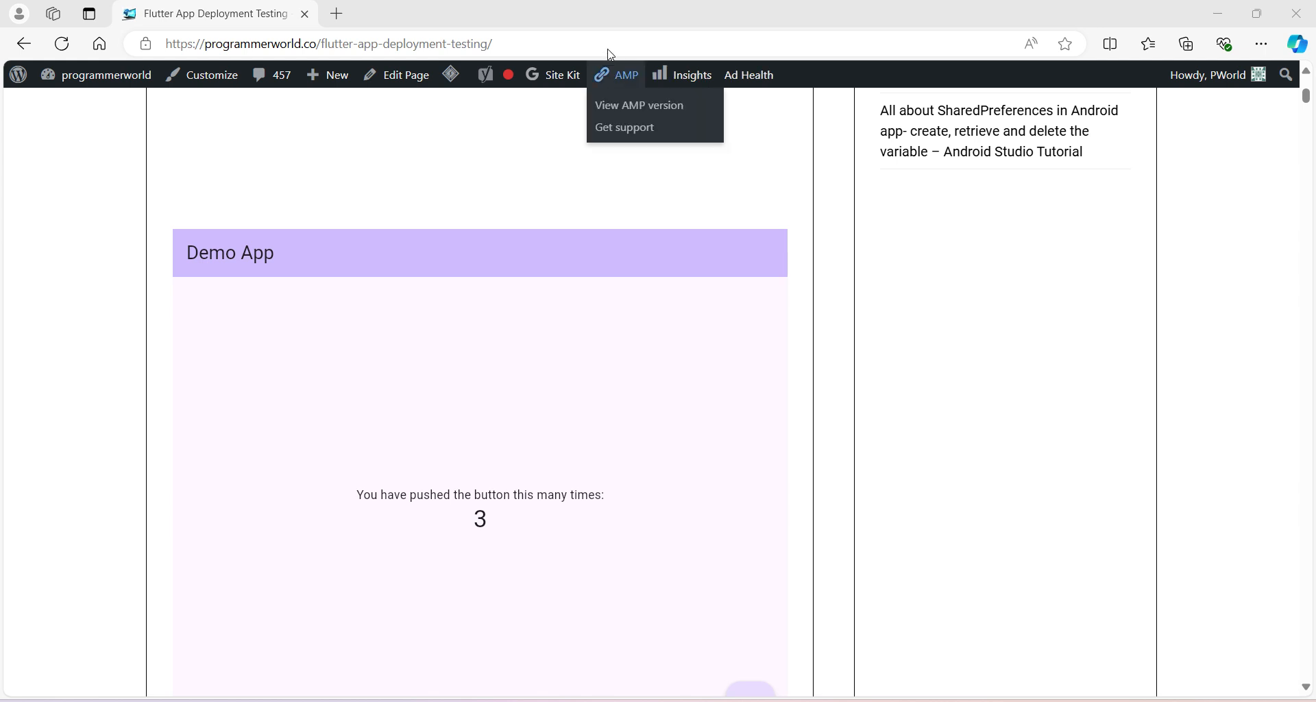